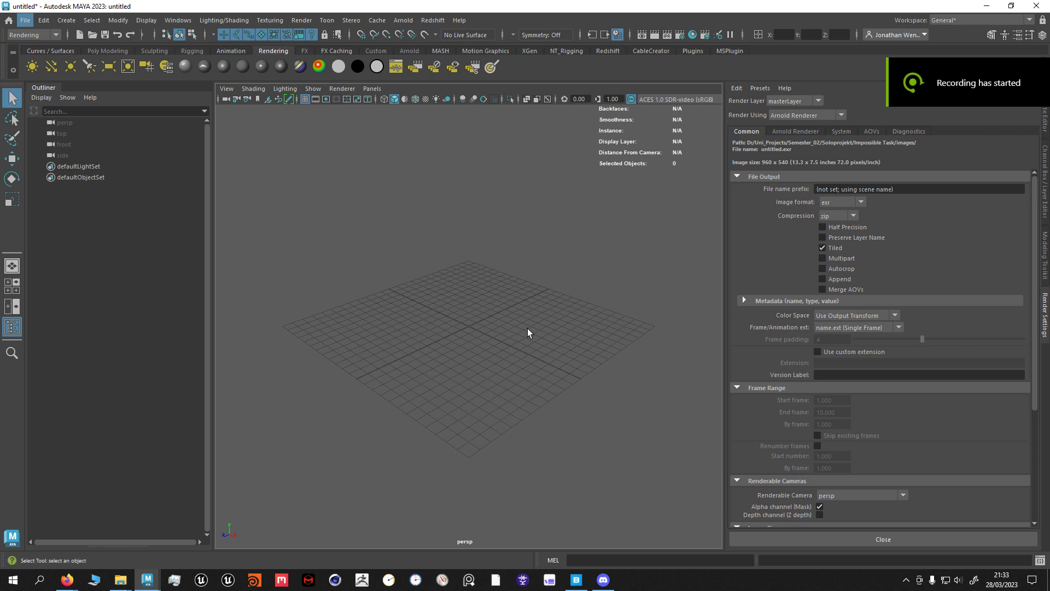
{"action": "mouse_move", "coordinate": [231, 436]}
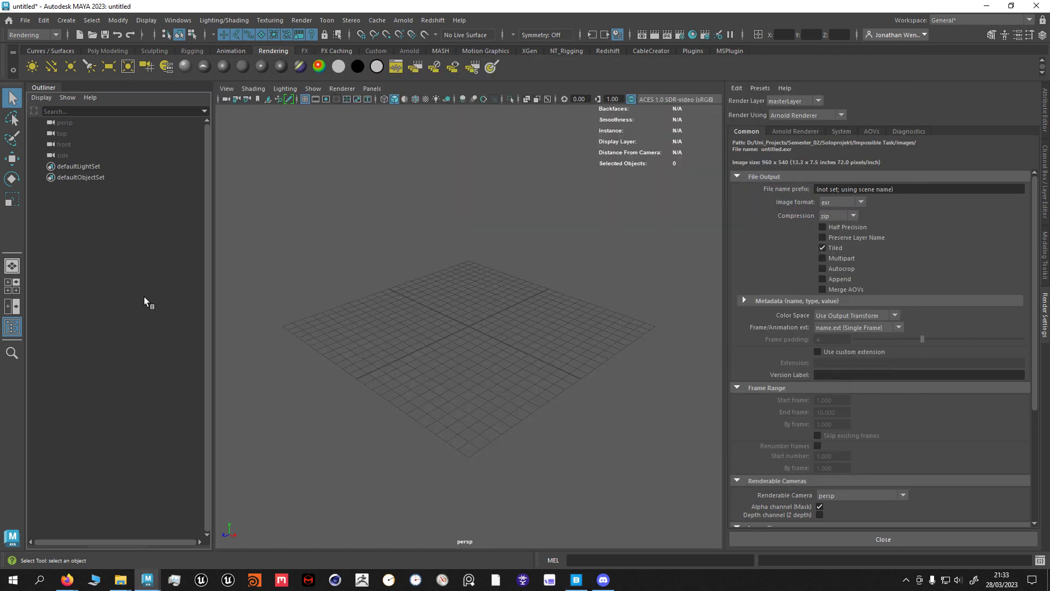
{"action": "mouse_move", "coordinate": [416, 194]}
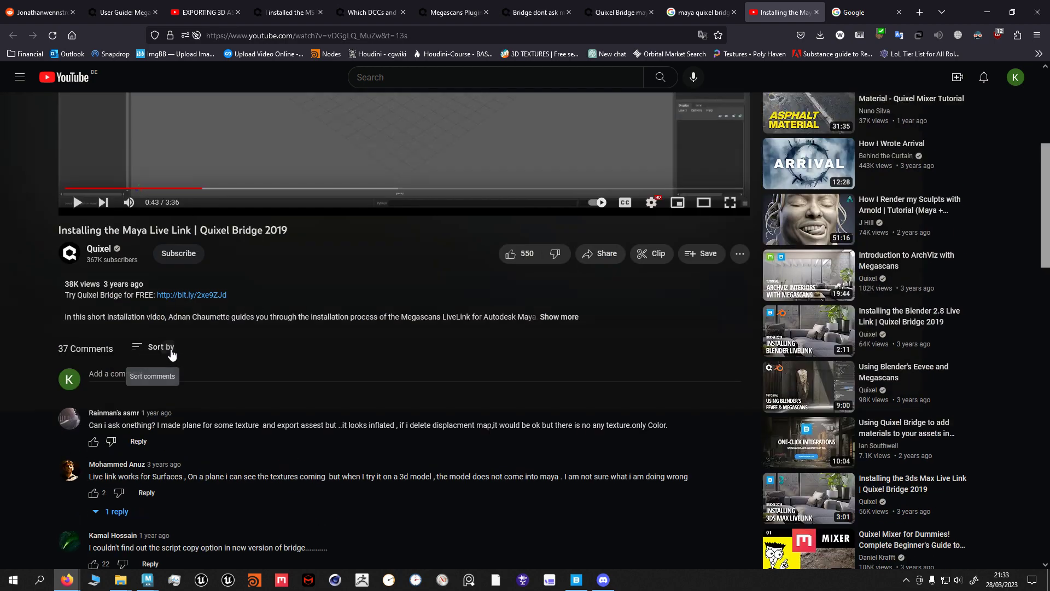
- Review the YouTube comments, plugin-problem search results and Bridge-to-Maya export video, ending on Google
{"action": "scroll", "scroll_direction": "down", "scroll_amount": 3}
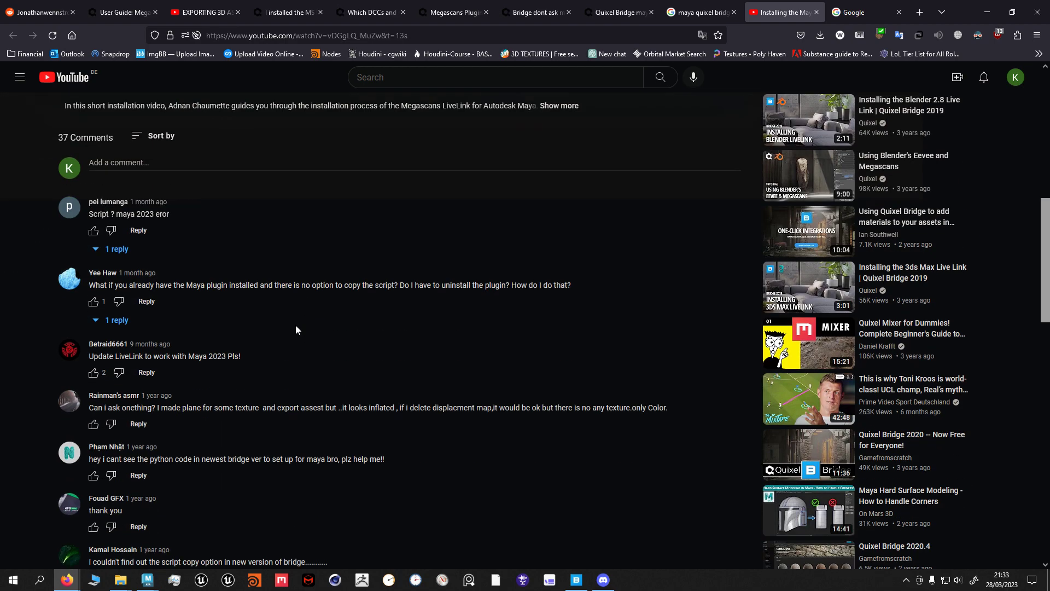
{"action": "scroll", "scroll_direction": "down", "scroll_amount": 3}
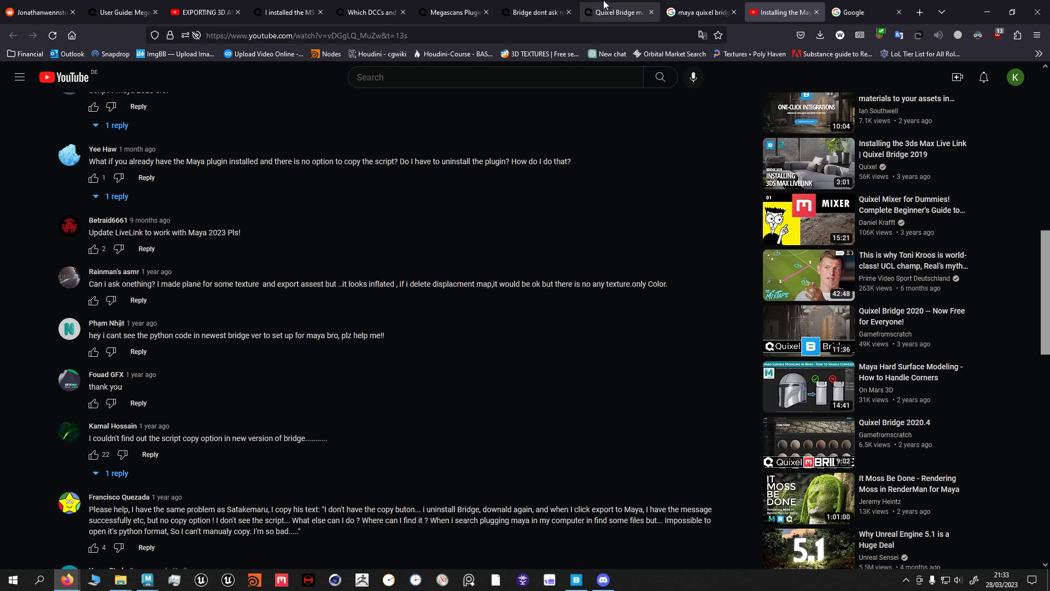
{"action": "left_click", "coordinate": [699, 12]}
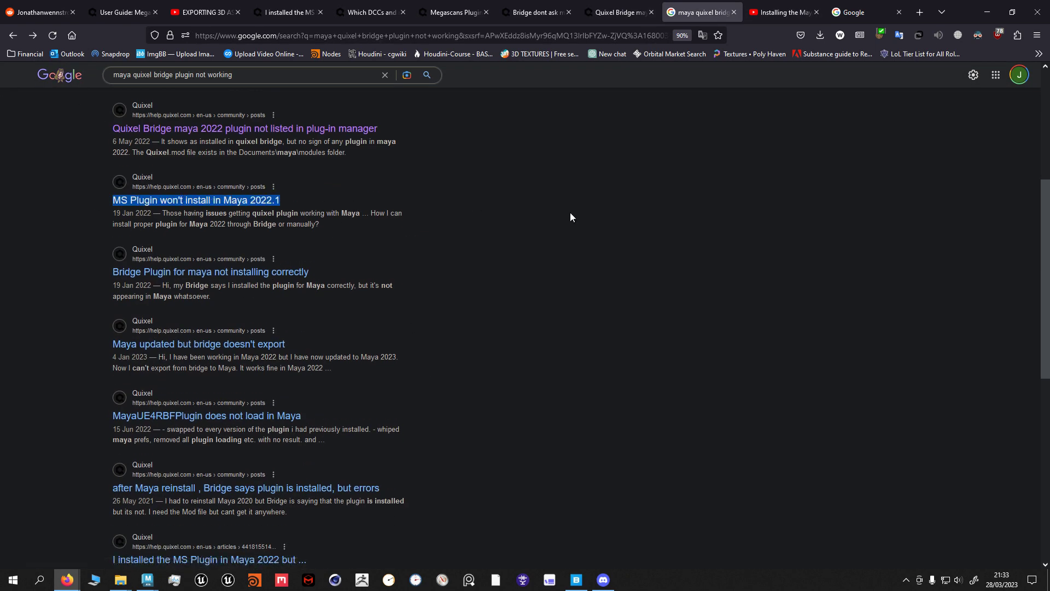
{"action": "left_click", "coordinate": [206, 12]}
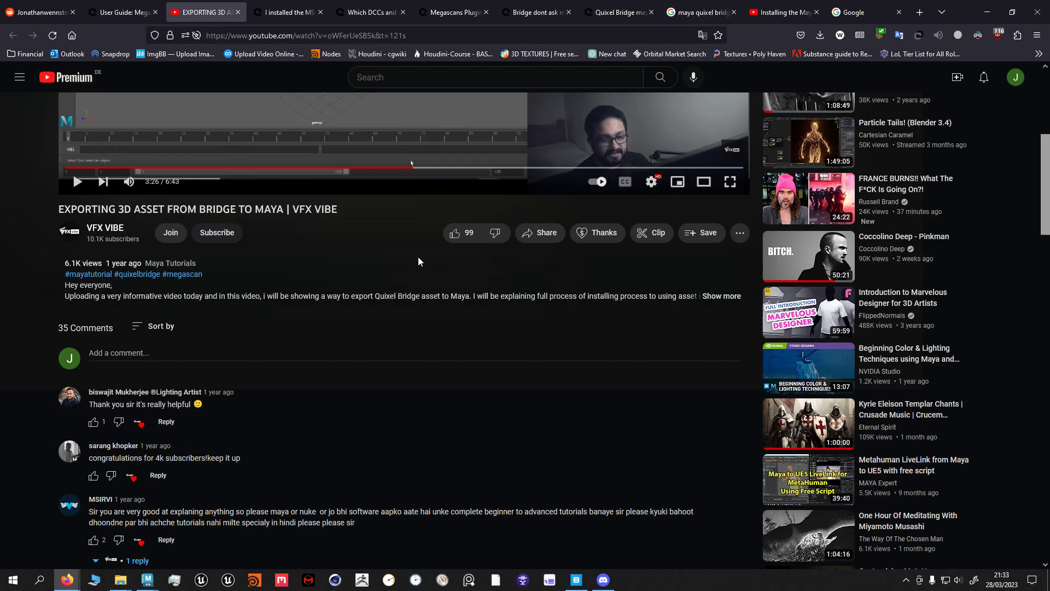
{"action": "scroll", "scroll_direction": "down", "scroll_amount": 3}
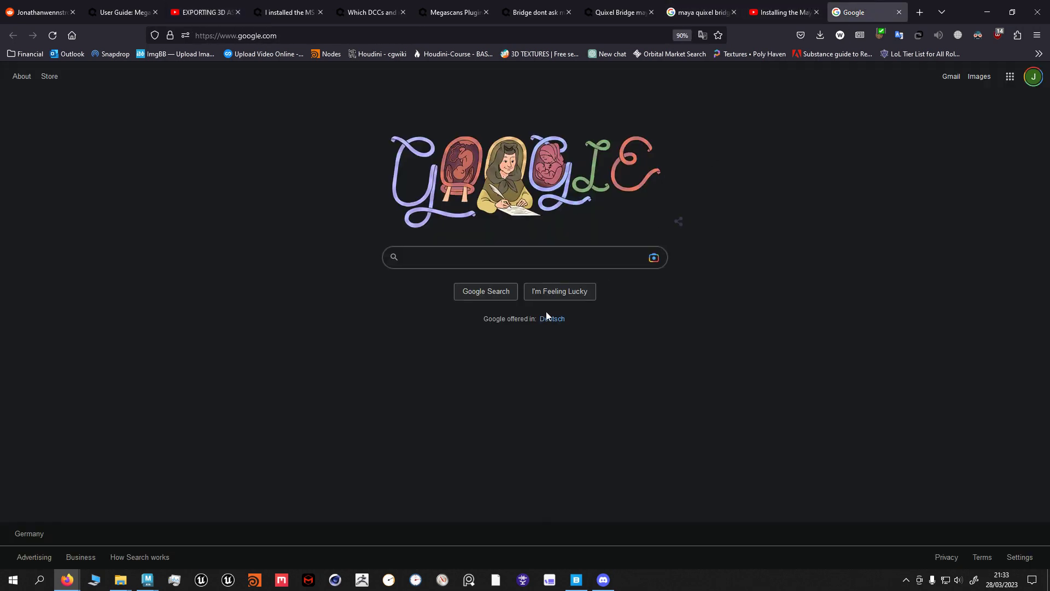
{"action": "left_click", "coordinate": [525, 257]}
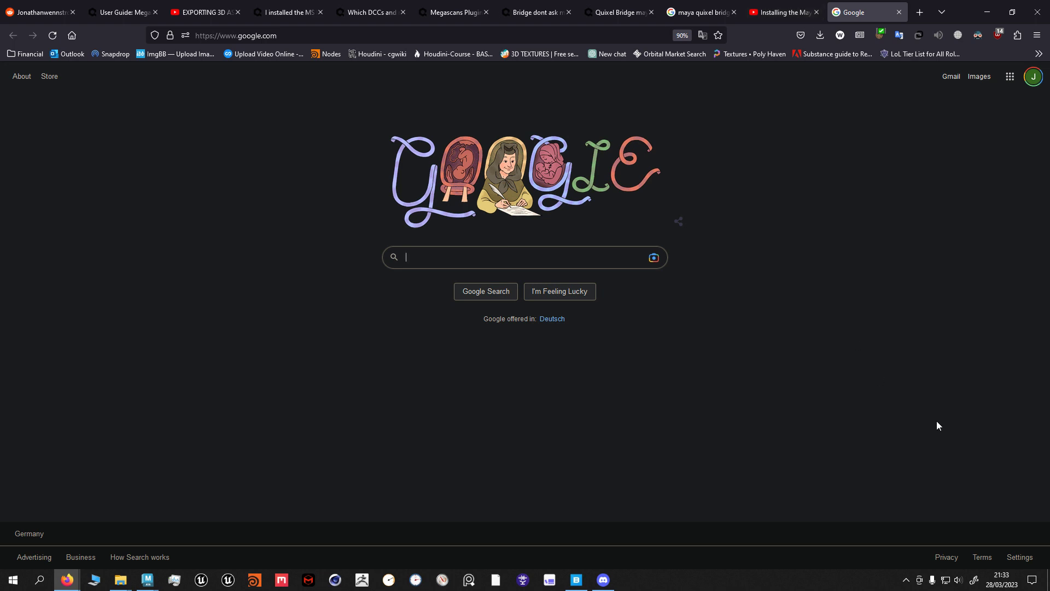
{"action": "mouse_move", "coordinate": [203, 565]}
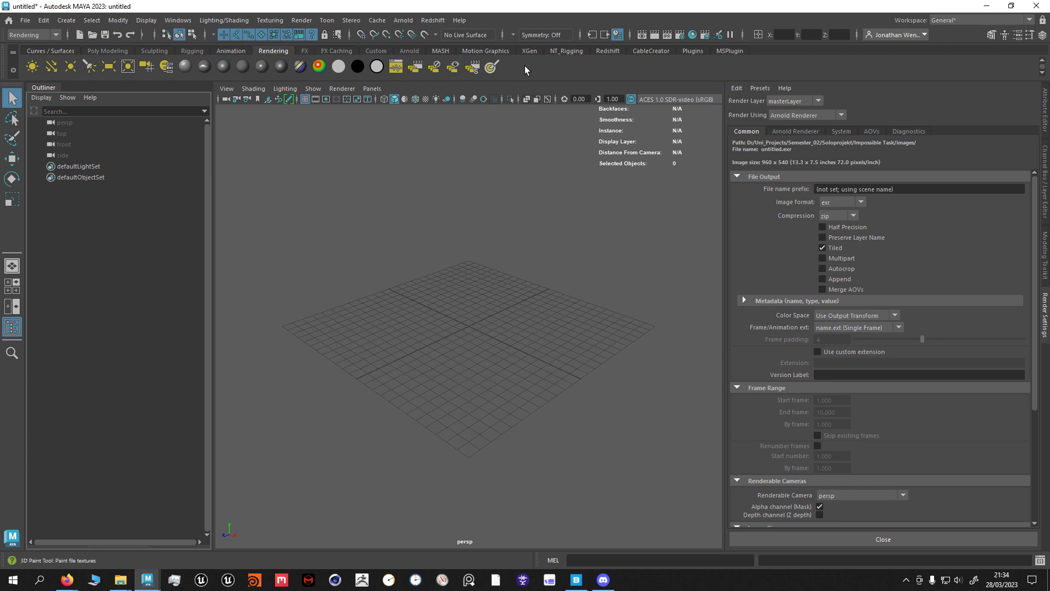
{"action": "left_click", "coordinate": [575, 580]}
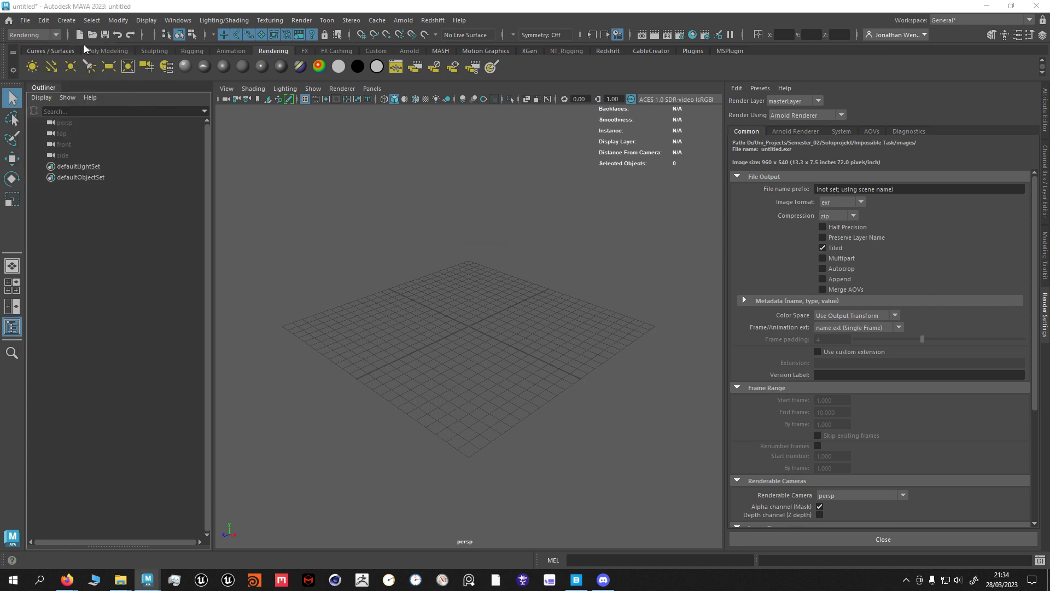
{"action": "left_click", "coordinate": [575, 580]}
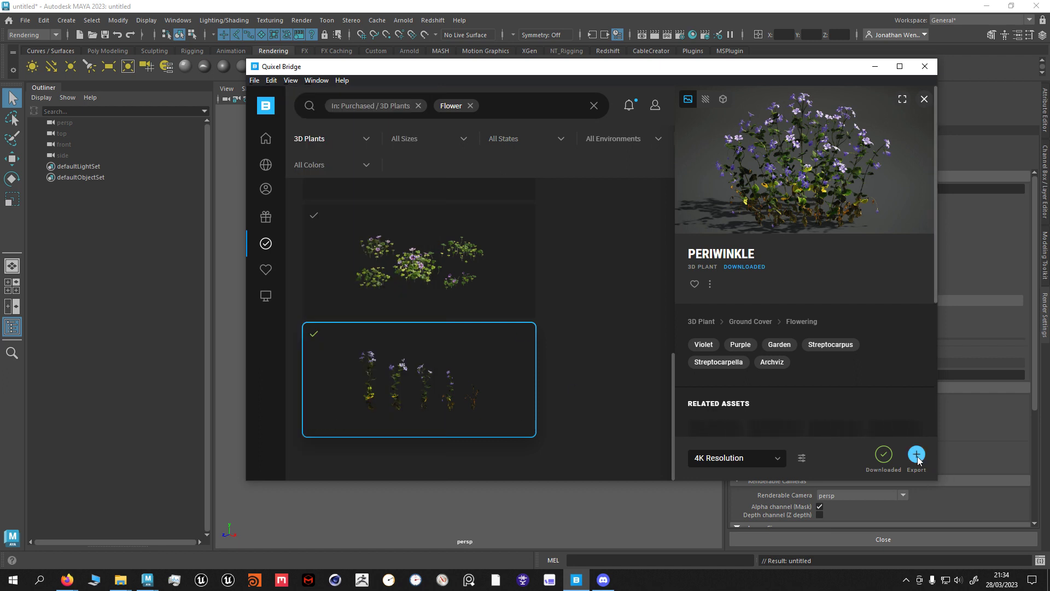
- Export the 4K Periwinkle plant from Quixel Bridge to Maya
{"action": "left_click", "coordinate": [916, 455]}
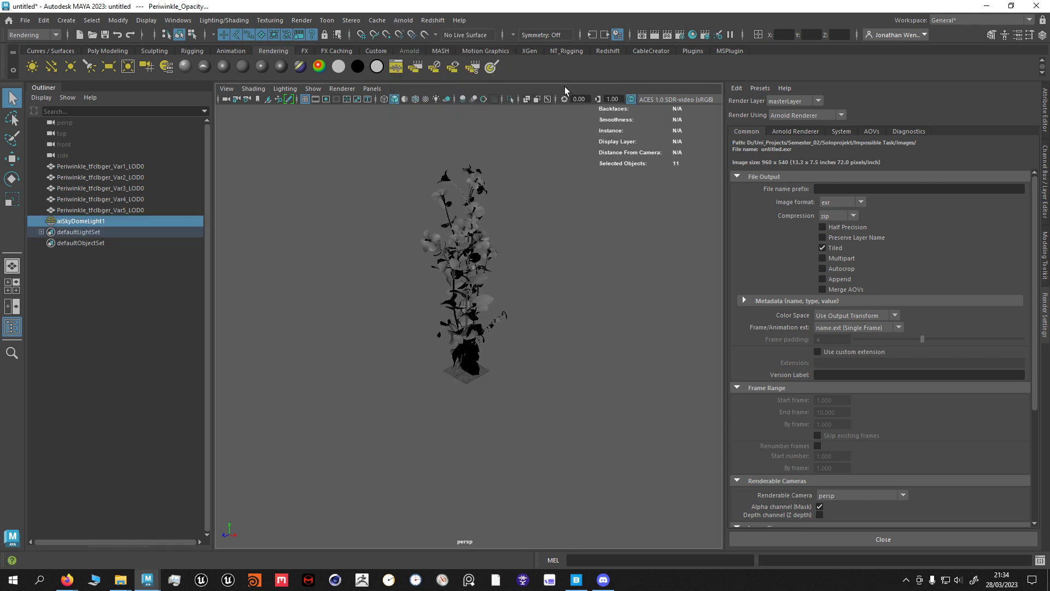
- Render the Periwinkle in Arnold RenderView at 1:1 size
{"action": "left_click", "coordinate": [403, 20]}
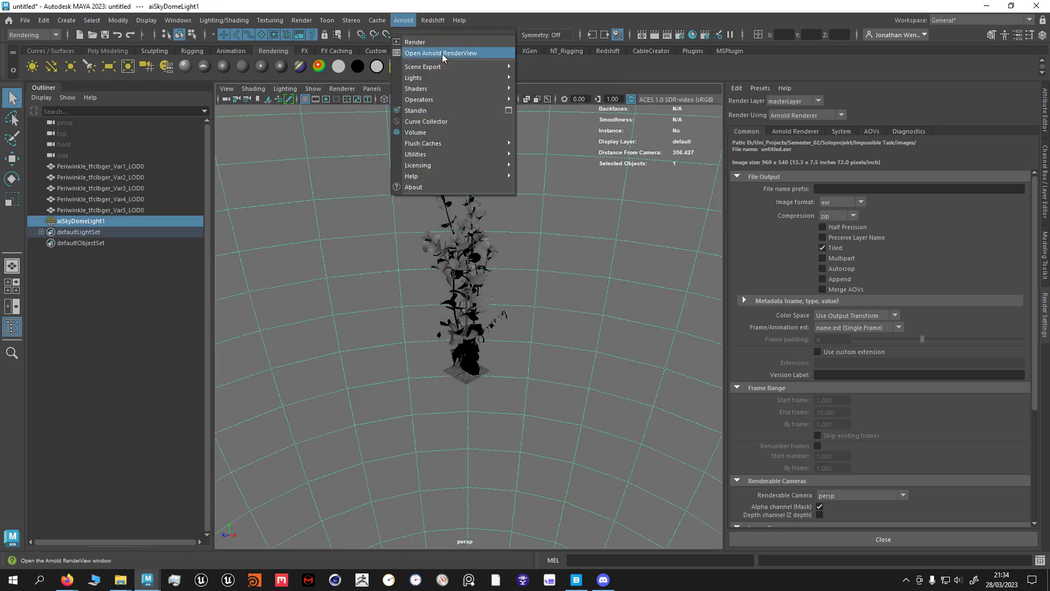
{"action": "left_click", "coordinate": [441, 53]}
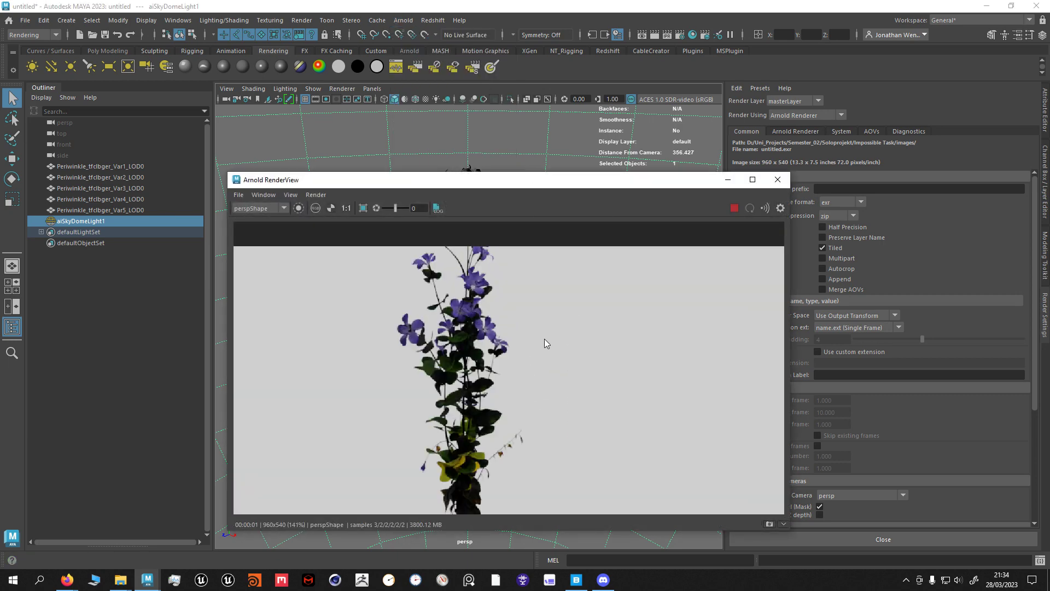
{"action": "left_click", "coordinate": [346, 209]}
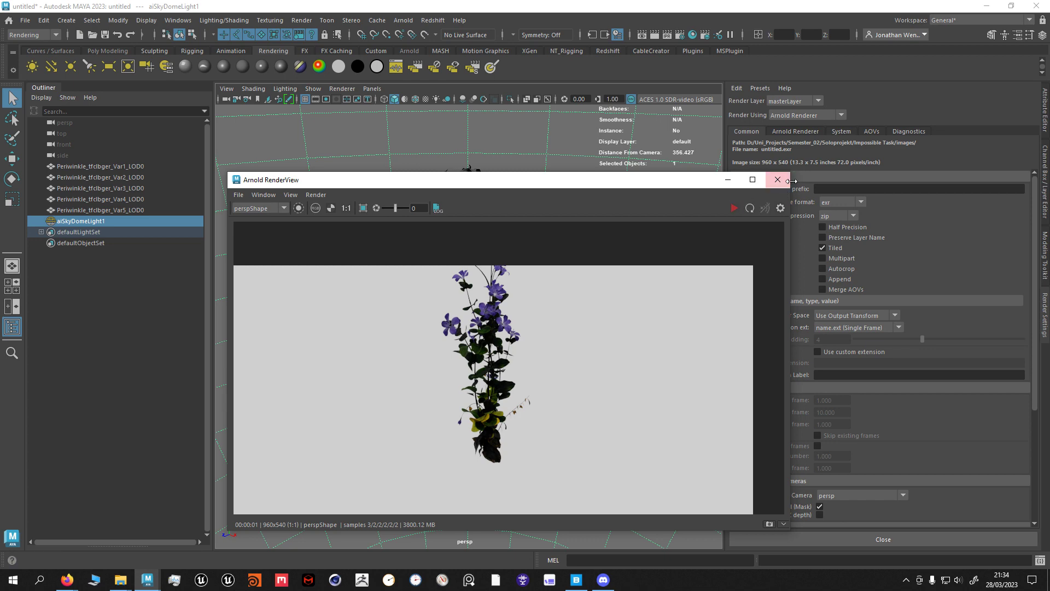
- Close the render view and discard the scene without saving
{"action": "left_click", "coordinate": [776, 179]}
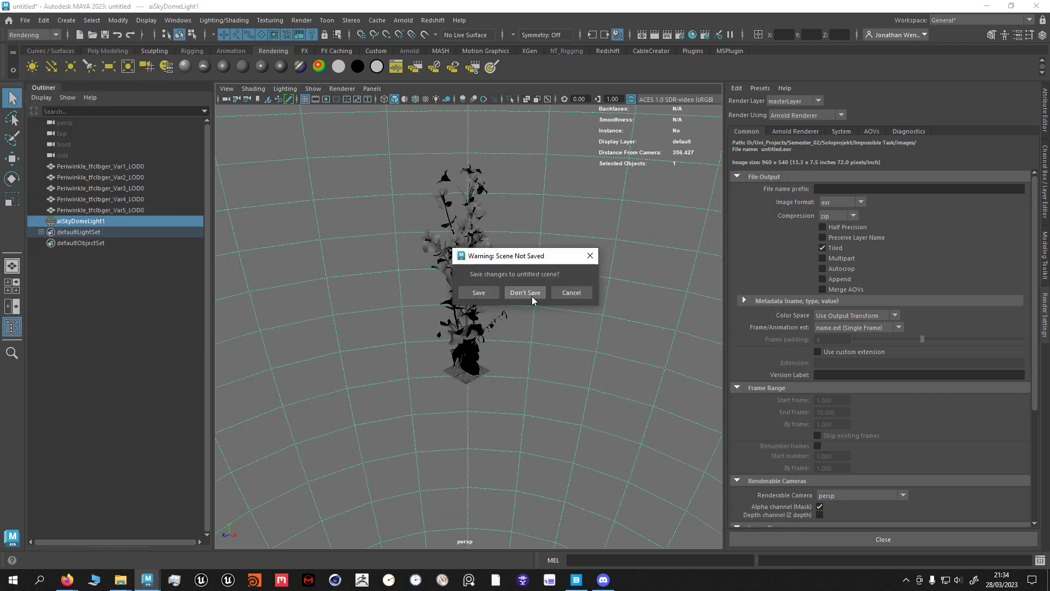
{"action": "left_click", "coordinate": [525, 293]}
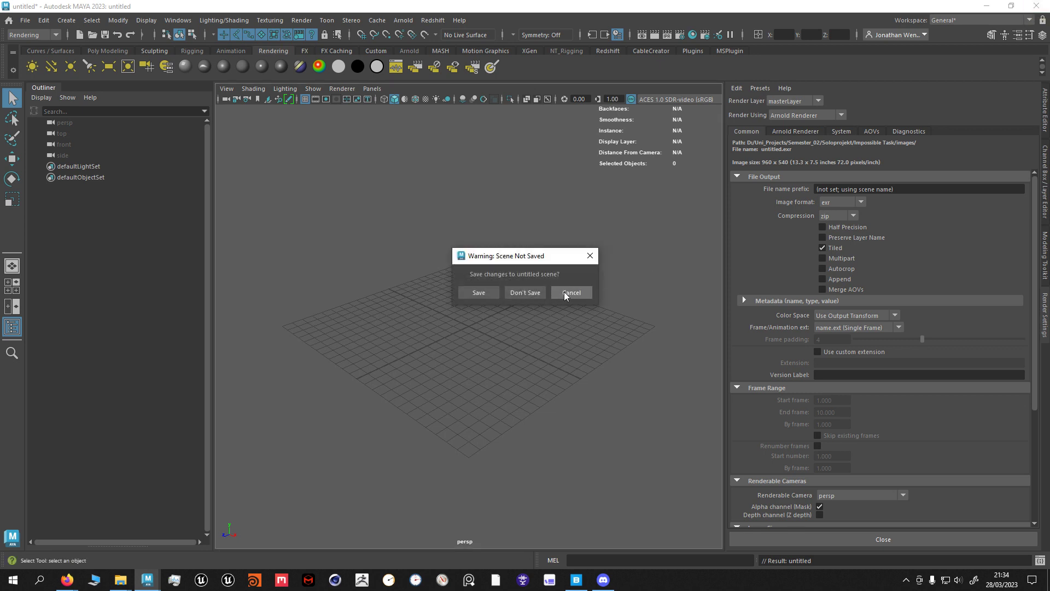
{"action": "left_click", "coordinate": [570, 293]}
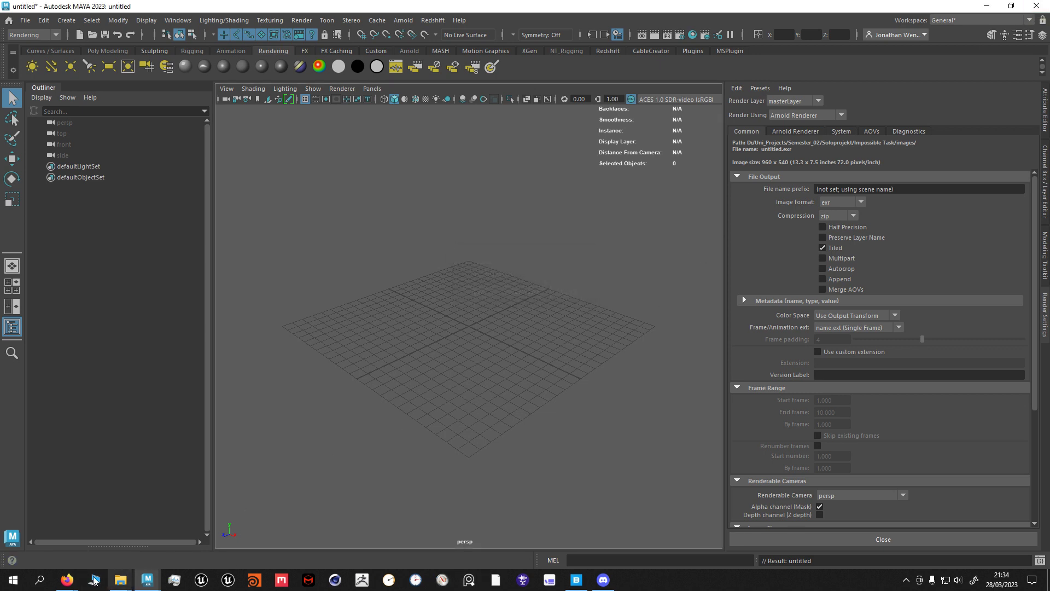
- Open the Megascans Plugin for Maya user guide and scroll to Installation
{"action": "left_click", "coordinate": [66, 580]}
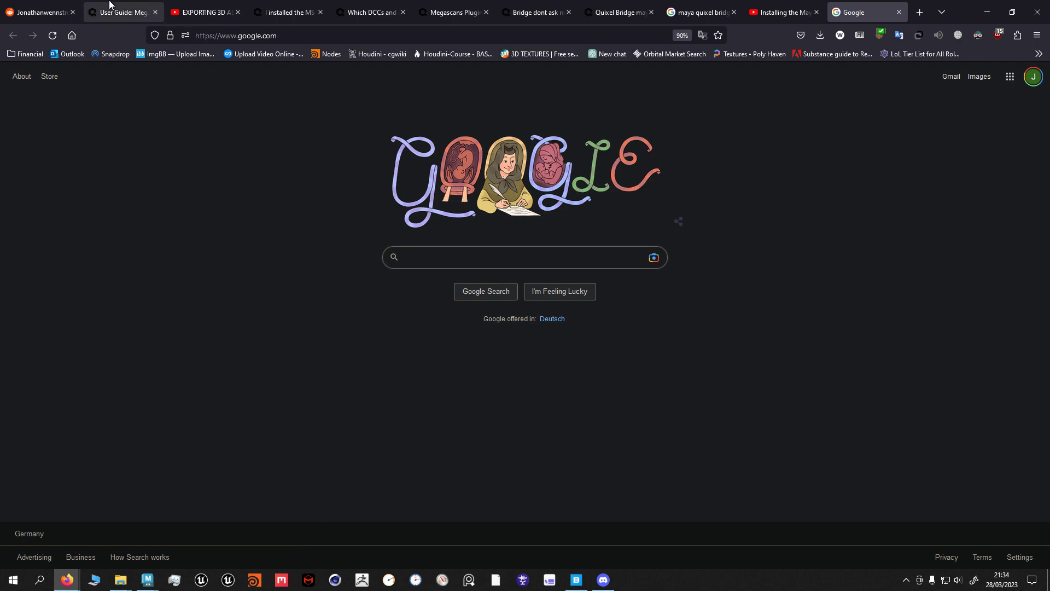
{"action": "left_click", "coordinate": [122, 12]}
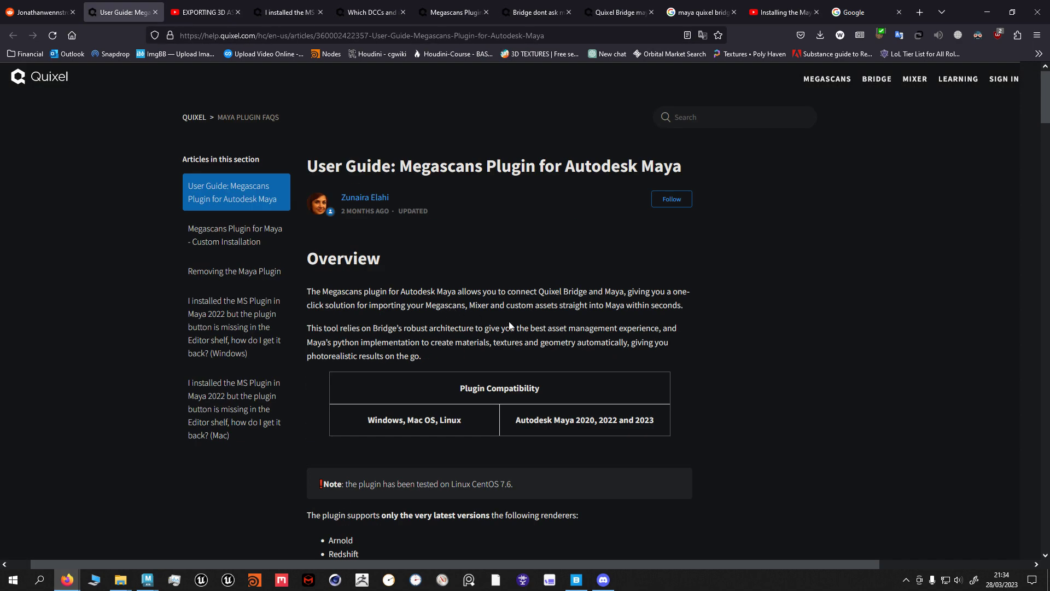
{"action": "scroll", "scroll_direction": "down", "scroll_amount": 3}
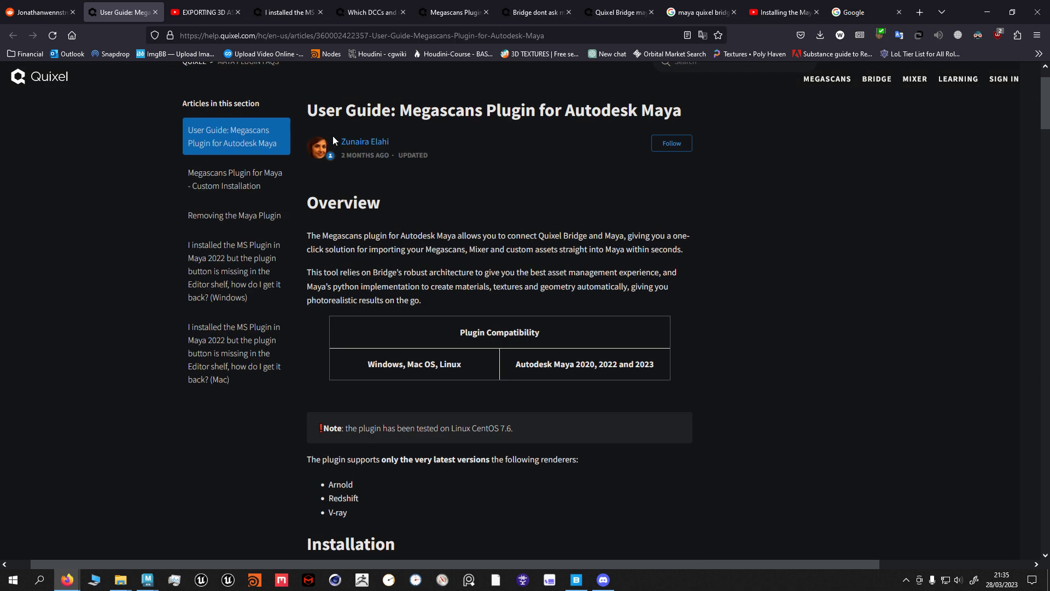
{"action": "scroll", "scroll_direction": "down", "scroll_amount": 3}
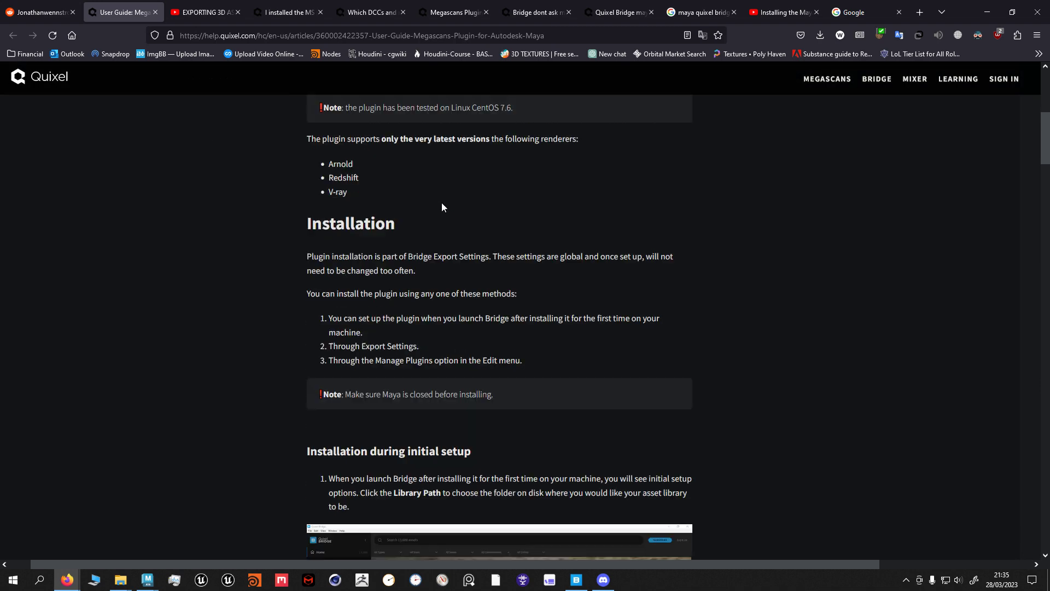
{"action": "scroll", "scroll_direction": "down", "scroll_amount": 3}
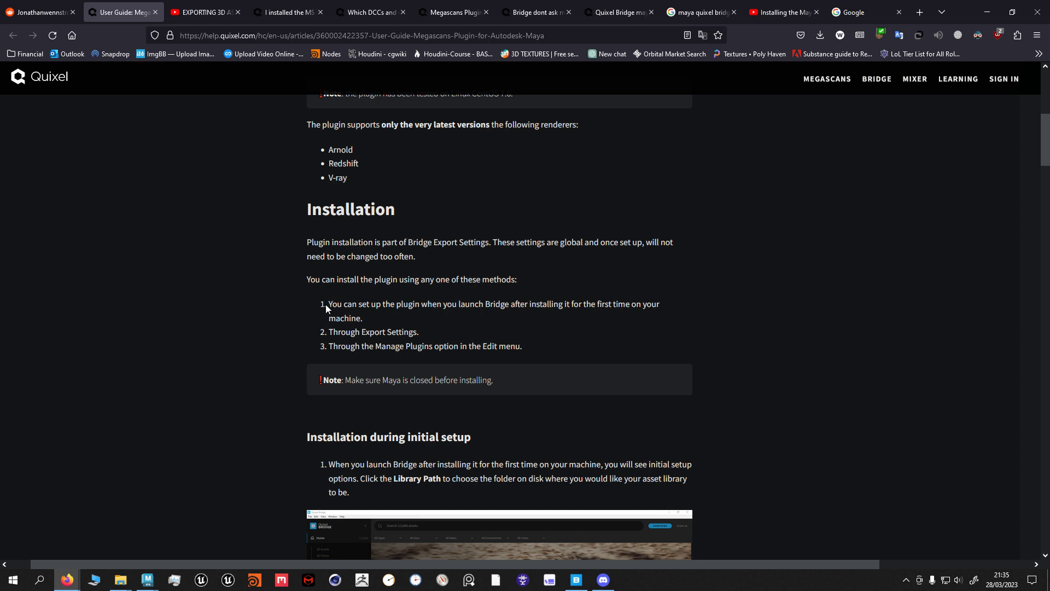
{"action": "mouse_move", "coordinate": [413, 304]}
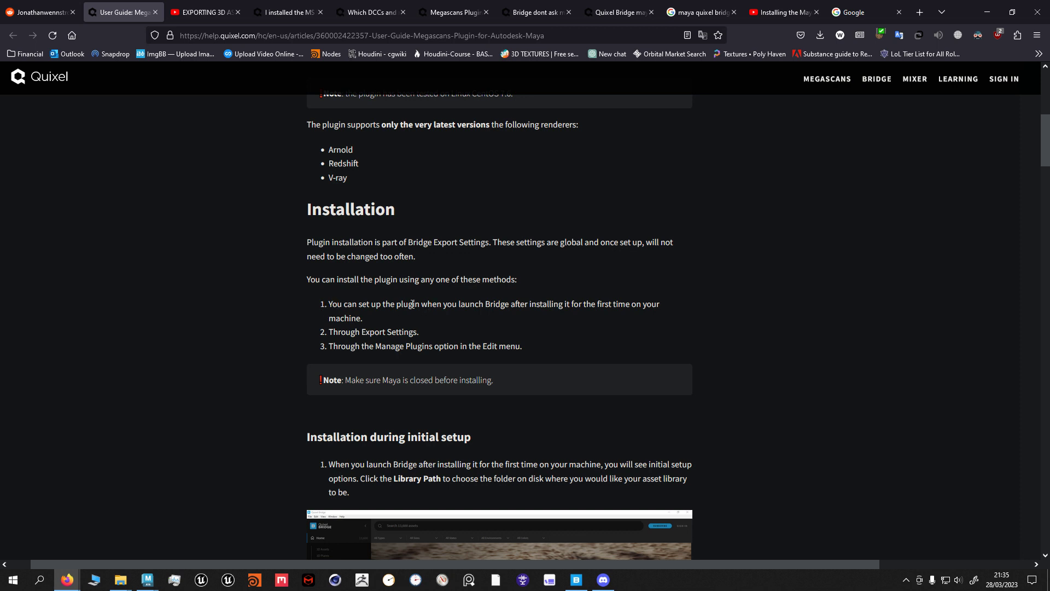
- Highlight the first installation method's text, then briefly open and dismiss File Explorer
{"action": "left_click_drag", "start_coordinate": [406, 304], "coordinate": [659, 303]}
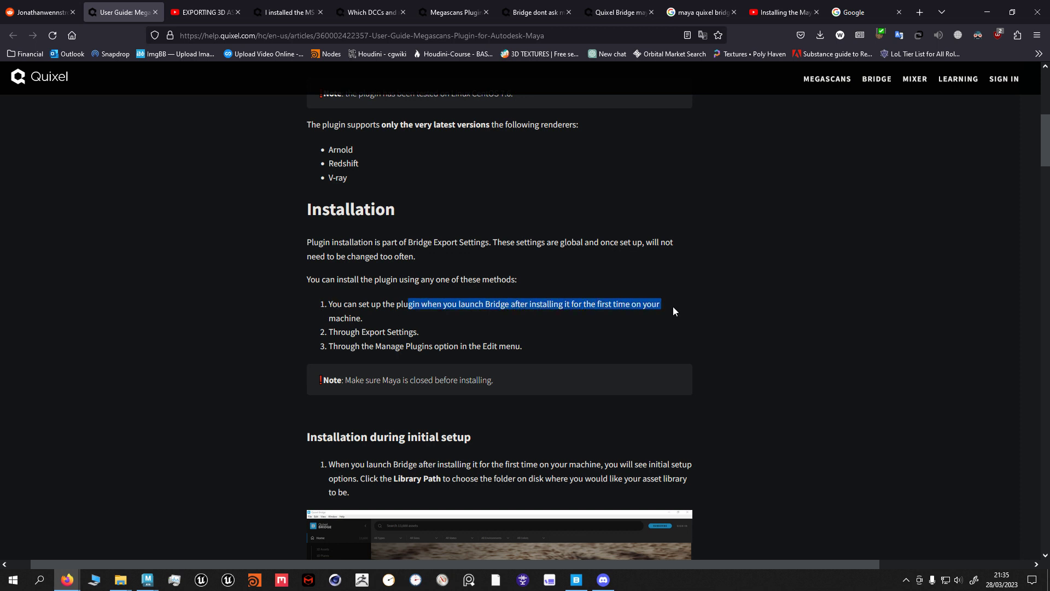
{"action": "left_click", "coordinate": [525, 419]}
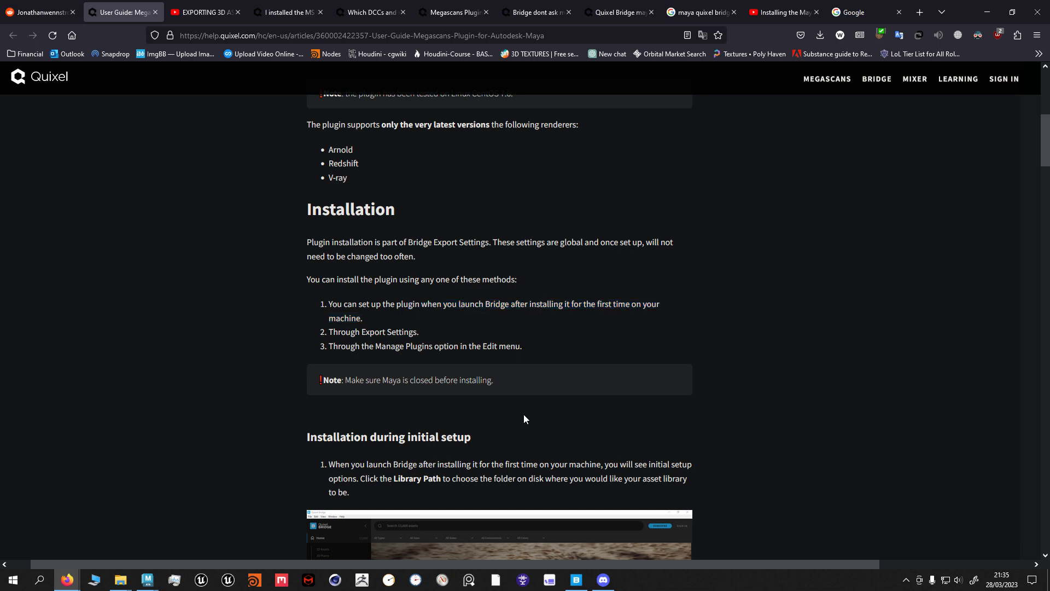
{"action": "right_click", "coordinate": [575, 580]}
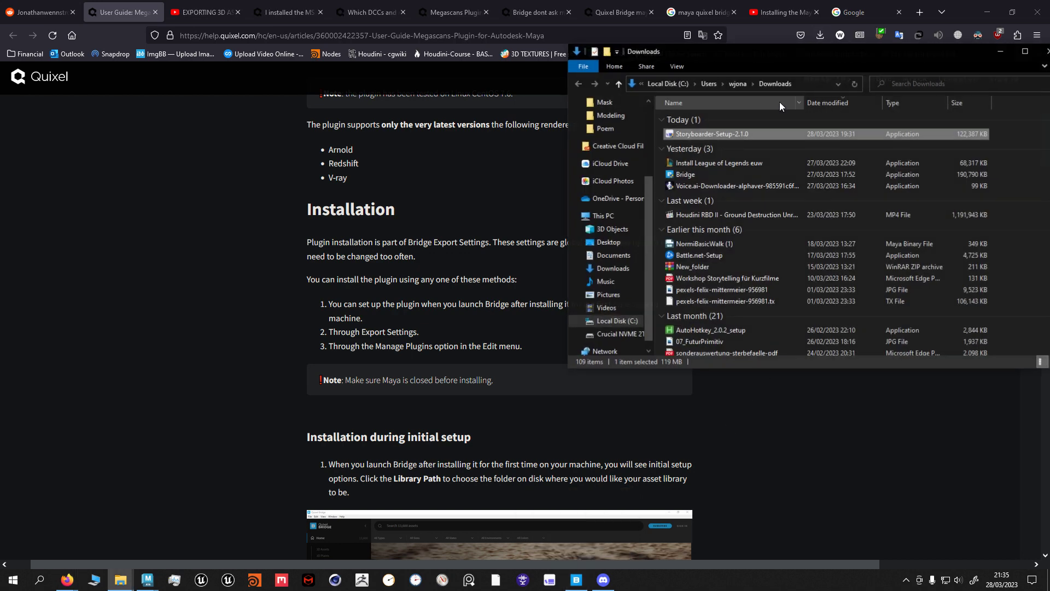
{"action": "left_click", "coordinate": [685, 174]}
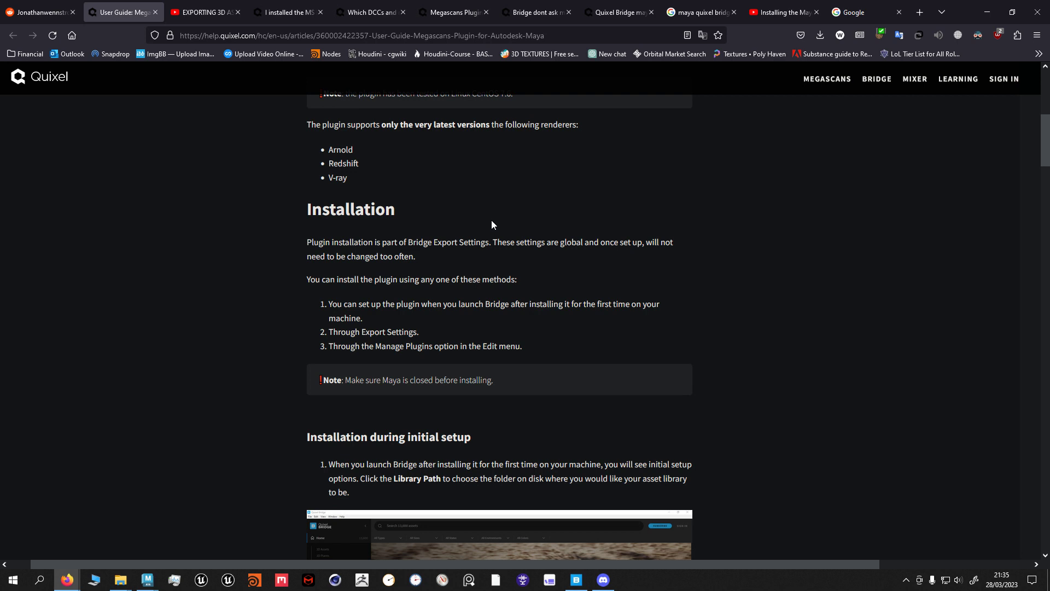
{"action": "mouse_move", "coordinate": [509, 232]}
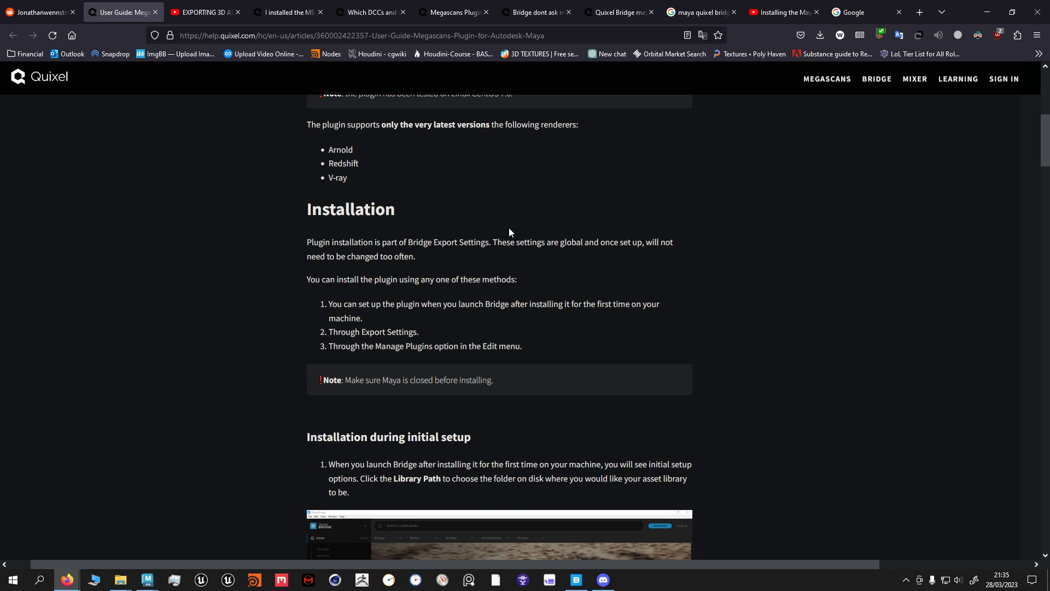
- Scroll the guide past the methods list to 'Installation during initial setup'
{"action": "left_click", "coordinate": [575, 580]}
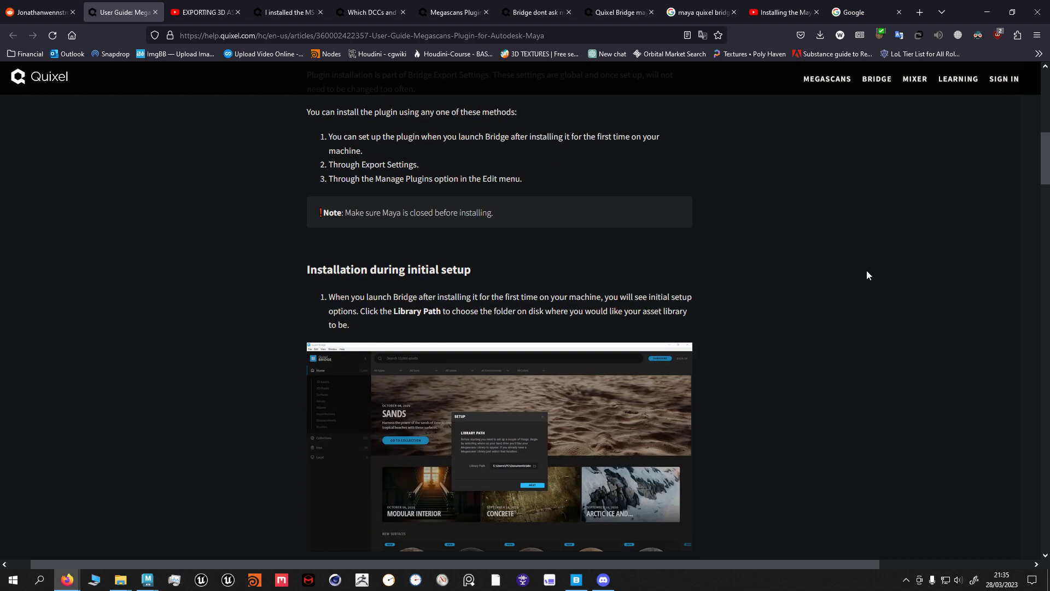
{"action": "scroll", "scroll_direction": "down", "scroll_amount": 3}
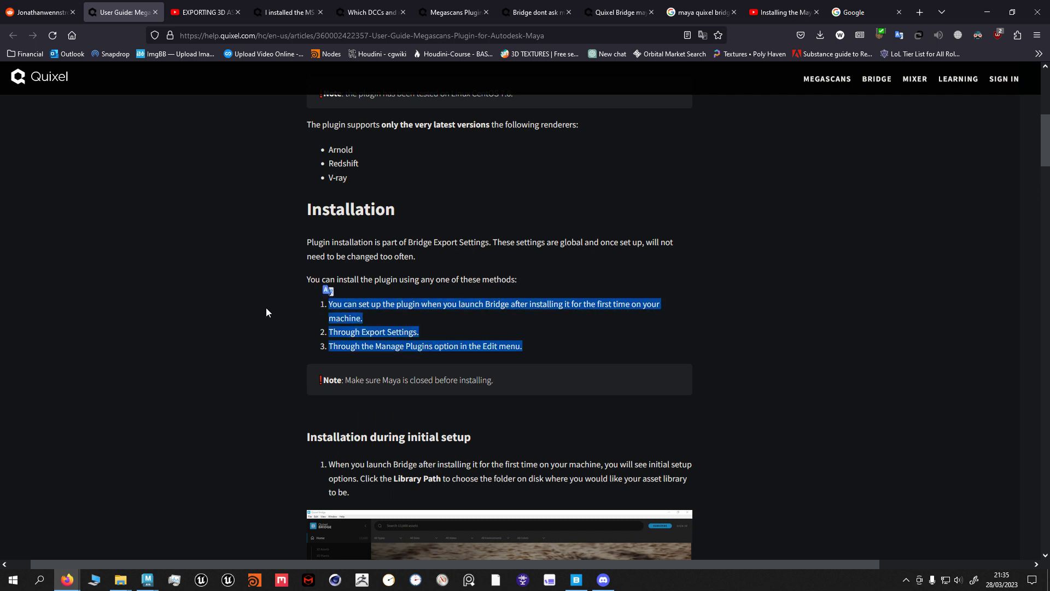
{"action": "scroll", "scroll_direction": "down", "scroll_amount": 3}
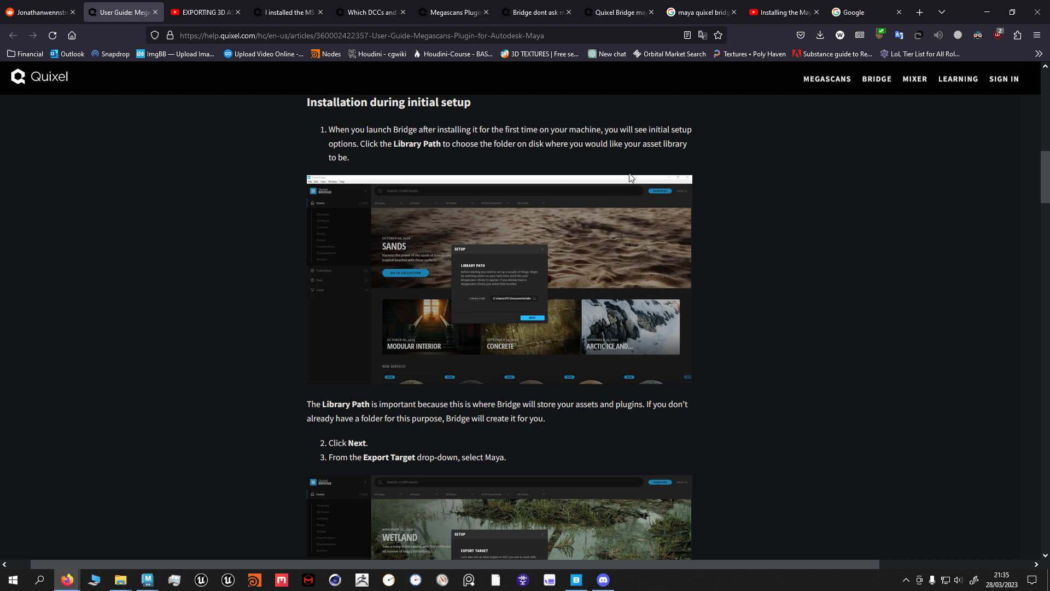
- Read setup steps 1–7 down to the quixel.mod file locations
{"action": "left_click", "coordinate": [575, 580]}
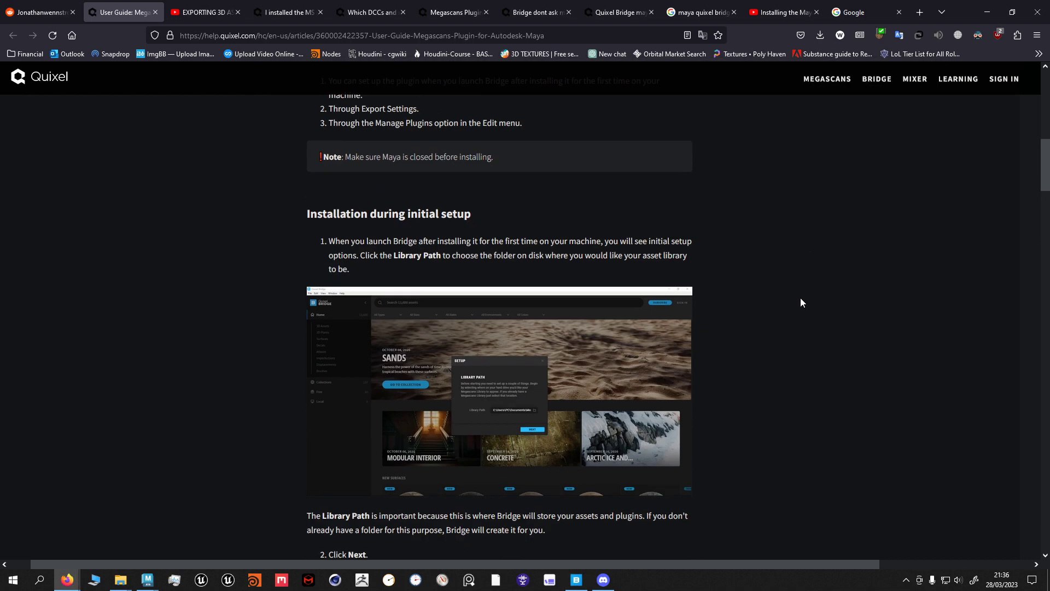
{"action": "mouse_move", "coordinate": [788, 207]}
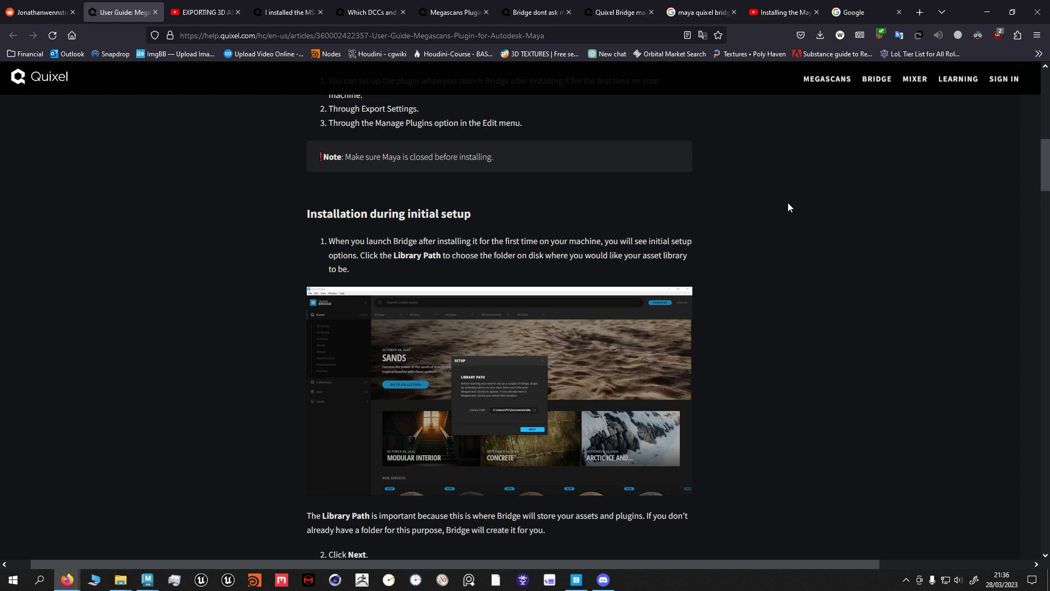
{"action": "scroll", "scroll_direction": "down", "scroll_amount": 3}
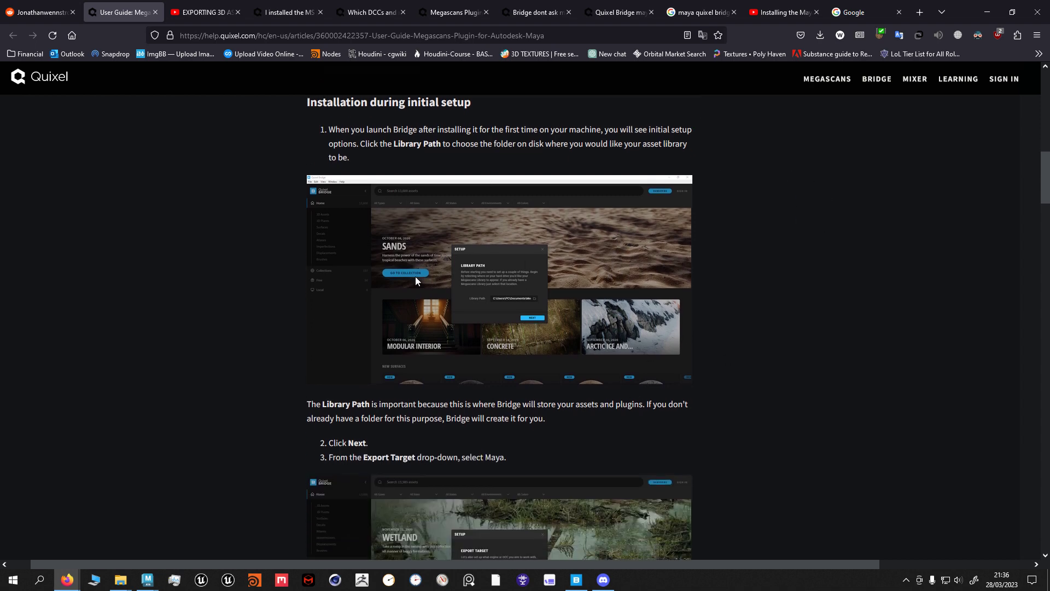
{"action": "scroll", "scroll_direction": "down", "scroll_amount": 3}
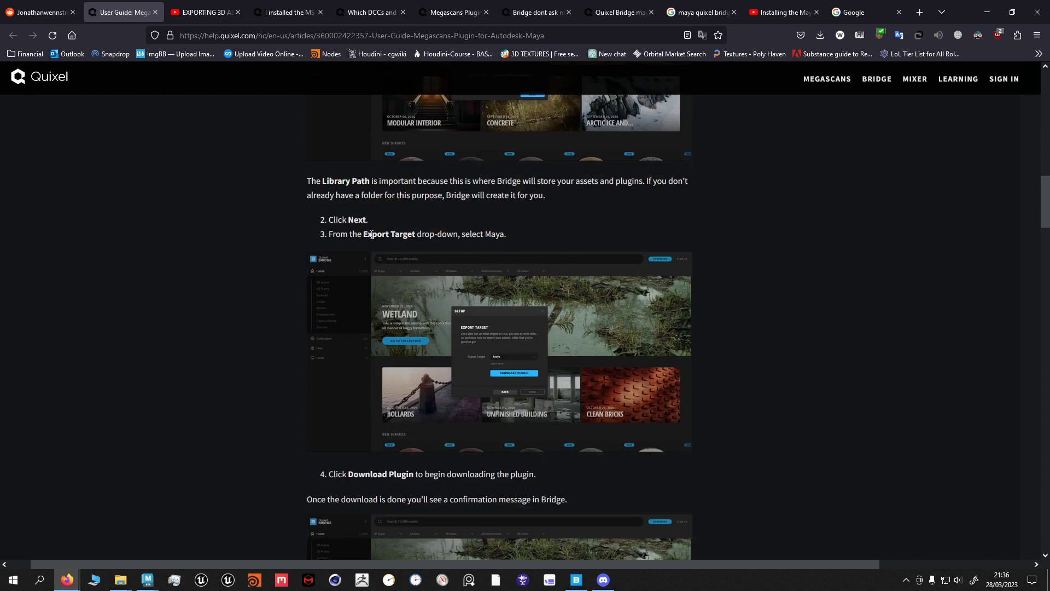
{"action": "scroll", "scroll_direction": "down", "scroll_amount": 3}
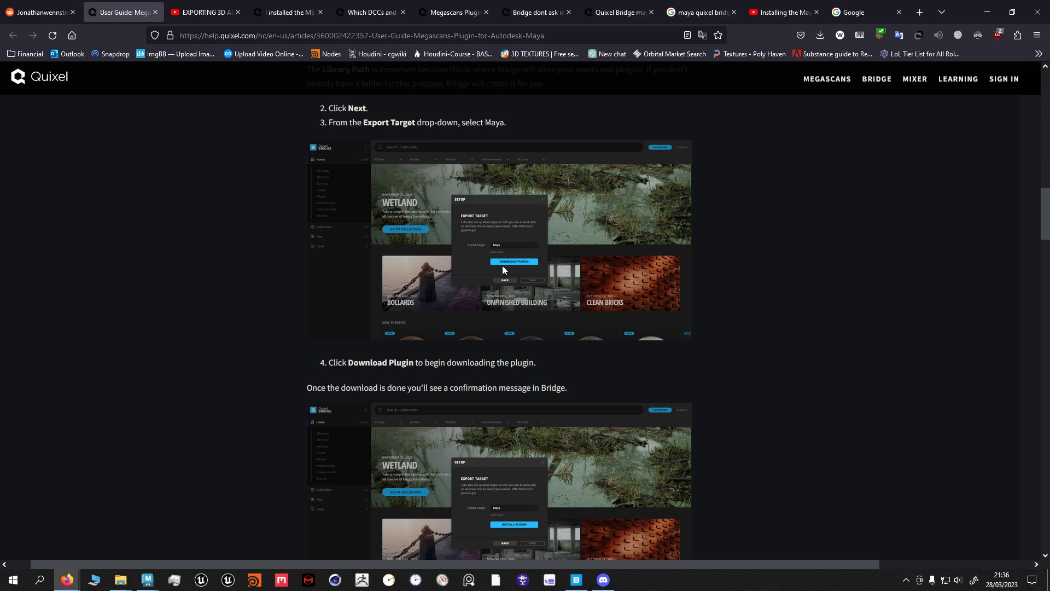
{"action": "scroll", "scroll_direction": "down", "scroll_amount": 3}
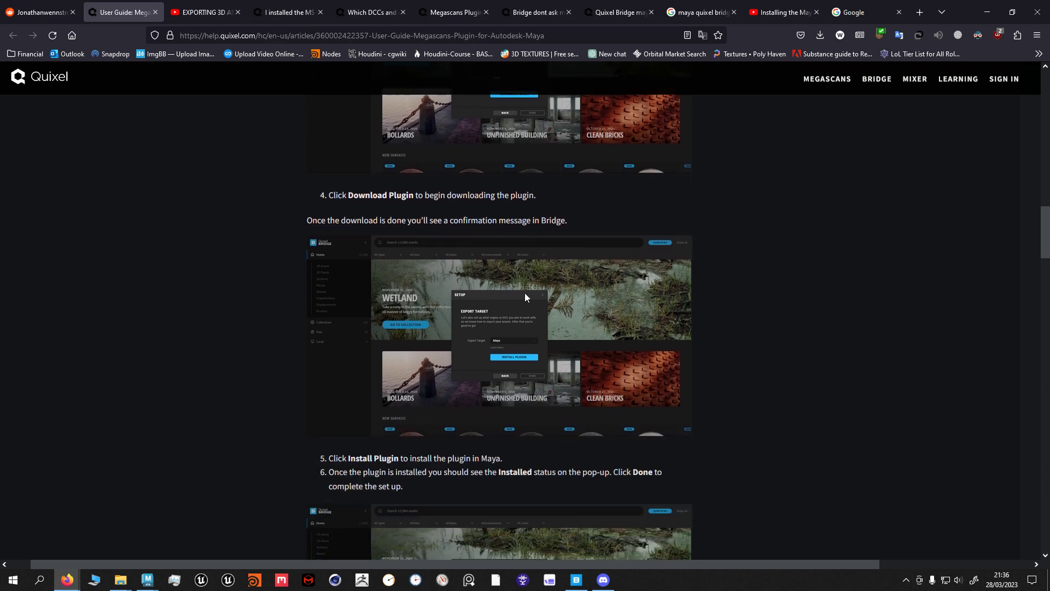
{"action": "scroll", "scroll_direction": "down", "scroll_amount": 3}
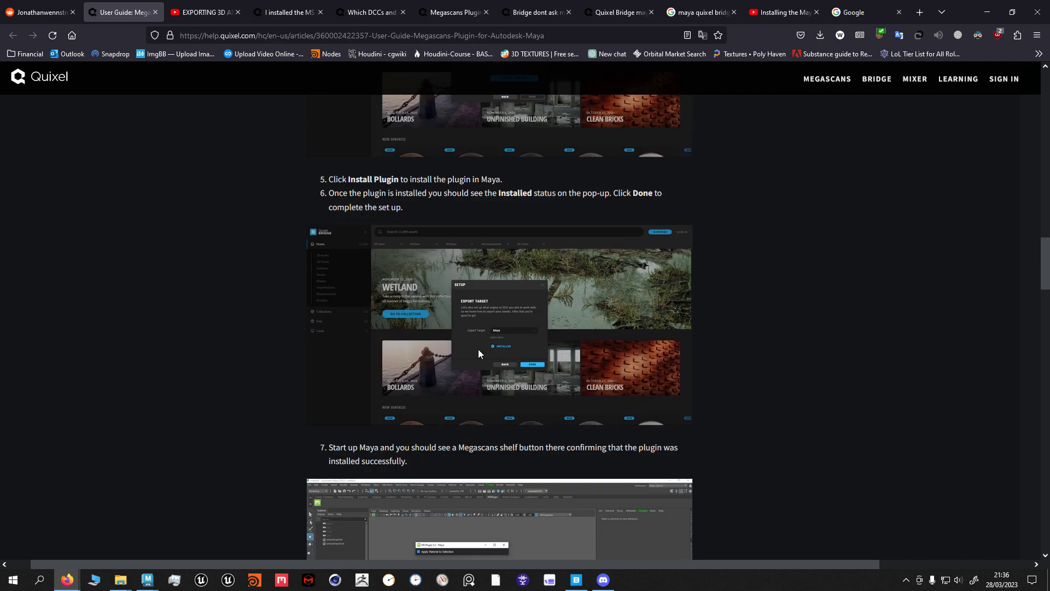
{"action": "scroll", "scroll_direction": "down", "scroll_amount": 3}
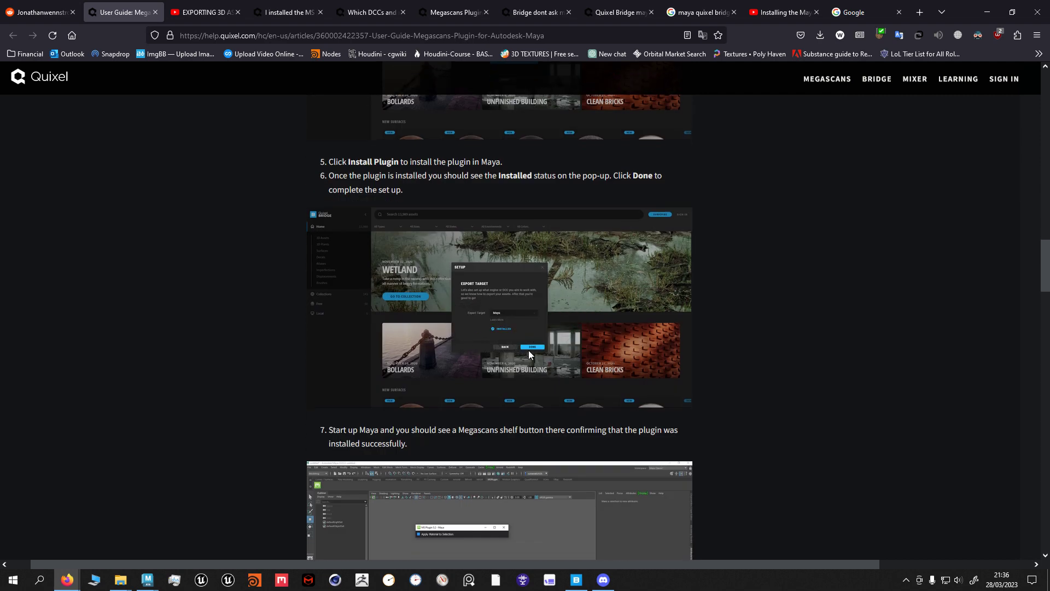
{"action": "scroll", "scroll_direction": "down", "scroll_amount": 3}
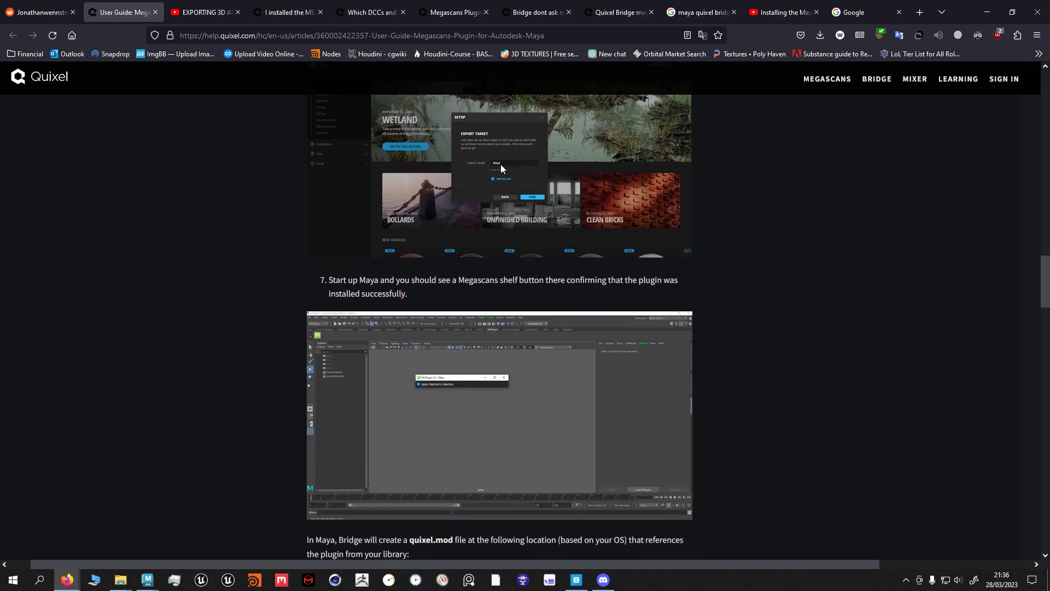
{"action": "scroll", "scroll_direction": "down", "scroll_amount": 3}
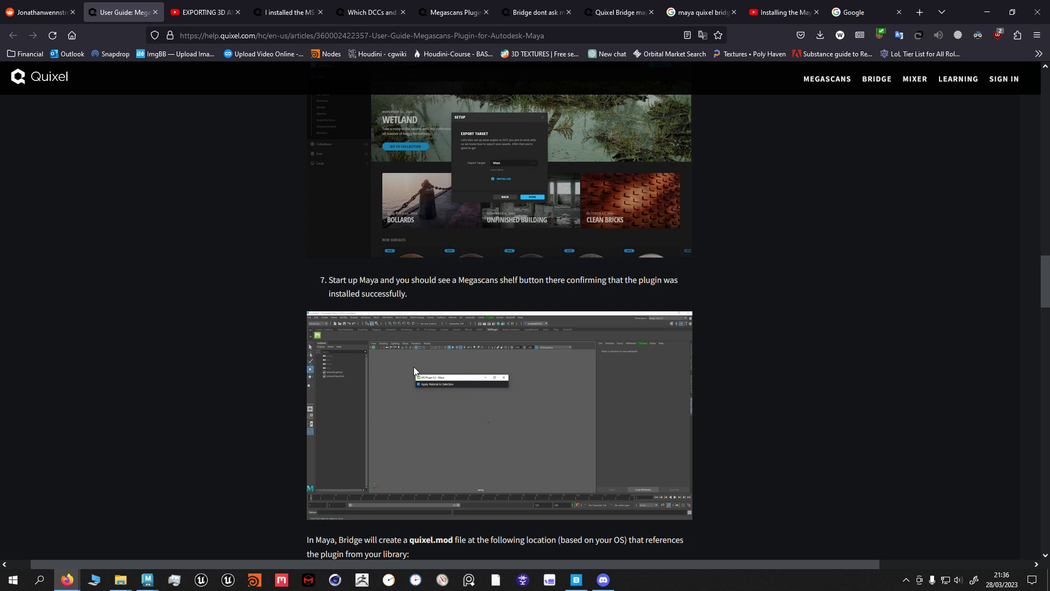
{"action": "mouse_move", "coordinate": [438, 420]}
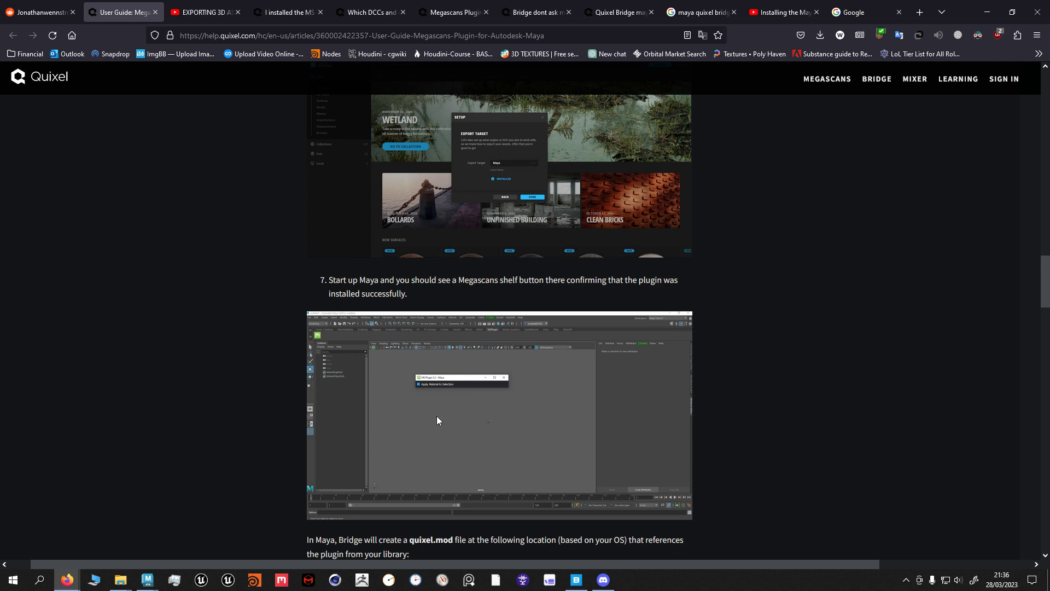
{"action": "scroll", "scroll_direction": "down", "scroll_amount": 3}
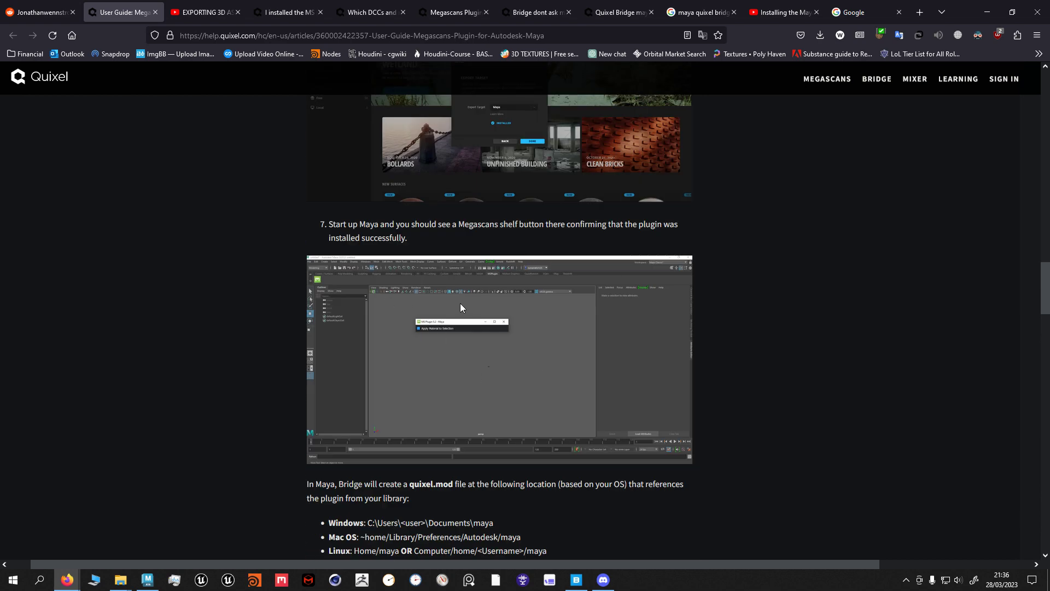
{"action": "mouse_move", "coordinate": [474, 309]}
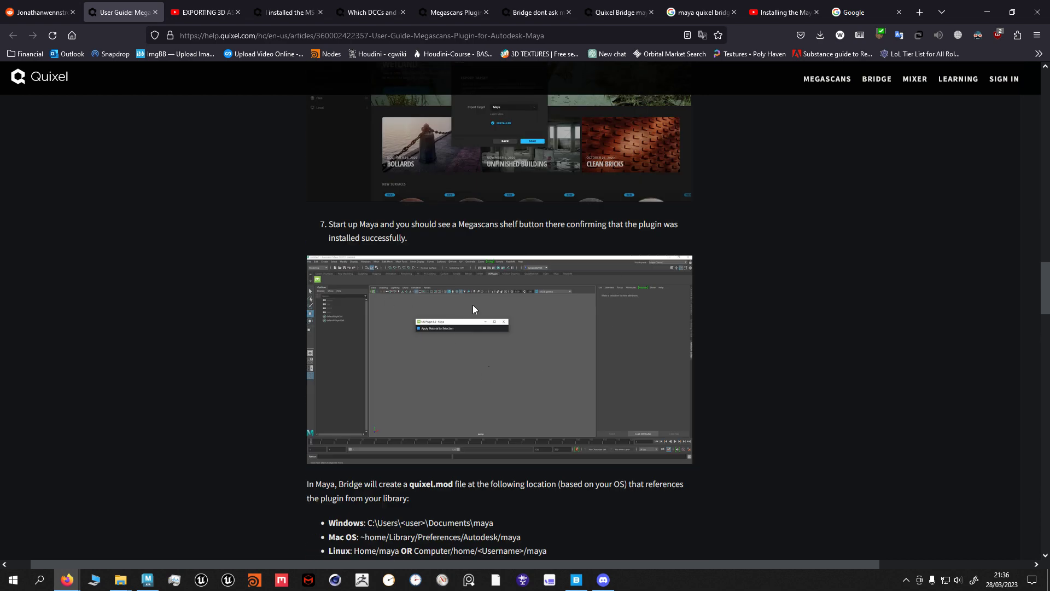
{"action": "mouse_move", "coordinate": [291, 485]}
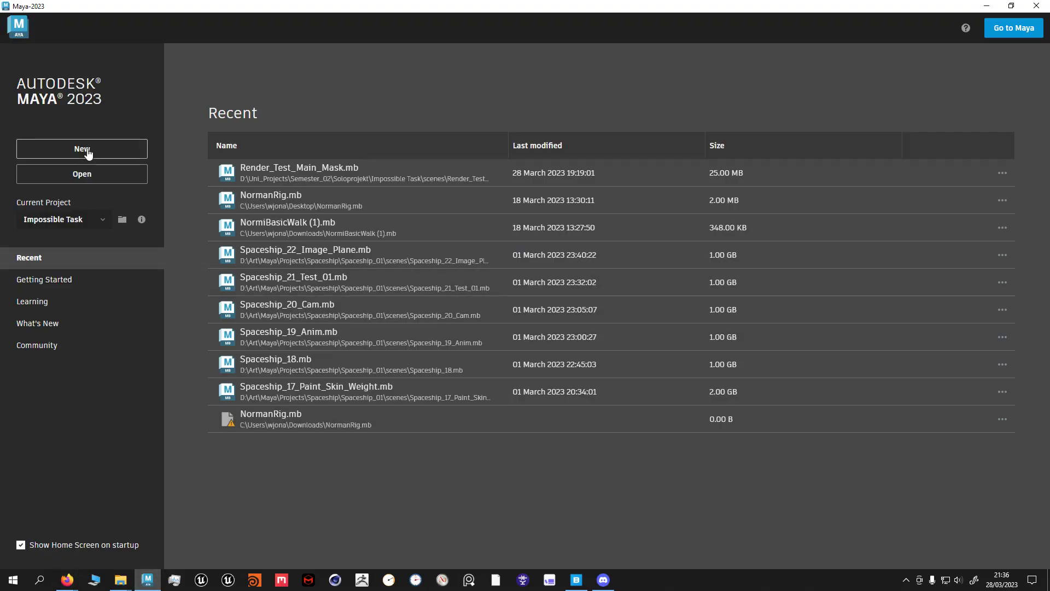
- Start a new untitled Maya scene showing MS Plugin 7.0, then return to Firefox
{"action": "left_click", "coordinate": [81, 148]}
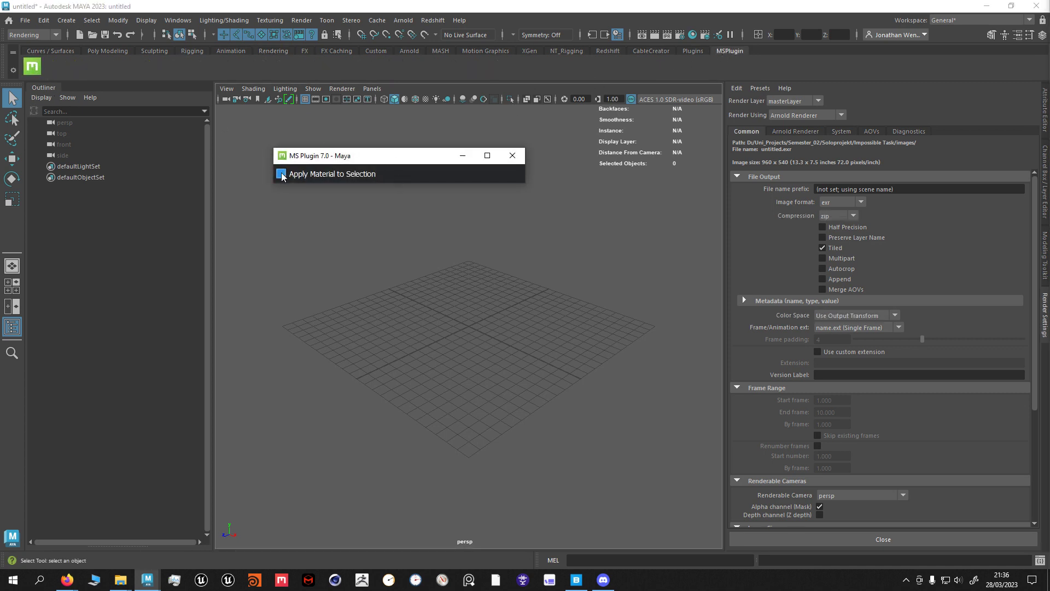
{"action": "left_click", "coordinate": [280, 174]}
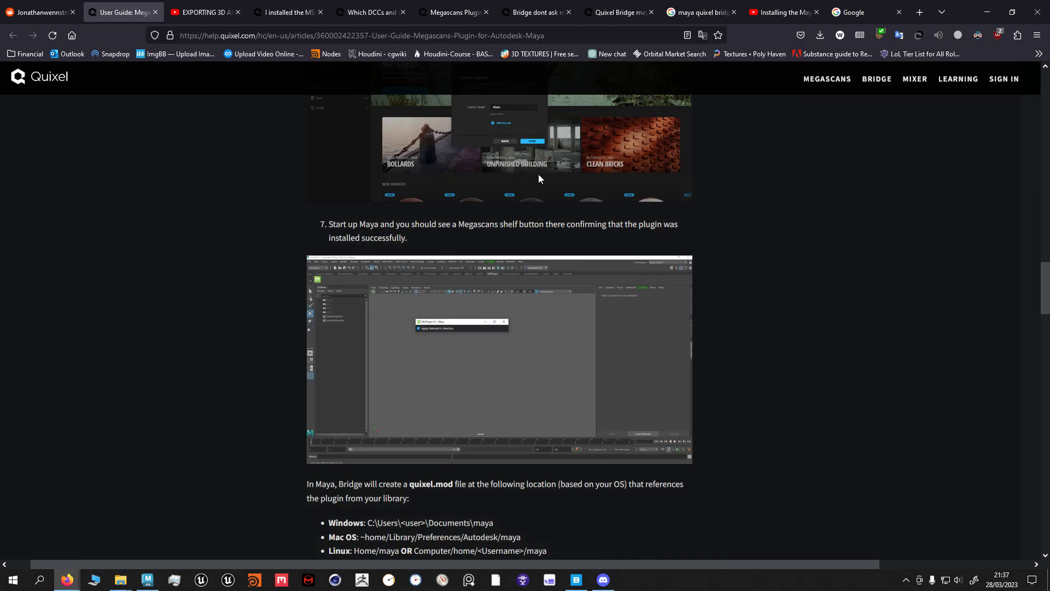
- Glance at the YouTube export tutorial, then return to the user guide
{"action": "left_click", "coordinate": [204, 12]}
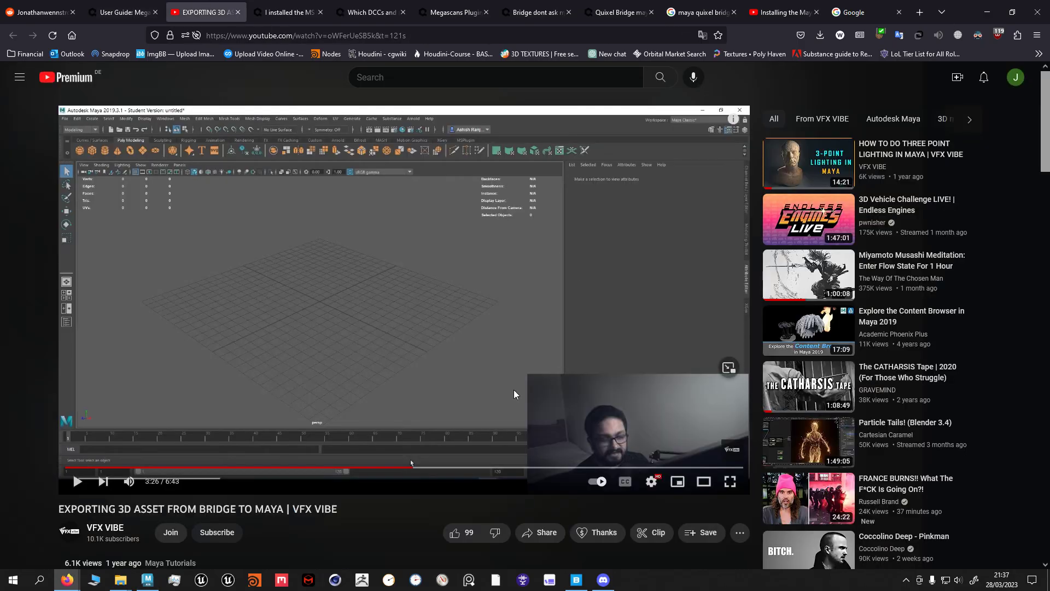
{"action": "left_click", "coordinate": [122, 12]}
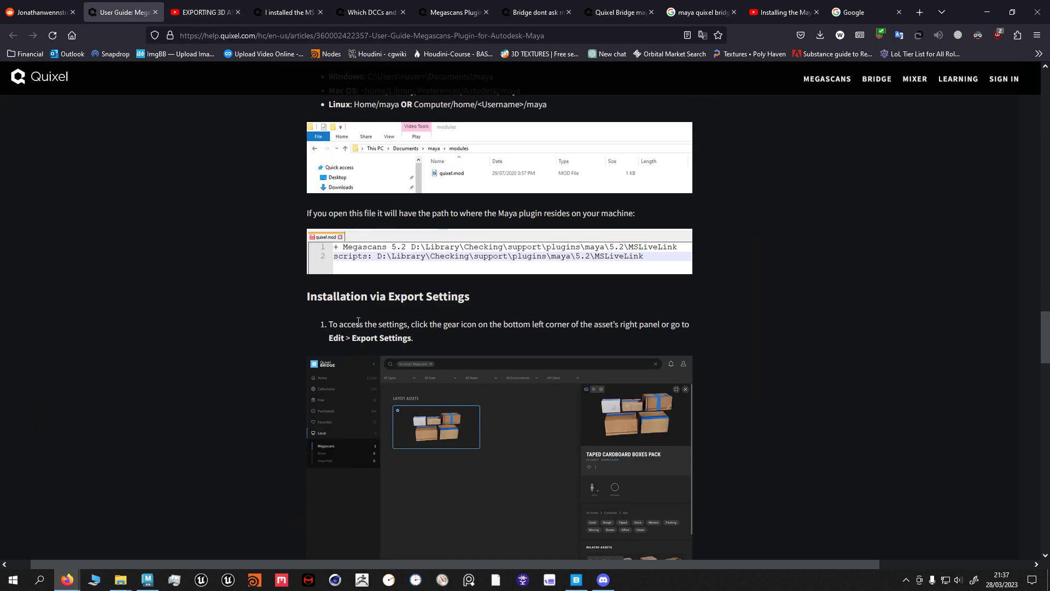
{"action": "scroll", "scroll_direction": "down", "scroll_amount": 3}
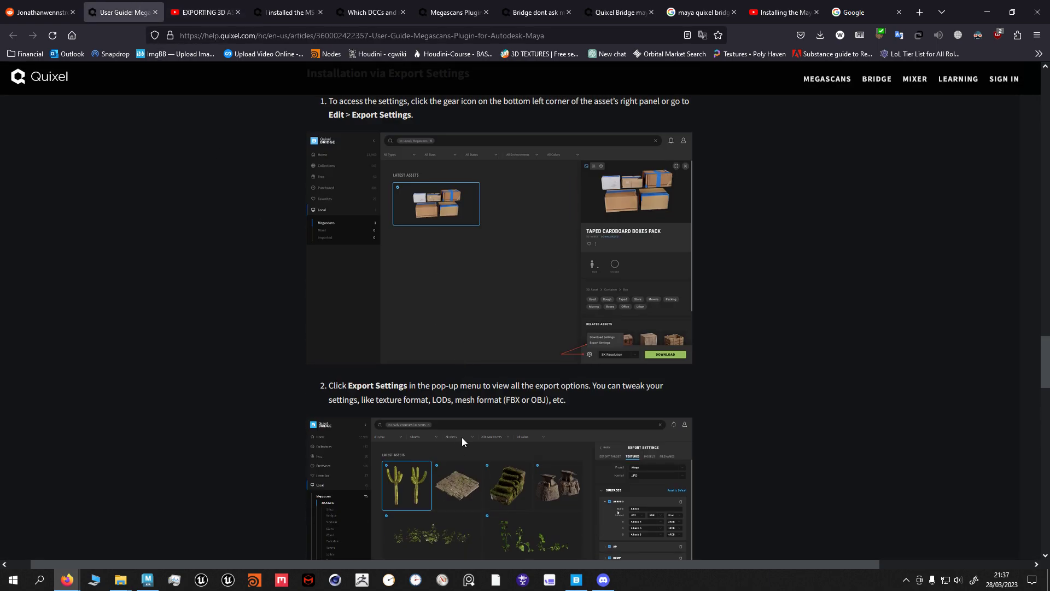
- Check the missing-shelf-button article, then bring the guide back to its three install methods
{"action": "left_click", "coordinate": [204, 12]}
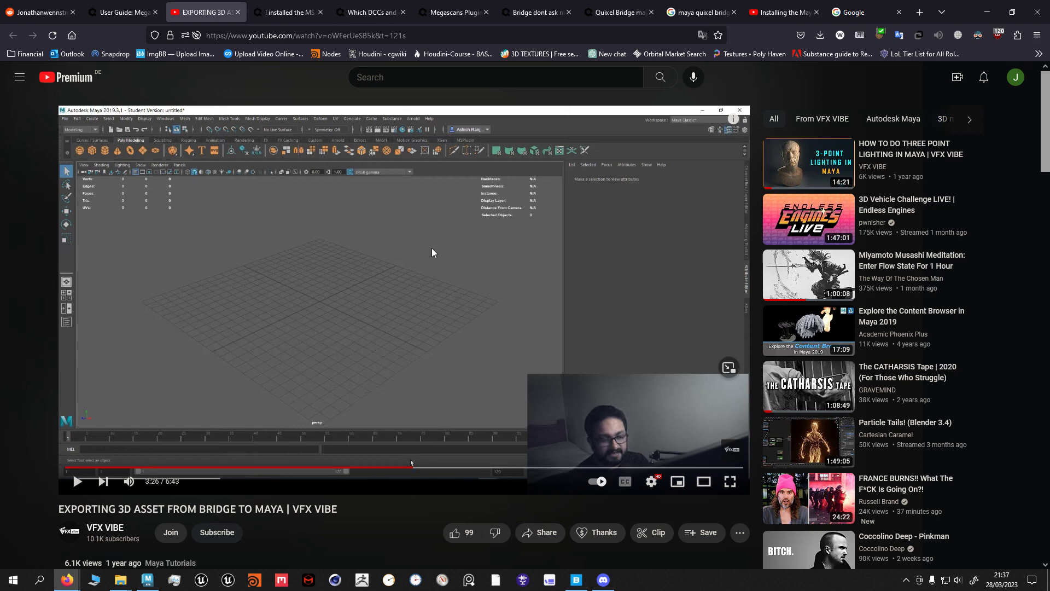
{"action": "mouse_move", "coordinate": [499, 284]}
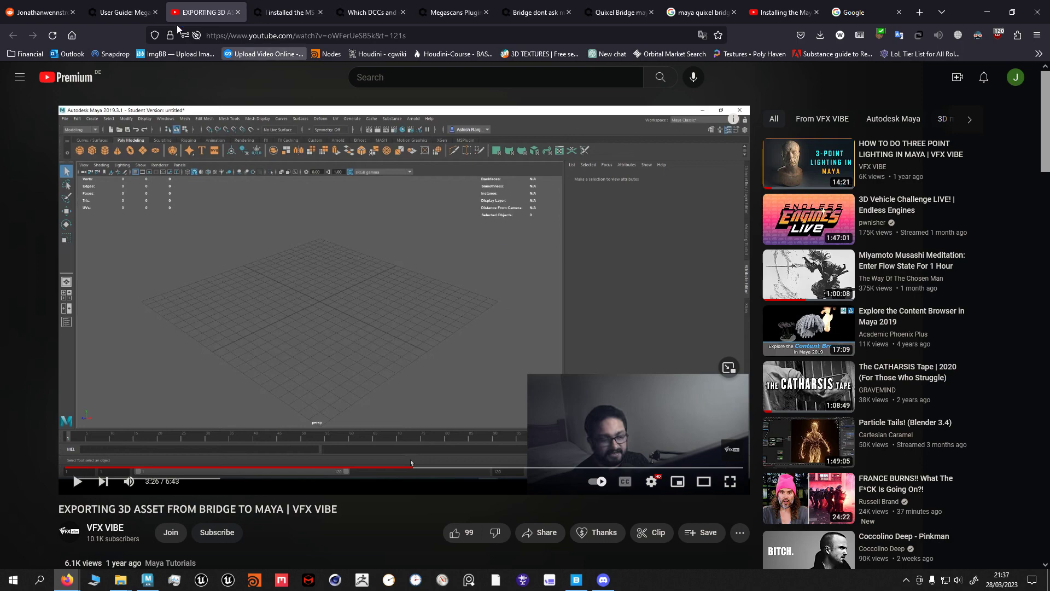
{"action": "left_click", "coordinate": [287, 12]}
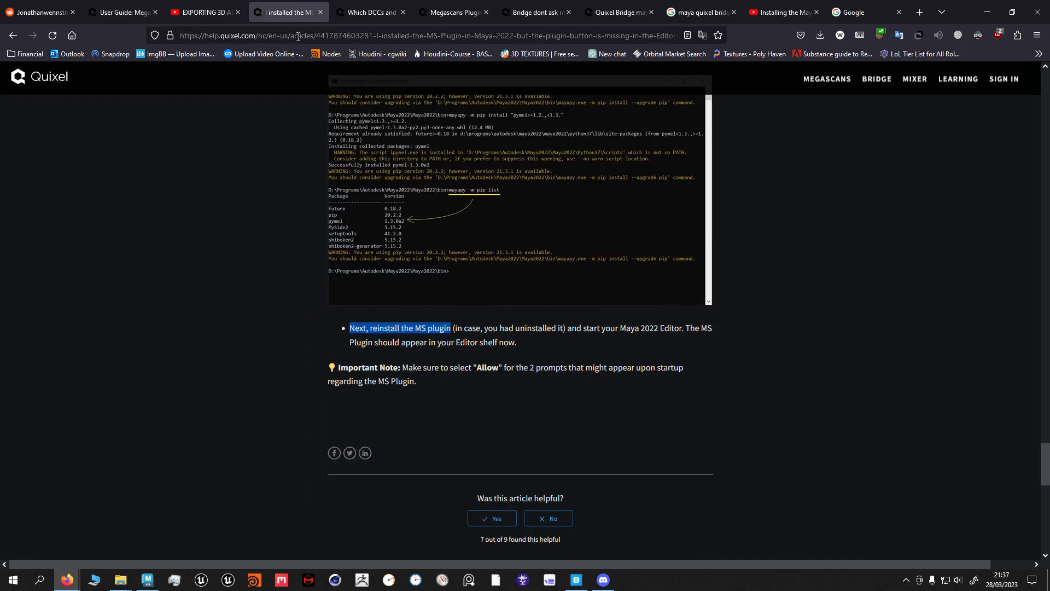
{"action": "left_click", "coordinate": [204, 12]}
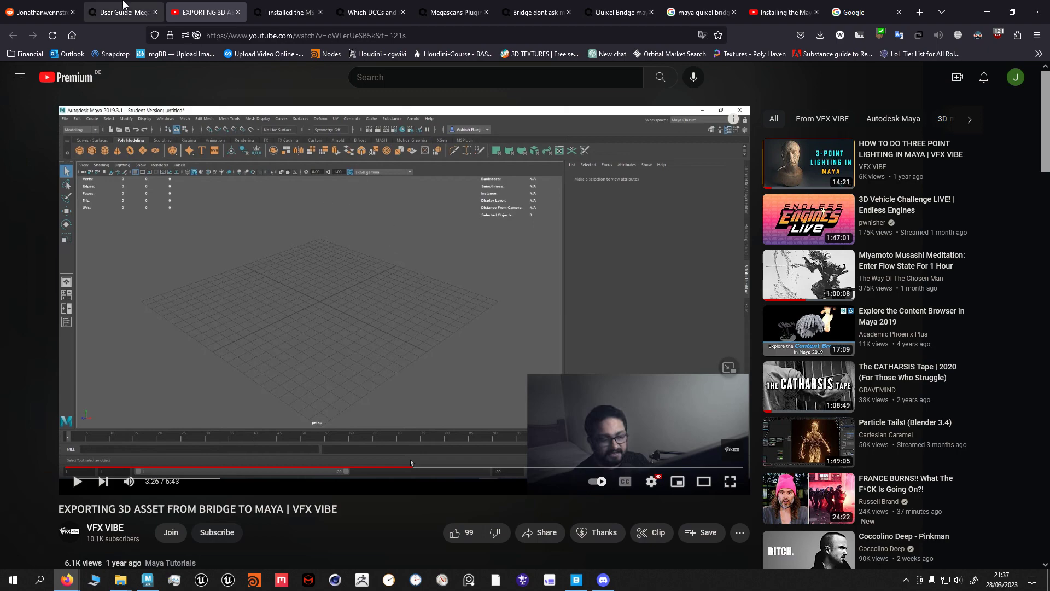
{"action": "left_click", "coordinate": [120, 12]}
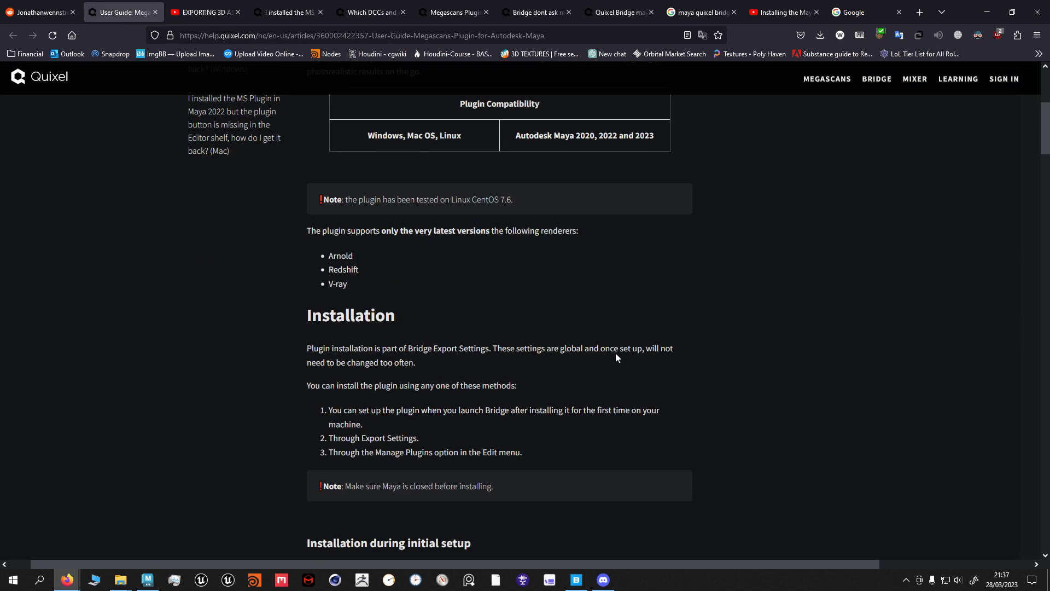
{"action": "scroll", "scroll_direction": "down", "scroll_amount": 3}
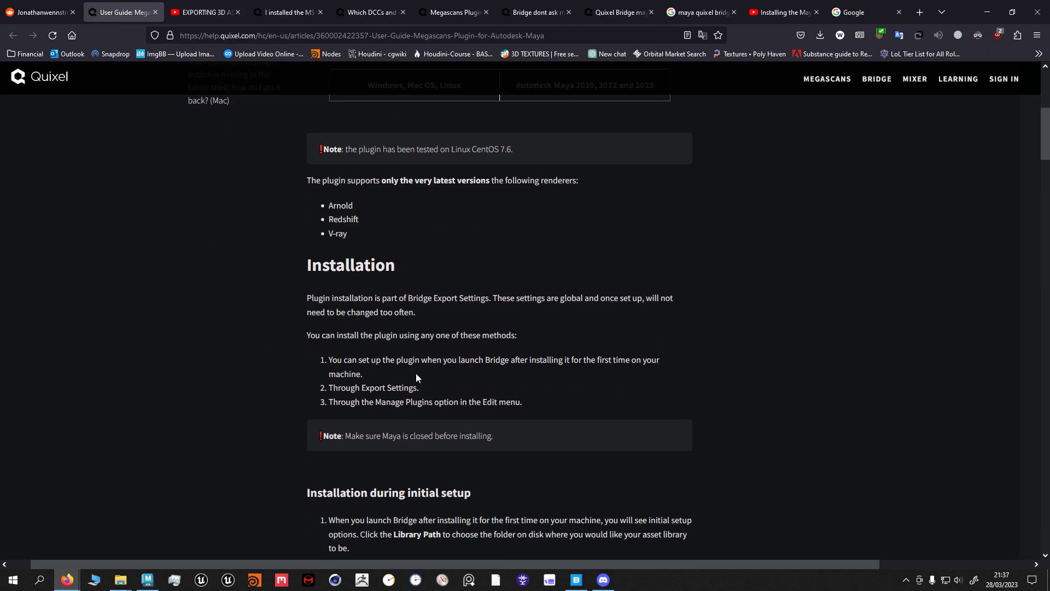
{"action": "left_click_drag", "start_coordinate": [329, 387], "coordinate": [522, 402]}
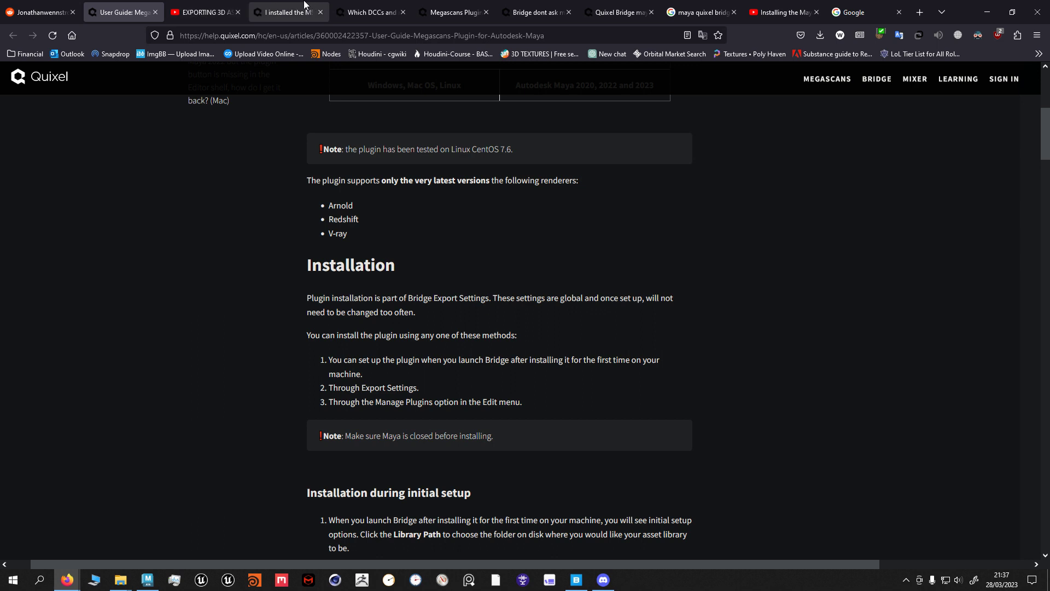
- Scroll the missing-shelf-button article to its CMD run-as-administrator PyMEL steps
{"action": "left_click", "coordinate": [288, 12]}
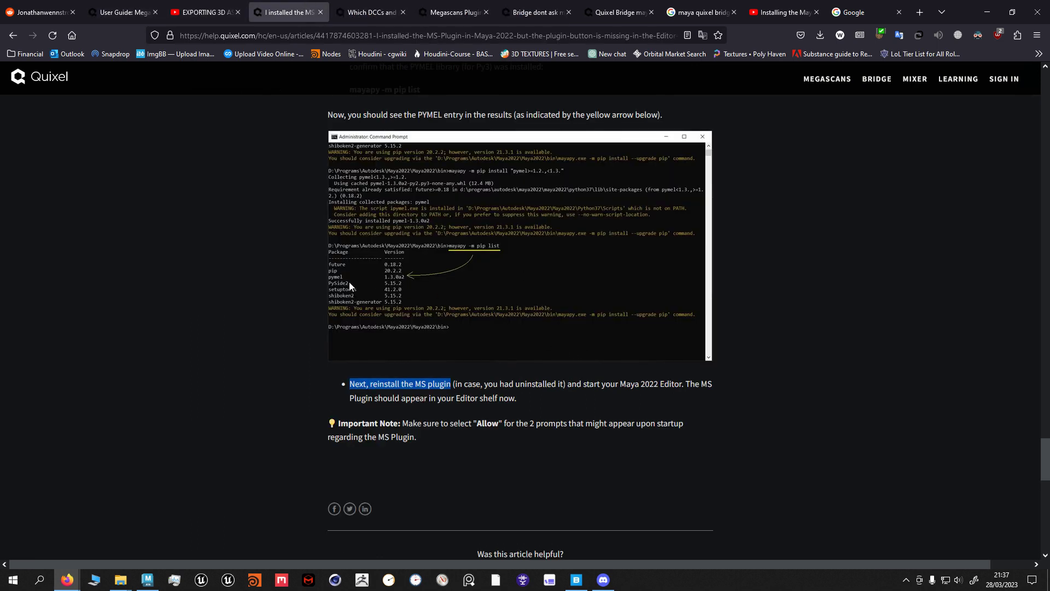
{"action": "mouse_move", "coordinate": [350, 291]}
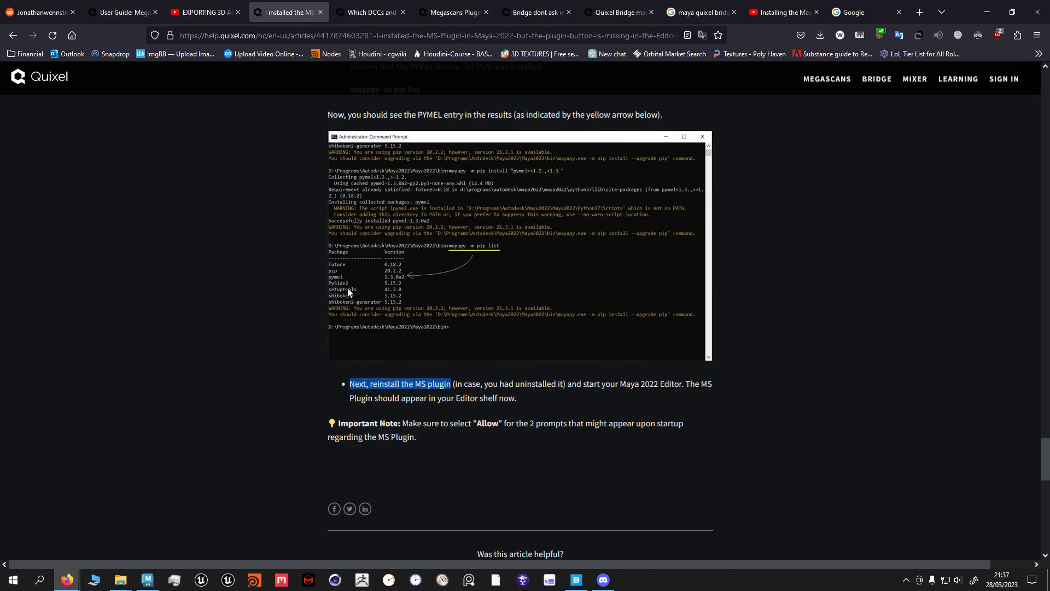
{"action": "scroll", "scroll_direction": "down", "scroll_amount": 3}
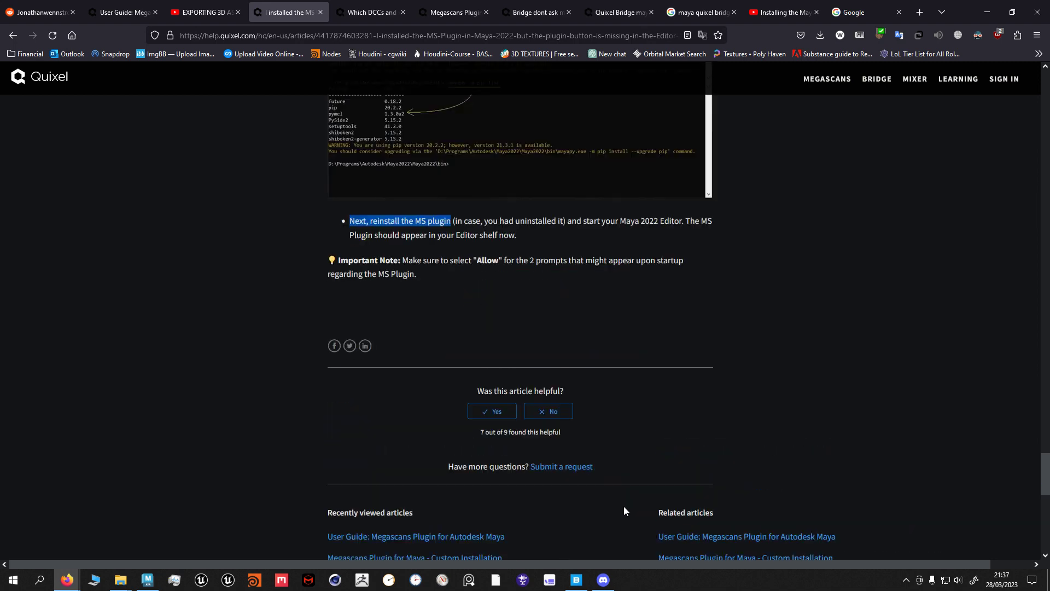
{"action": "scroll", "scroll_direction": "up", "scroll_amount": 3}
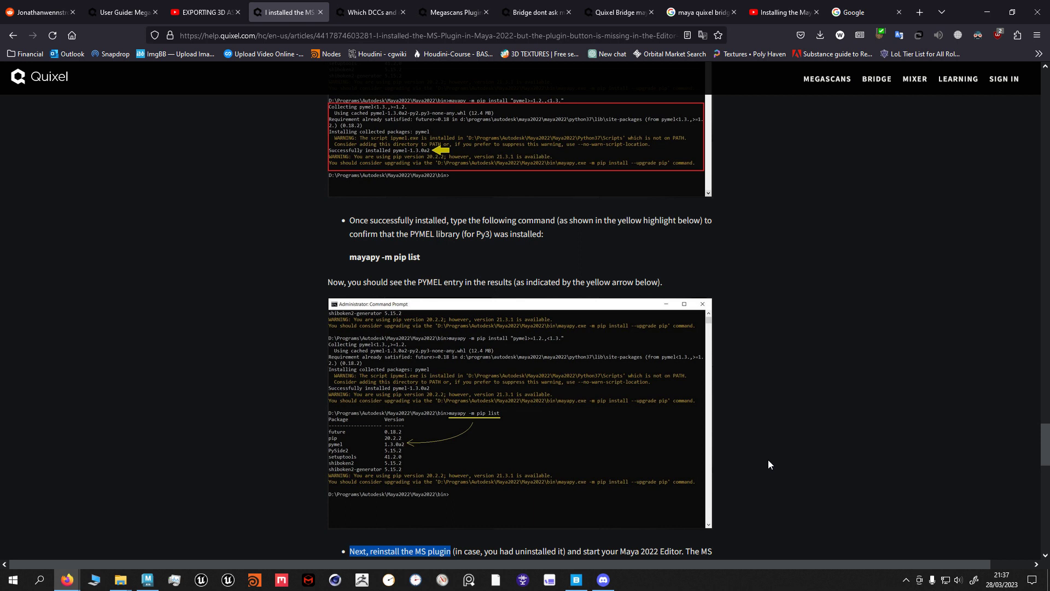
{"action": "scroll", "scroll_direction": "down", "scroll_amount": 3}
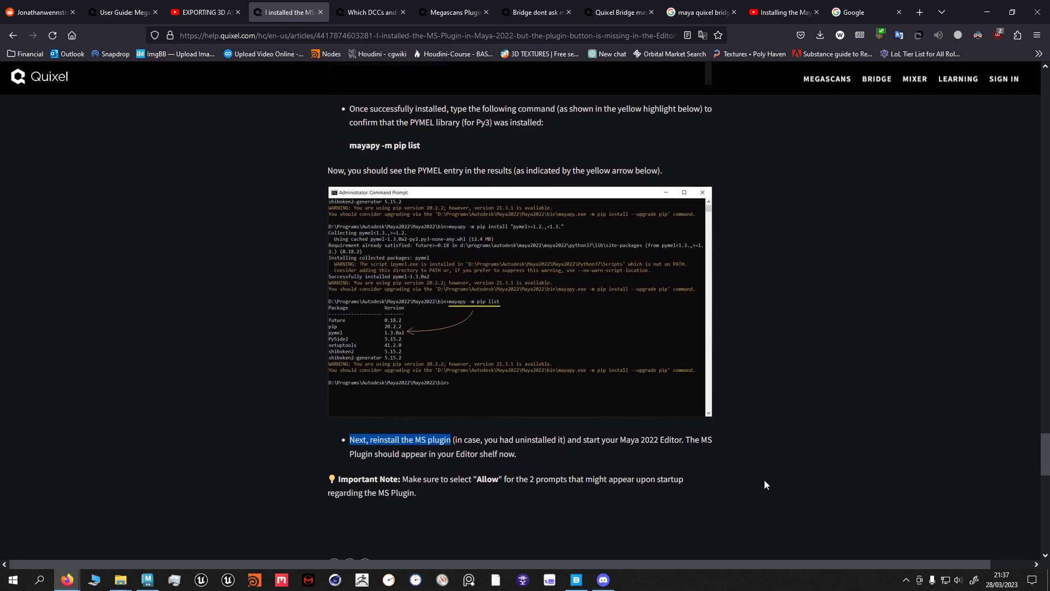
{"action": "mouse_move", "coordinate": [362, 362]}
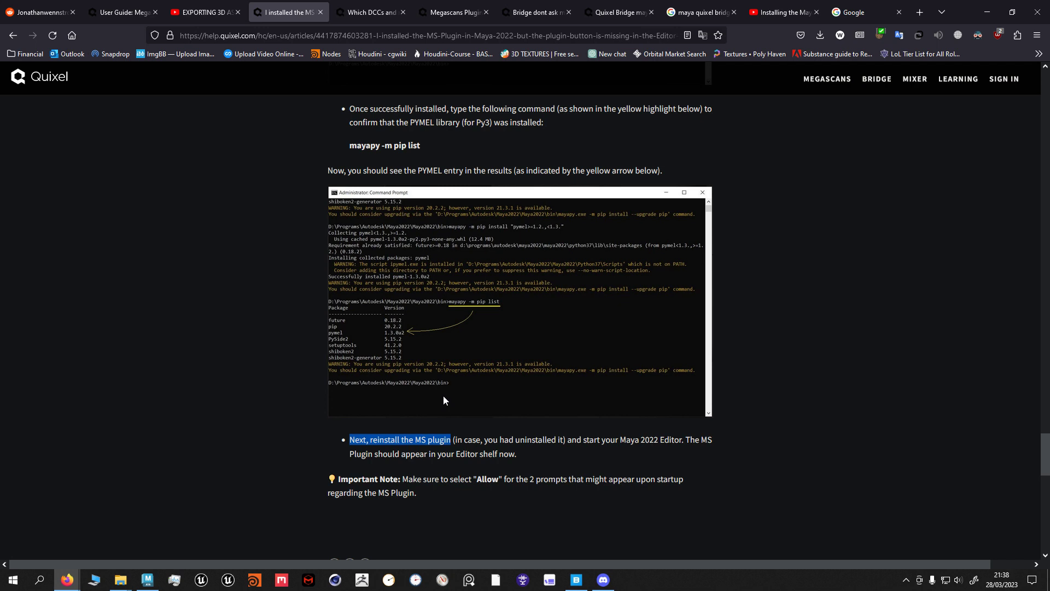
{"action": "mouse_move", "coordinate": [513, 415]}
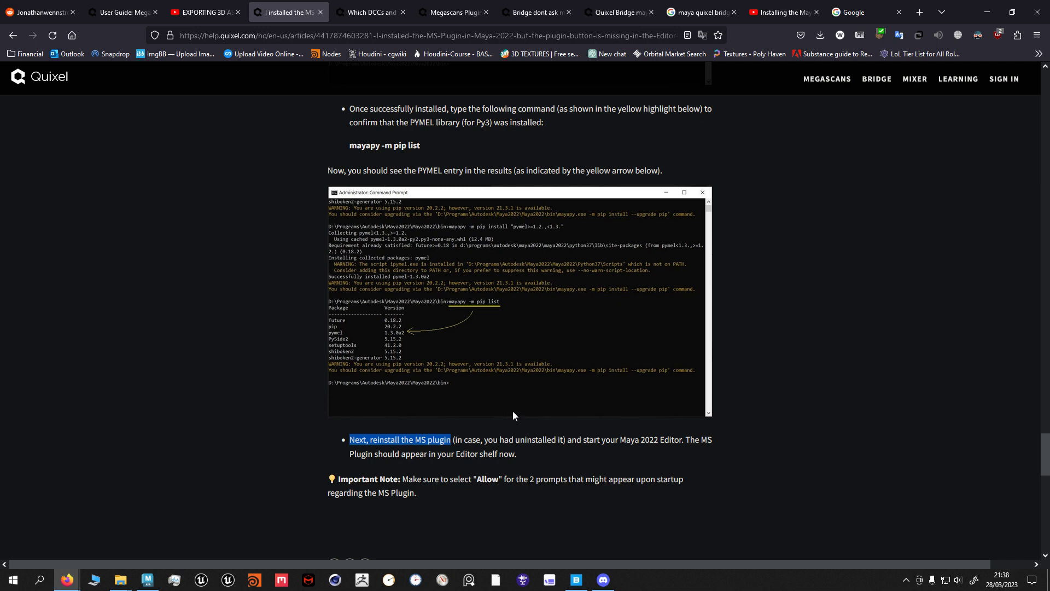
{"action": "scroll", "scroll_direction": "down", "scroll_amount": 3}
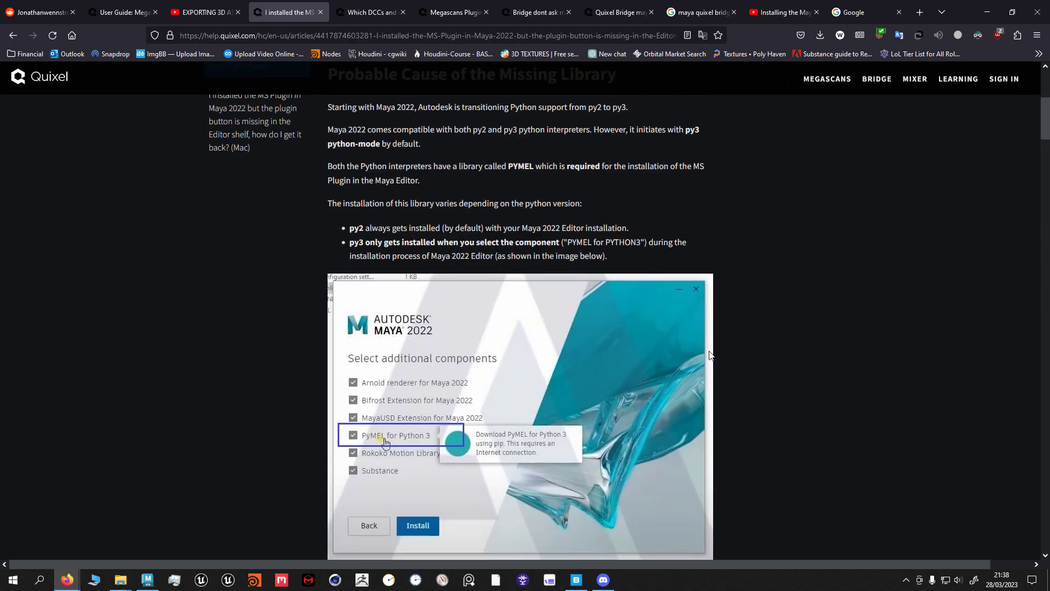
{"action": "scroll", "scroll_direction": "down", "scroll_amount": 3}
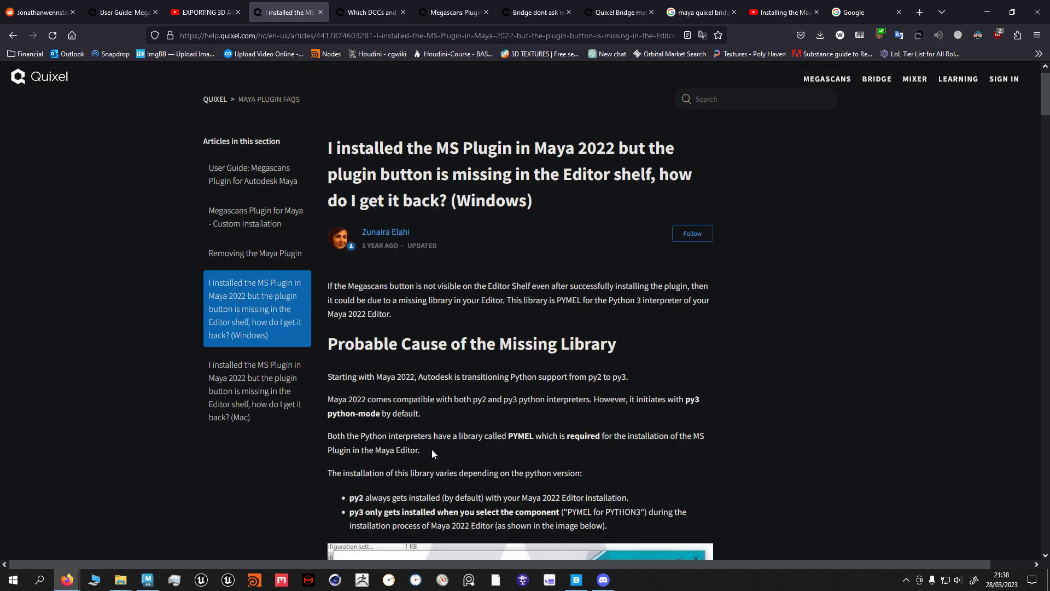
{"action": "left_click", "coordinate": [421, 36]}
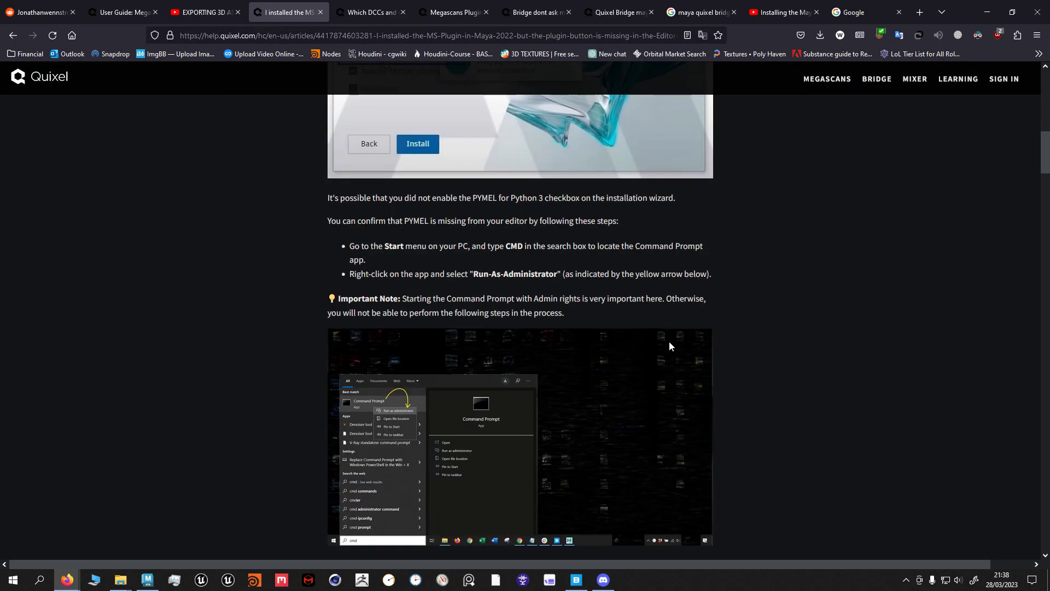
- Search Windows for 'cmd', then scroll the article to the Maya bin cd step
{"action": "left_click", "coordinate": [39, 579]}
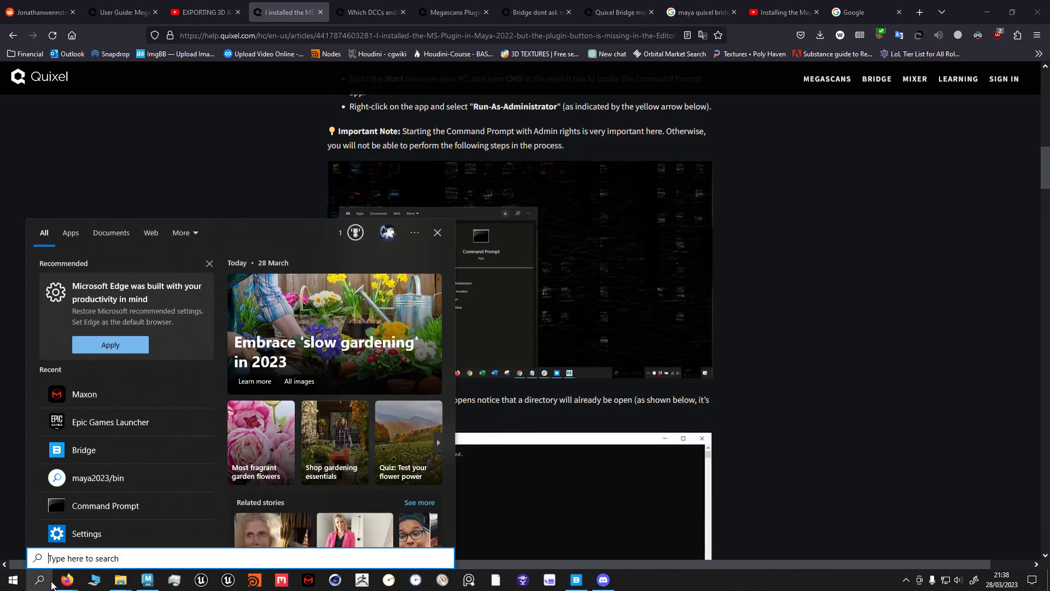
{"action": "type", "text": "cmd"}
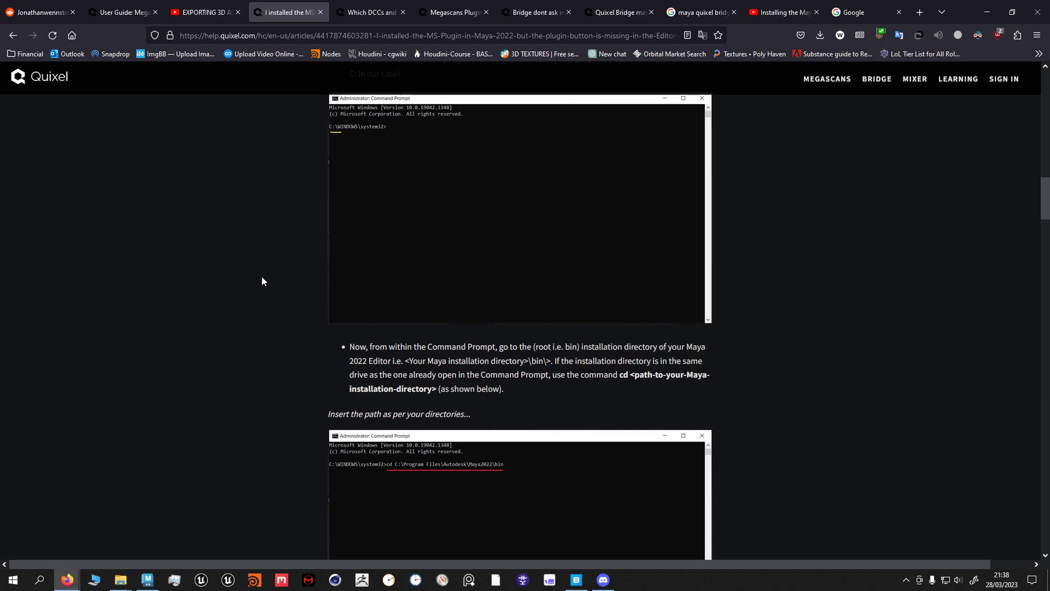
{"action": "scroll", "scroll_direction": "down", "scroll_amount": 3}
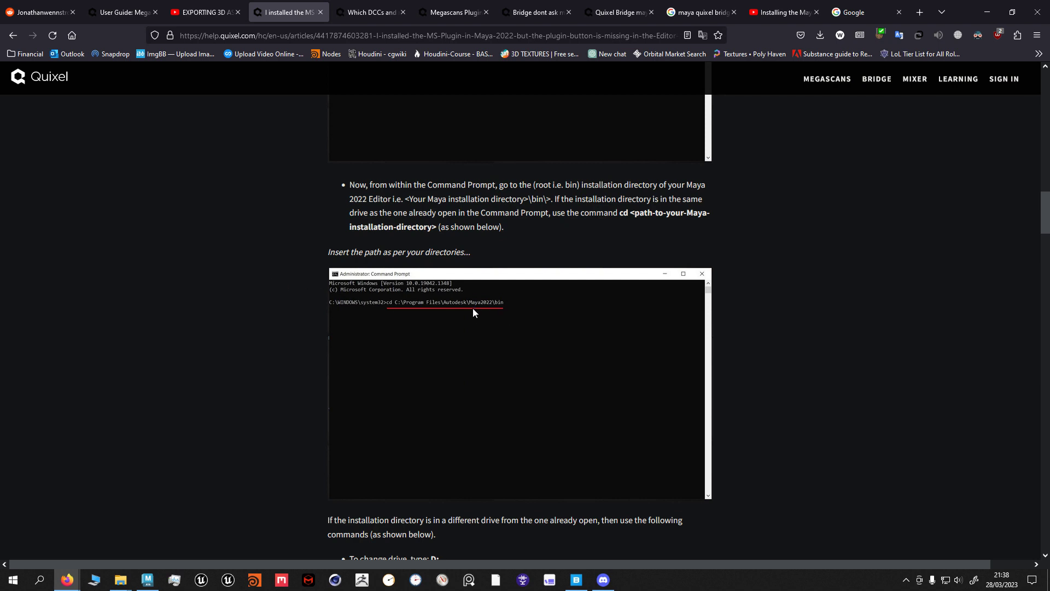
{"action": "mouse_move", "coordinate": [489, 308]}
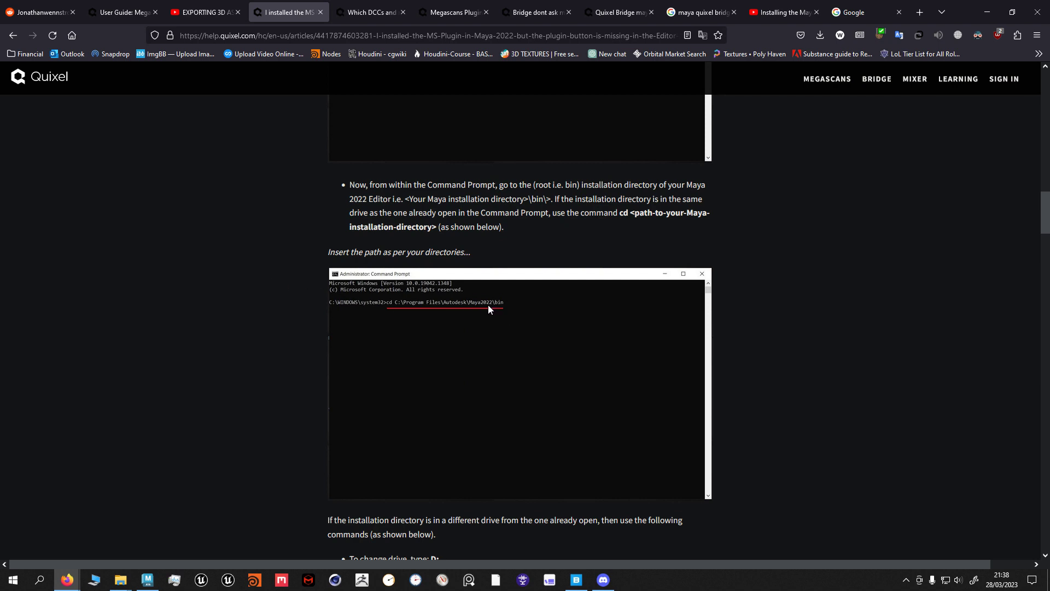
{"action": "mouse_move", "coordinate": [170, 542]}
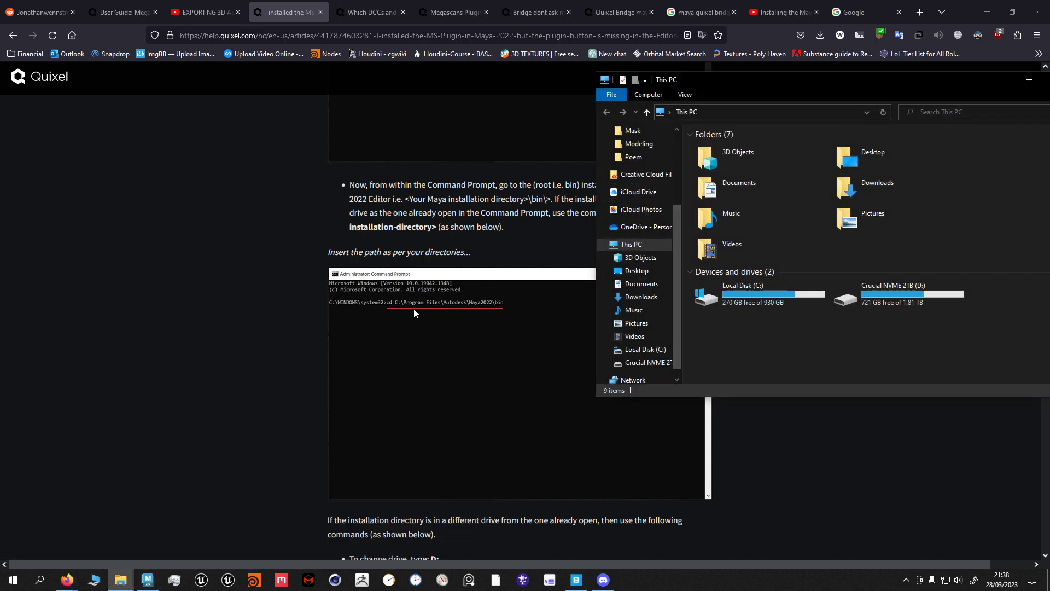
- Browse Local Disk (C:) into Program Files (x86)\Autodesk, finding only Autodesk Desktop App
{"action": "left_click", "coordinate": [743, 293]}
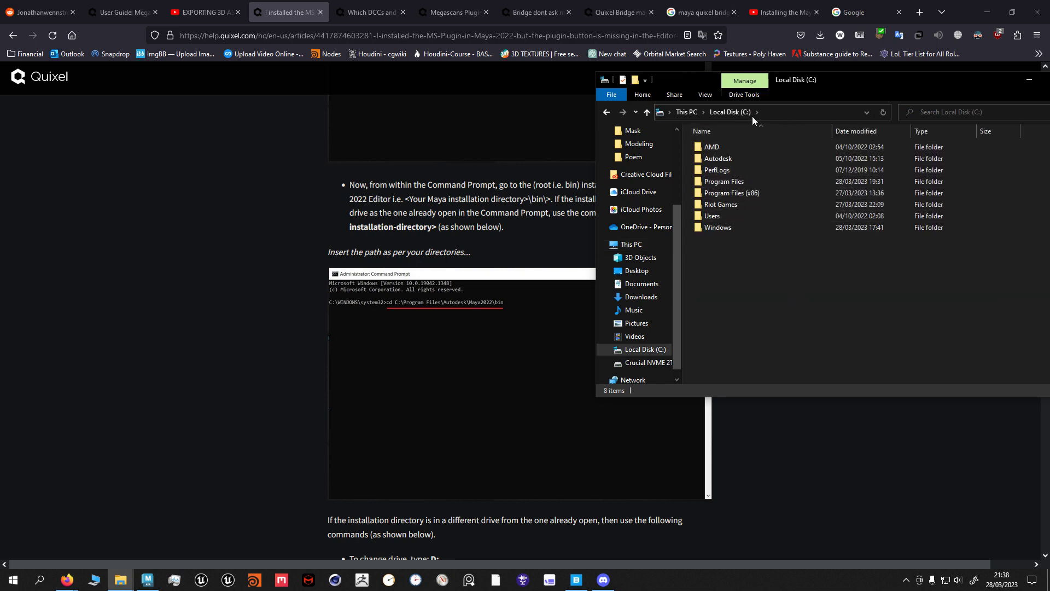
{"action": "left_click", "coordinate": [723, 181]}
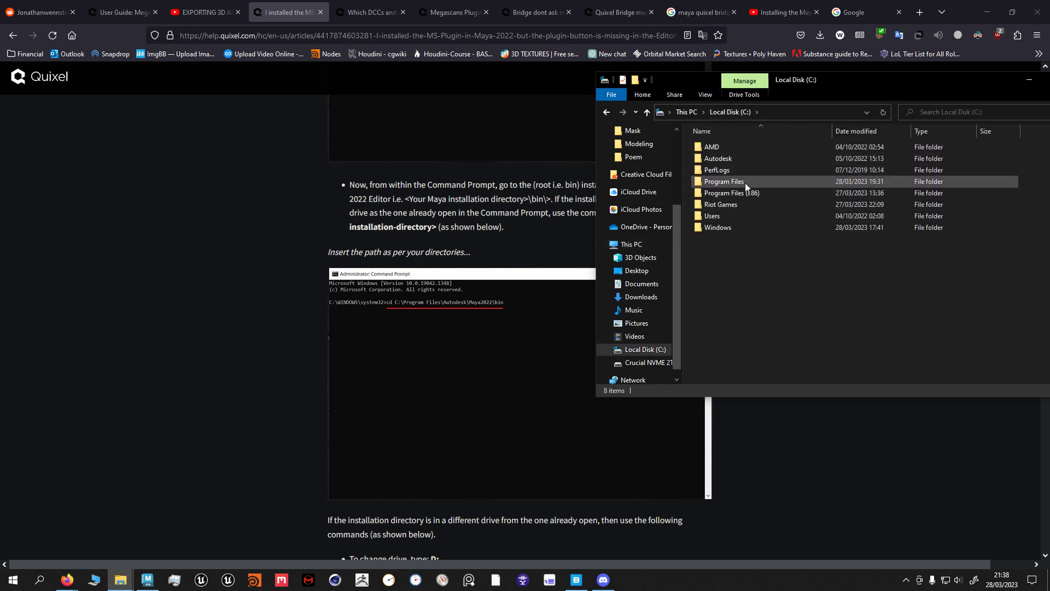
{"action": "double_click", "coordinate": [725, 181]}
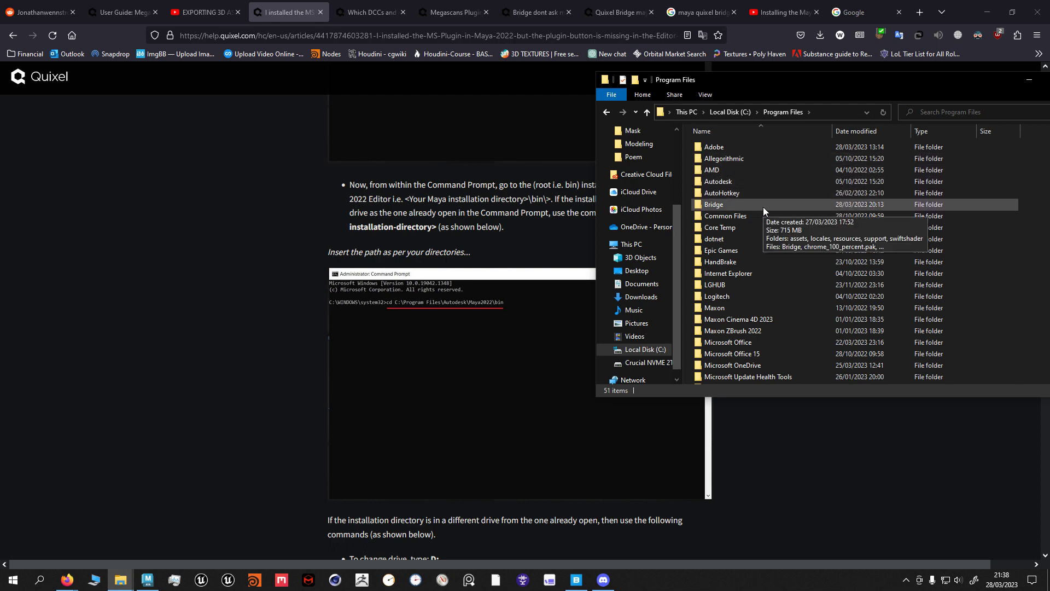
{"action": "scroll", "scroll_direction": "down", "scroll_amount": 3}
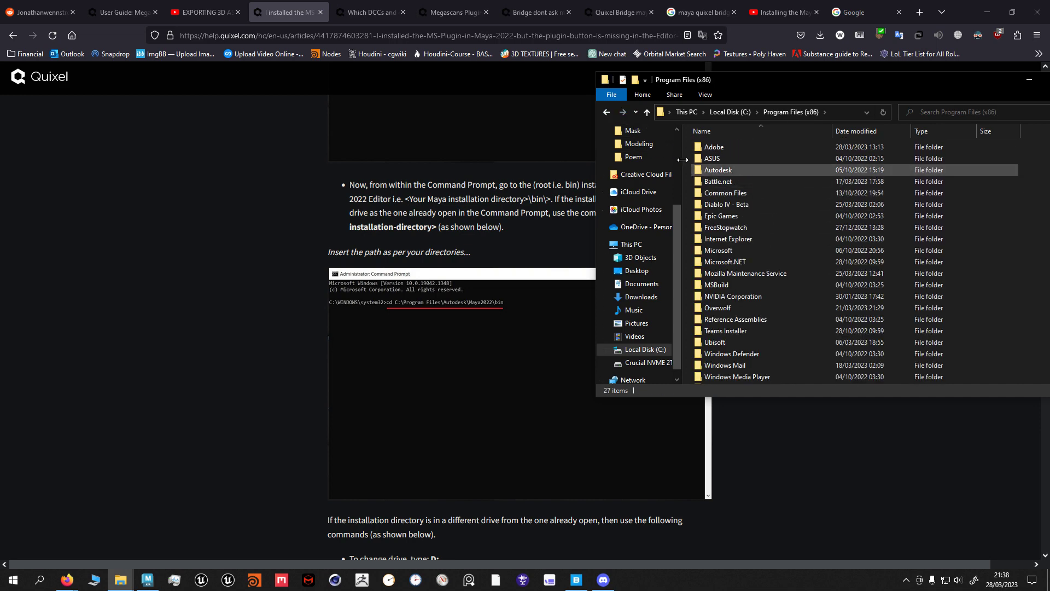
{"action": "double_click", "coordinate": [719, 170]}
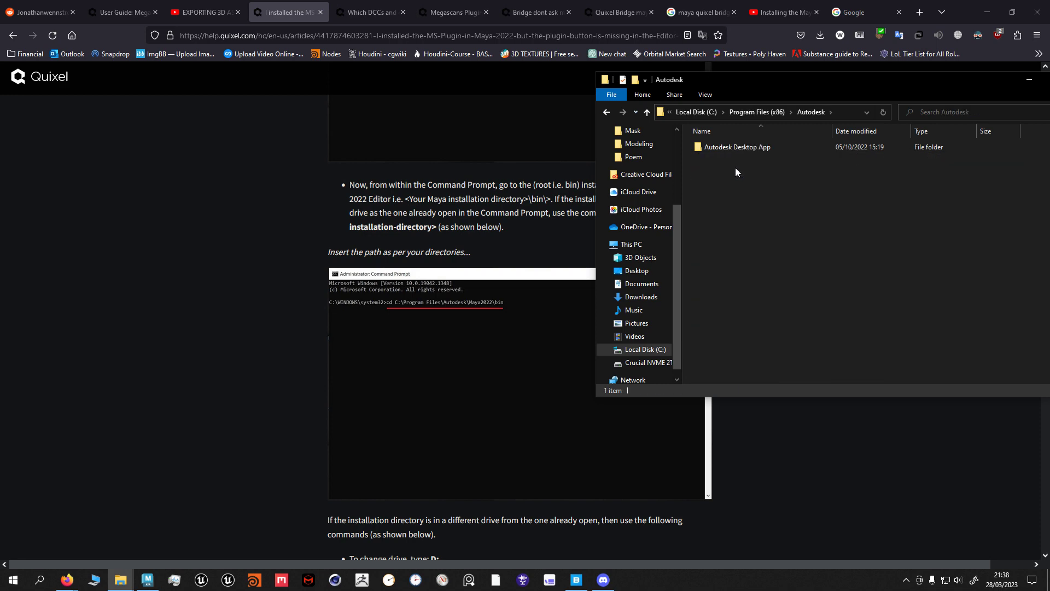
{"action": "double_click", "coordinate": [737, 147]}
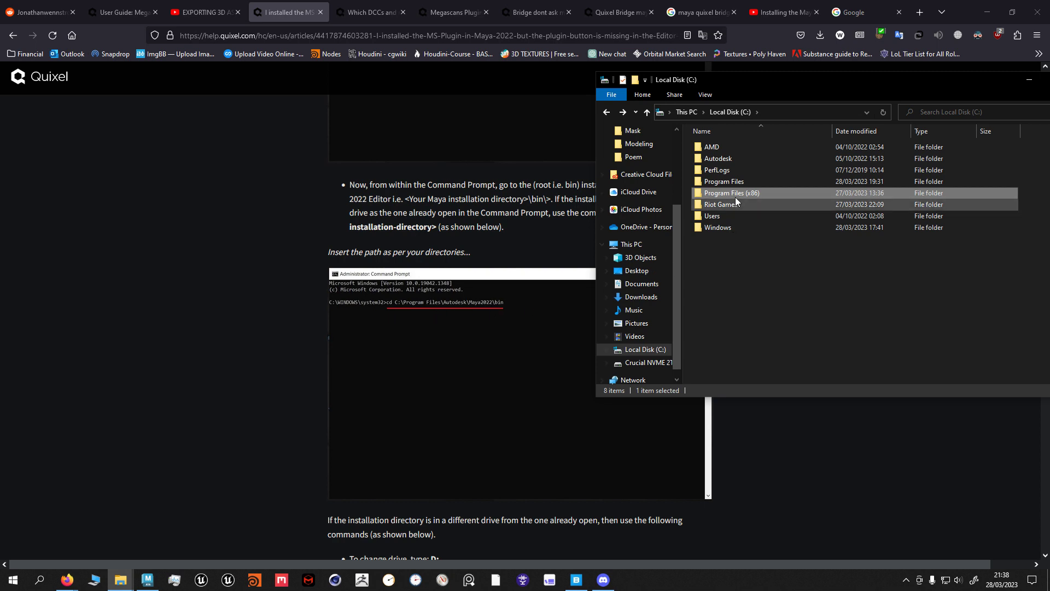
{"action": "mouse_move", "coordinate": [718, 158]}
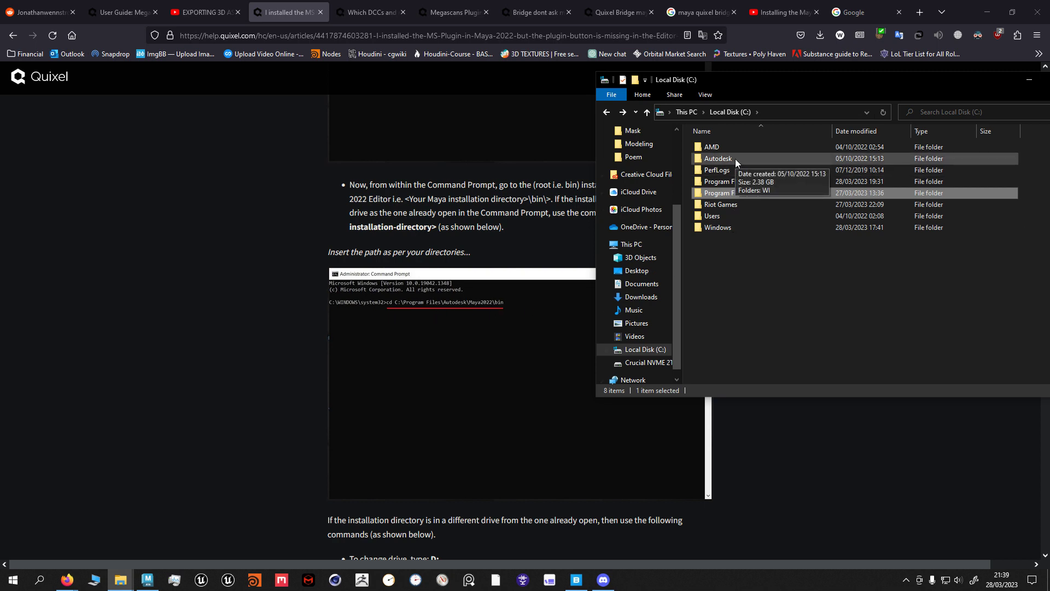
{"action": "left_click", "coordinate": [717, 227]}
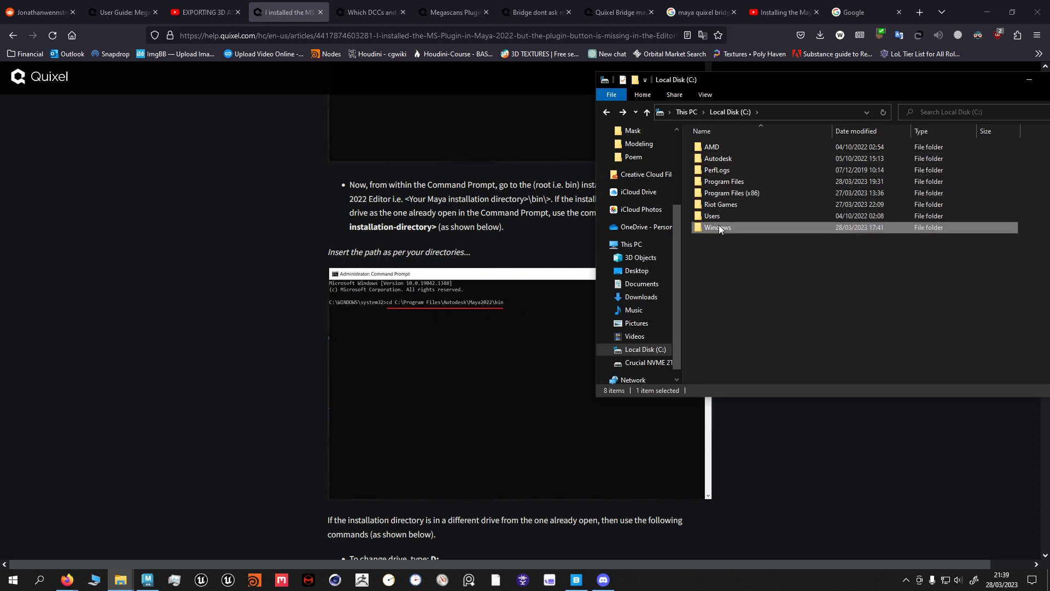
{"action": "double_click", "coordinate": [717, 227]}
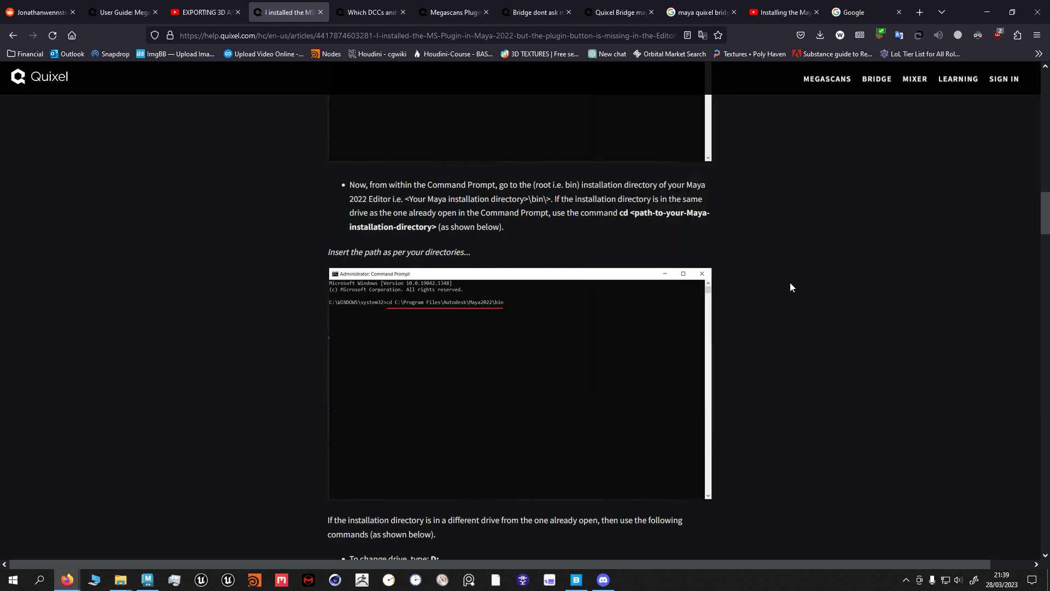
- Scroll the help article to the D: drive steps and the mayapy pip-list PyMEL check
{"action": "scroll", "scroll_direction": "down", "scroll_amount": 3}
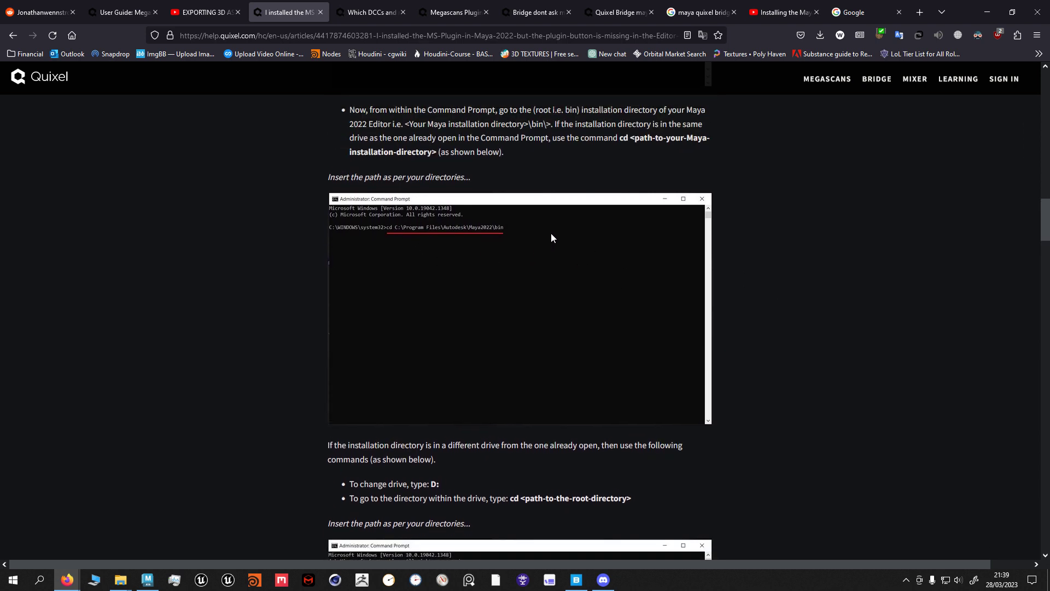
{"action": "scroll", "scroll_direction": "down", "scroll_amount": 3}
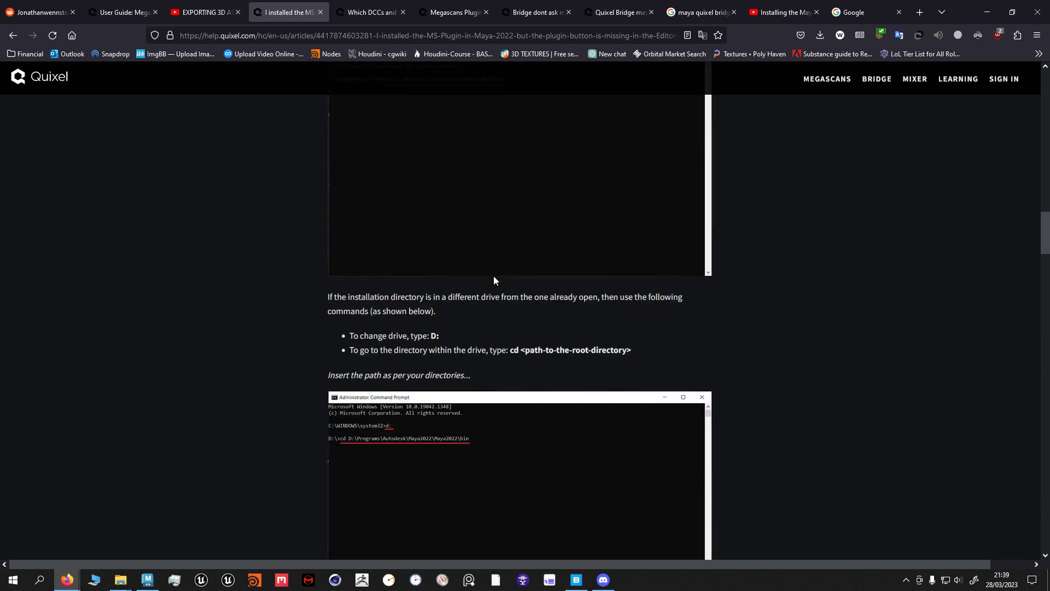
{"action": "scroll", "scroll_direction": "down", "scroll_amount": 3}
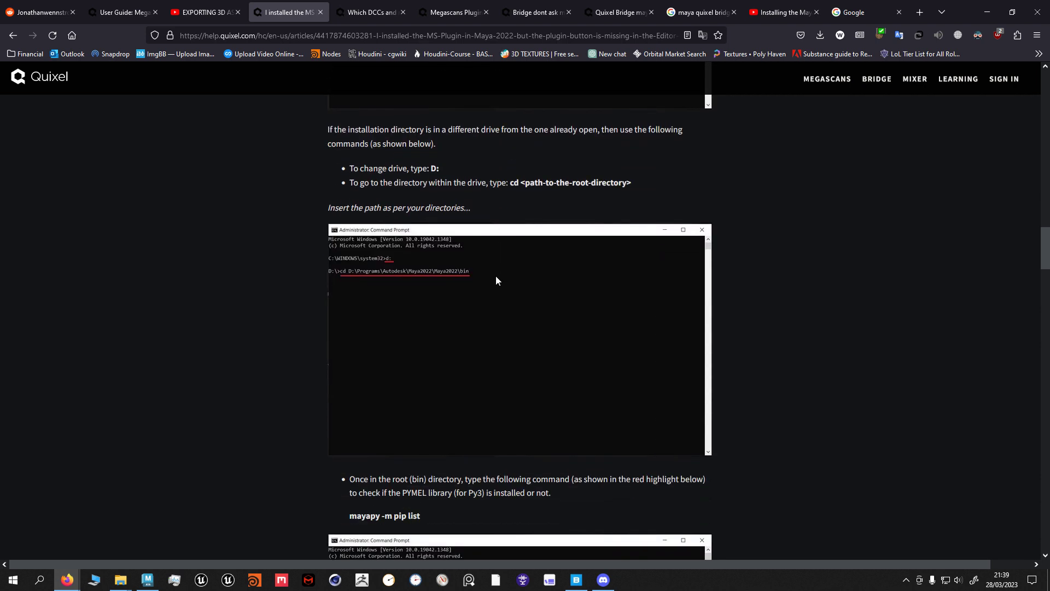
{"action": "scroll", "scroll_direction": "down", "scroll_amount": 3}
{"action": "type", "text": "cmd"}
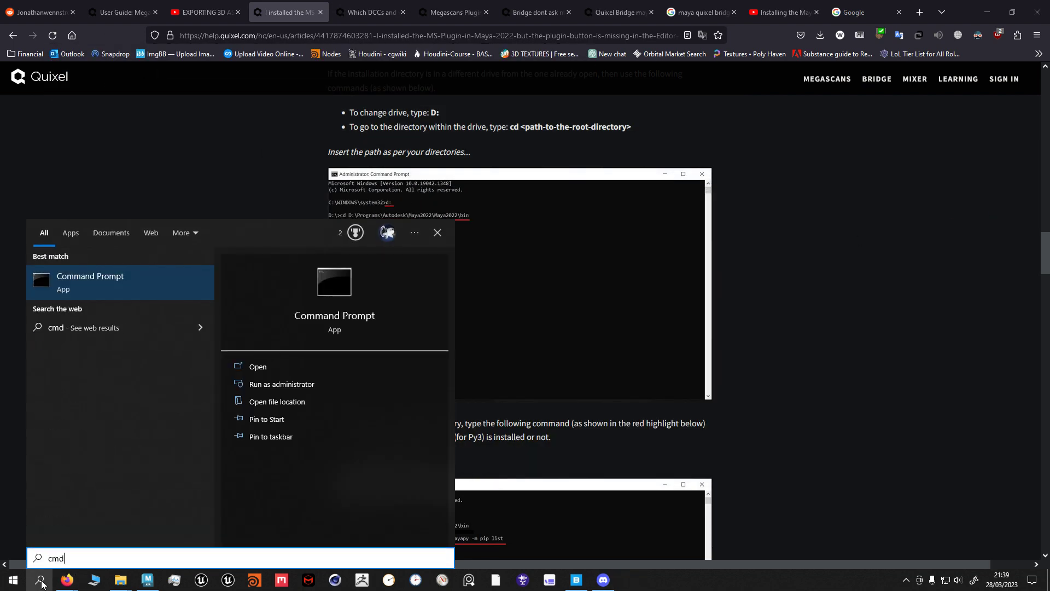
- Launch Command Prompt from the Windows cmd search results
{"action": "left_click", "coordinate": [280, 385]}
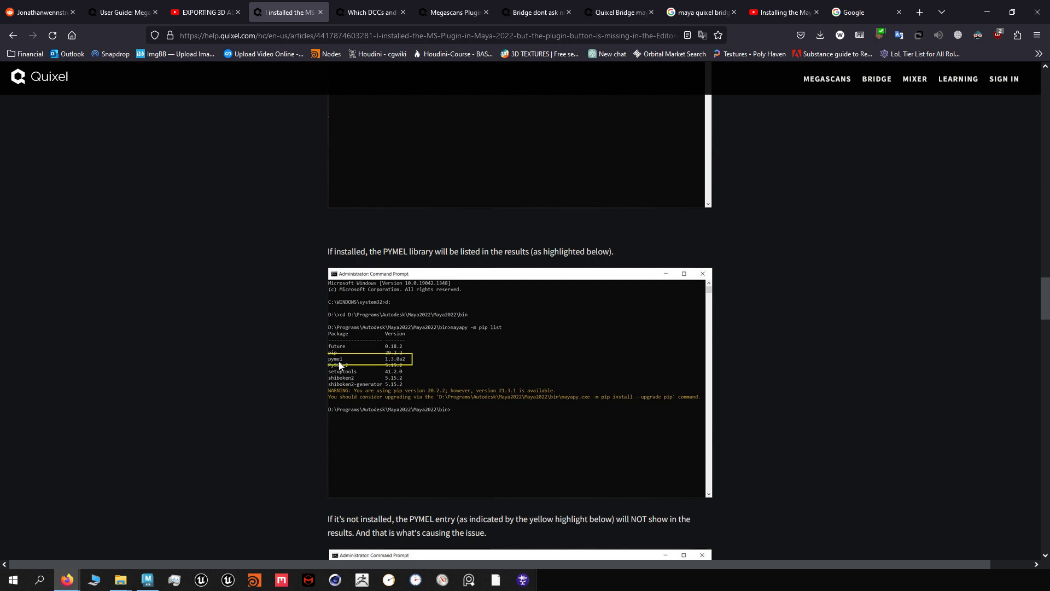
- Scroll through the article's Solution section down to the mayapy pip install command for PyMEL
{"action": "scroll", "scroll_direction": "down", "scroll_amount": 3}
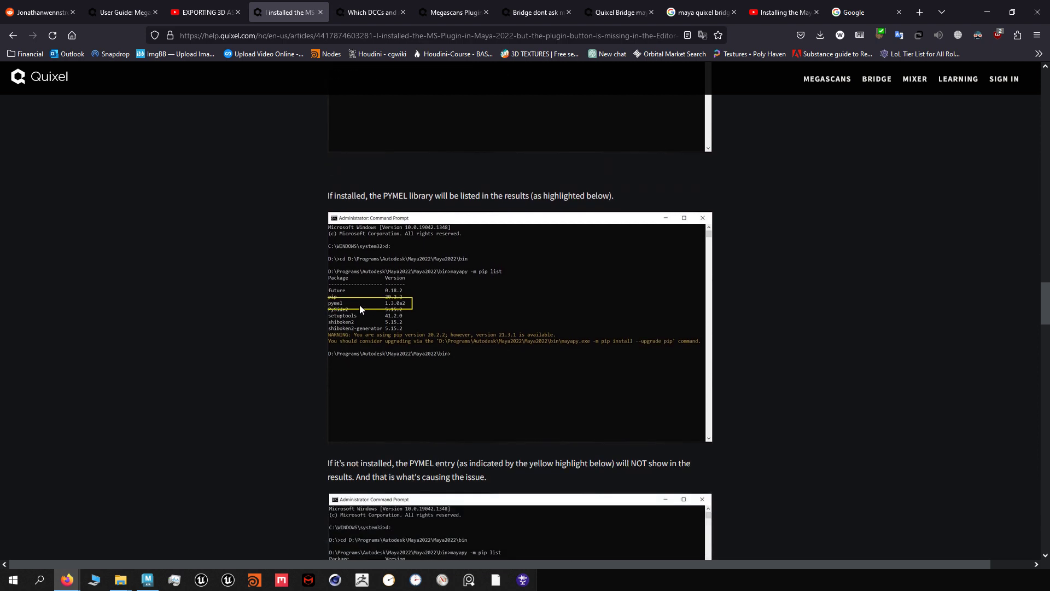
{"action": "scroll", "scroll_direction": "down", "scroll_amount": 3}
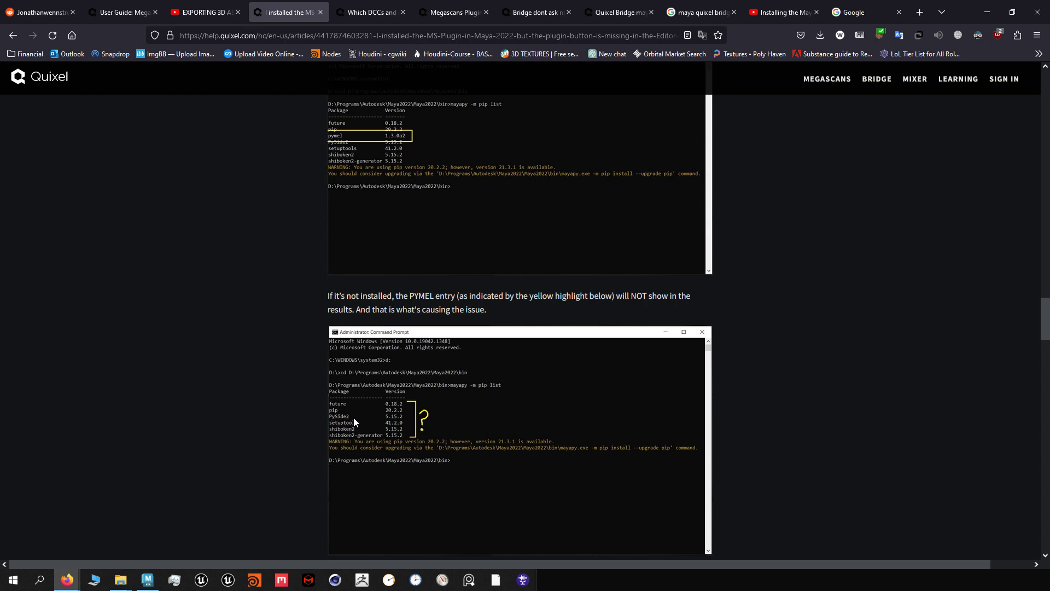
{"action": "mouse_move", "coordinate": [339, 423]}
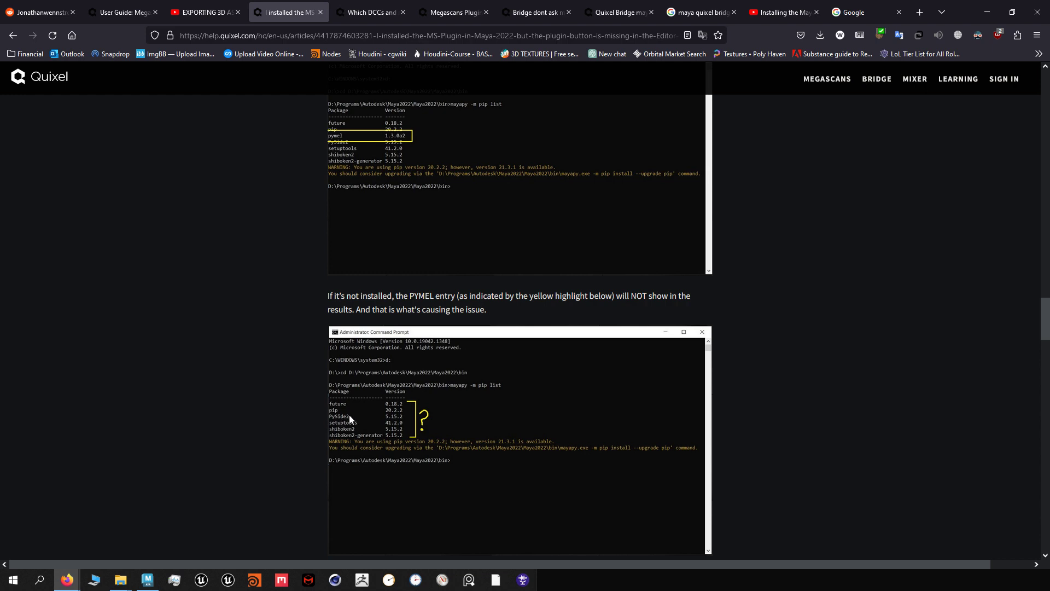
{"action": "mouse_move", "coordinate": [409, 571]}
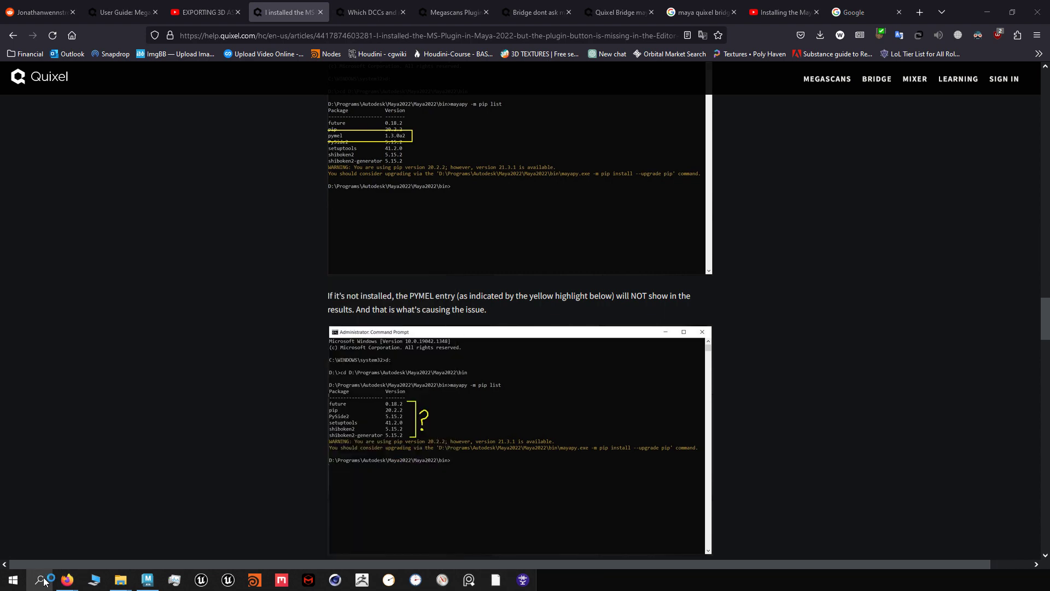
{"action": "scroll", "scroll_direction": "down", "scroll_amount": 3}
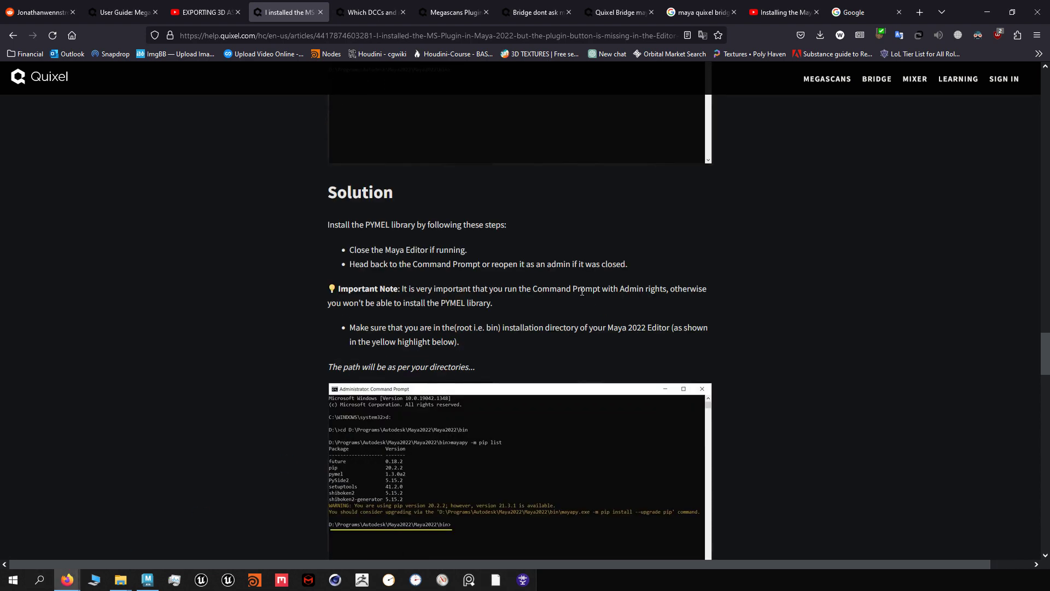
{"action": "scroll", "scroll_direction": "down", "scroll_amount": 3}
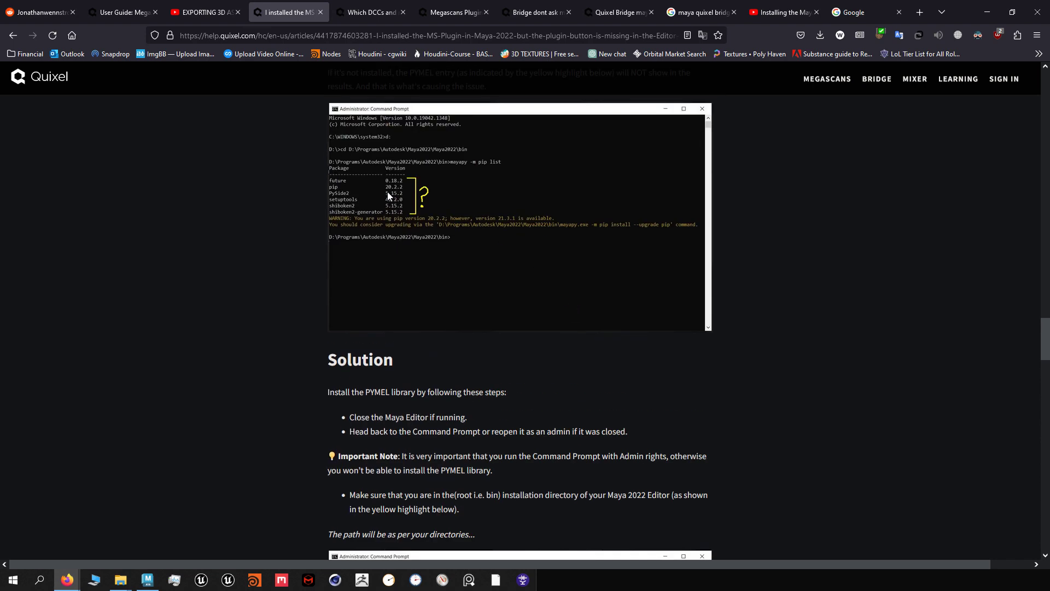
{"action": "scroll", "scroll_direction": "down", "scroll_amount": 3}
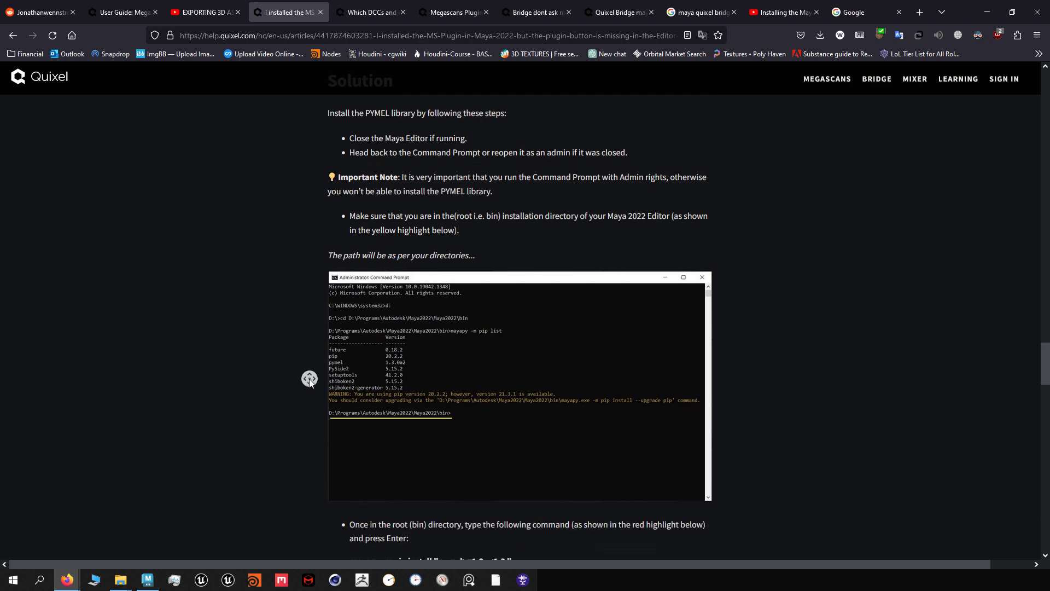
{"action": "mouse_move", "coordinate": [342, 425]}
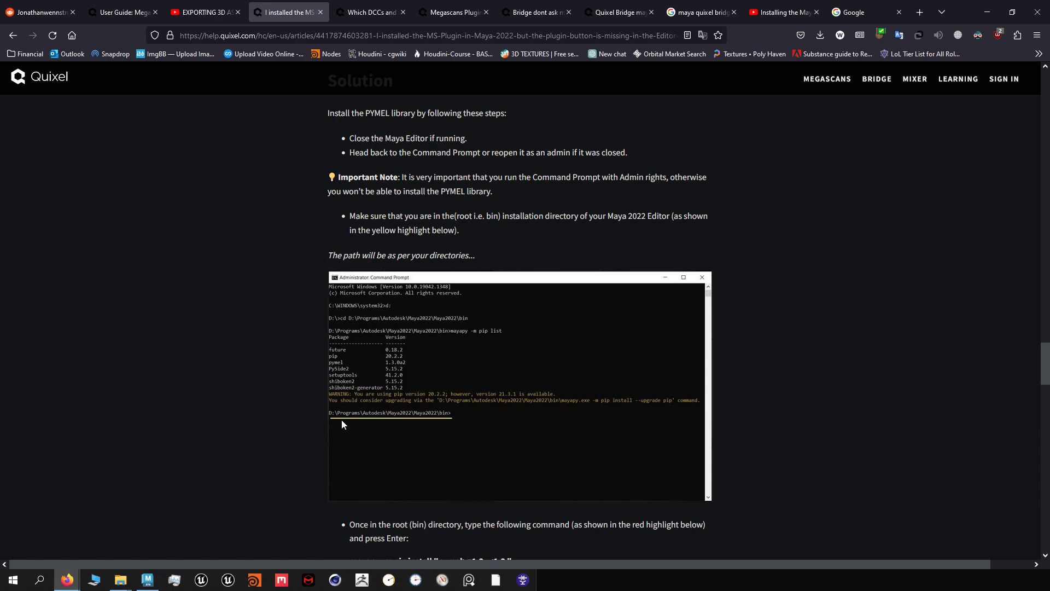
{"action": "scroll", "scroll_direction": "down", "scroll_amount": 3}
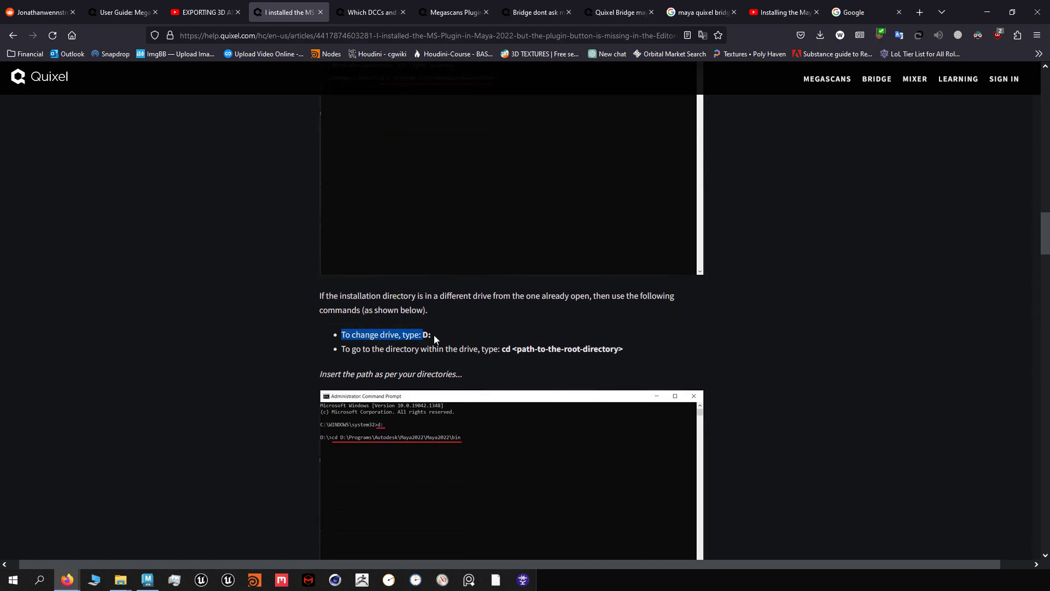
{"action": "scroll", "scroll_direction": "down", "scroll_amount": 3}
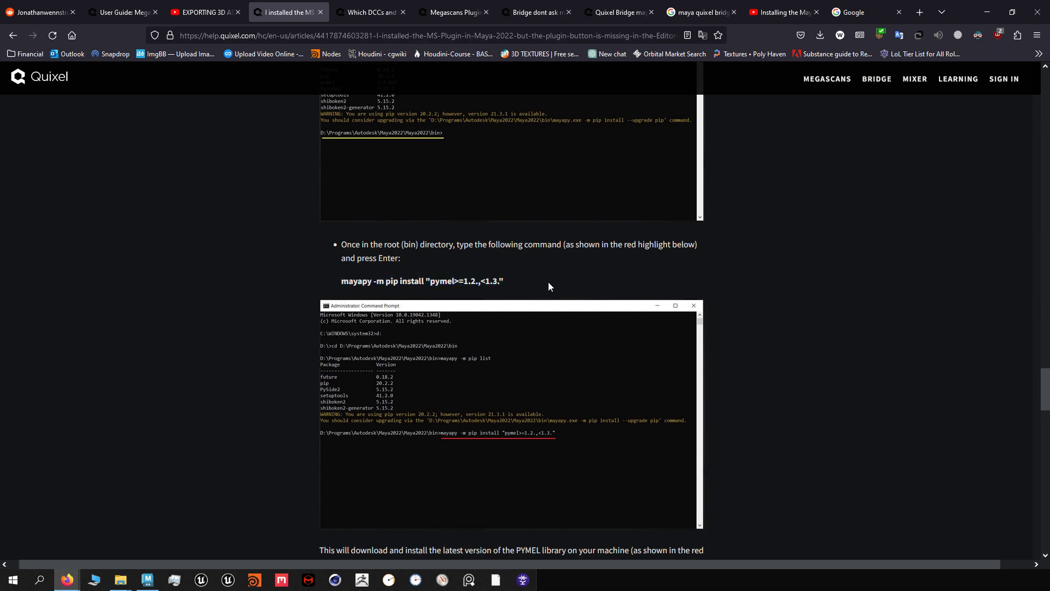
- Select the pip install command, highlight the confirmation step, and scroll to pymel 1.3.0a2 output
{"action": "left_click", "coordinate": [429, 35]}
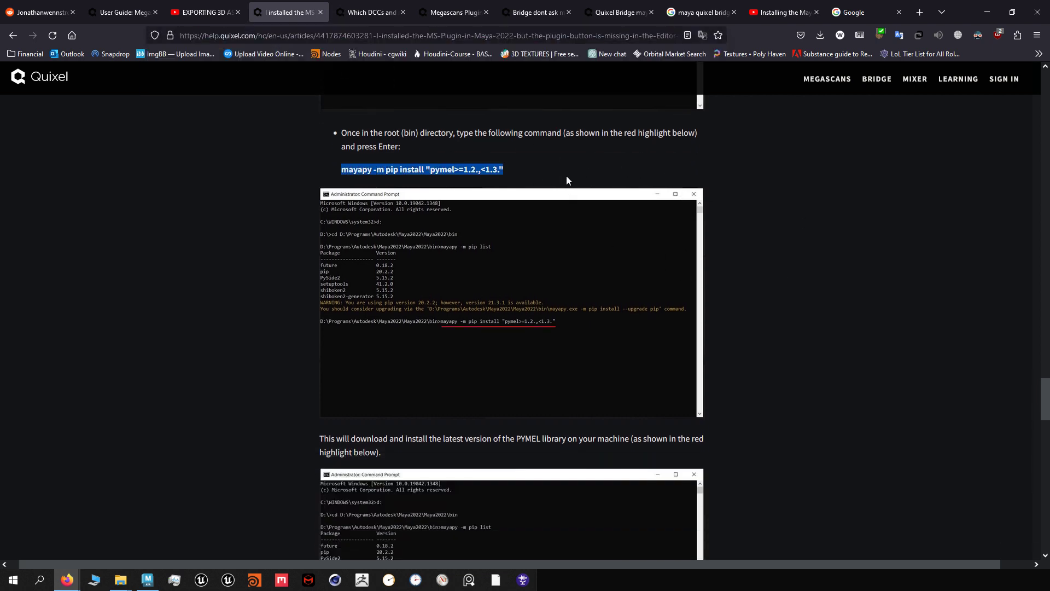
{"action": "scroll", "scroll_direction": "down", "scroll_amount": 3}
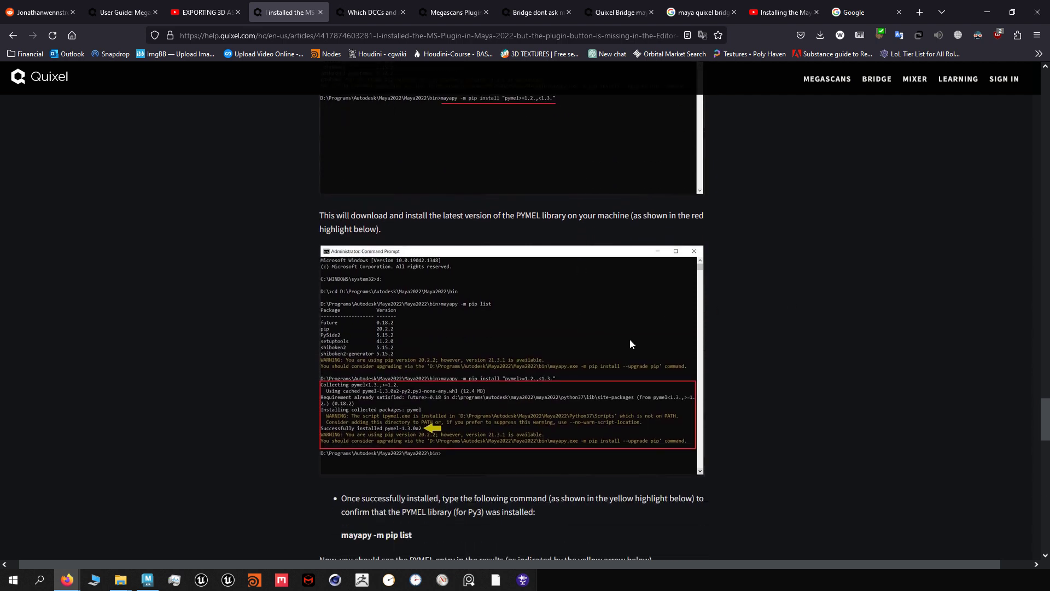
{"action": "scroll", "scroll_direction": "down", "scroll_amount": 3}
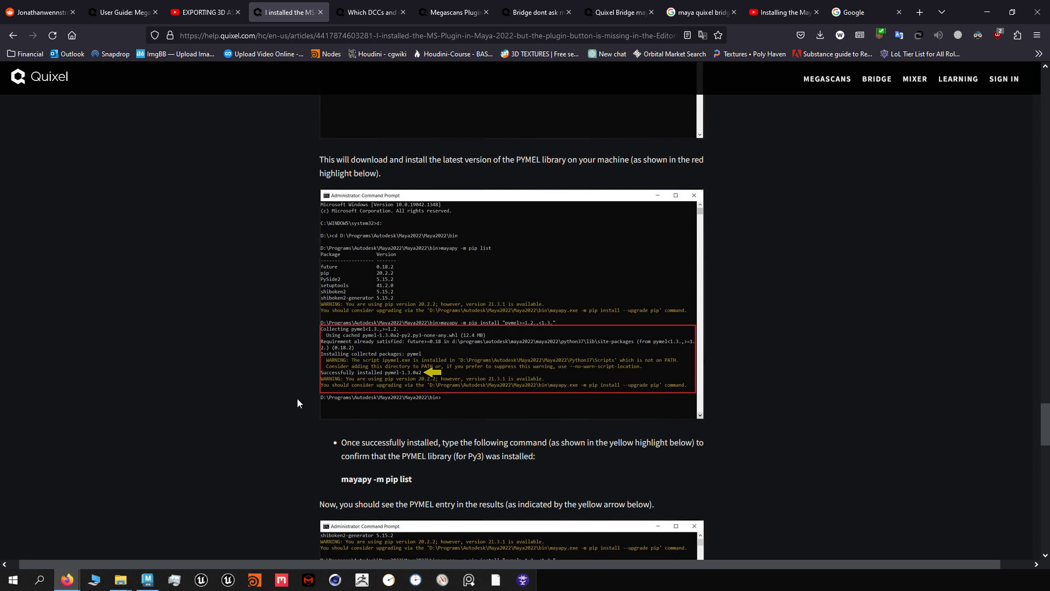
{"action": "mouse_move", "coordinate": [575, 352]}
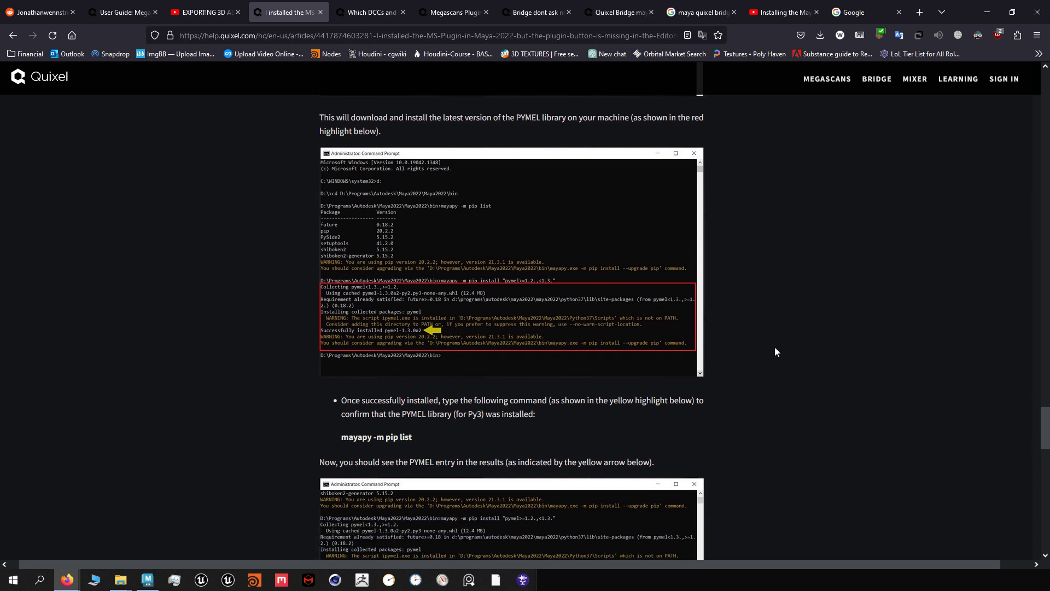
{"action": "scroll", "scroll_direction": "down", "scroll_amount": 3}
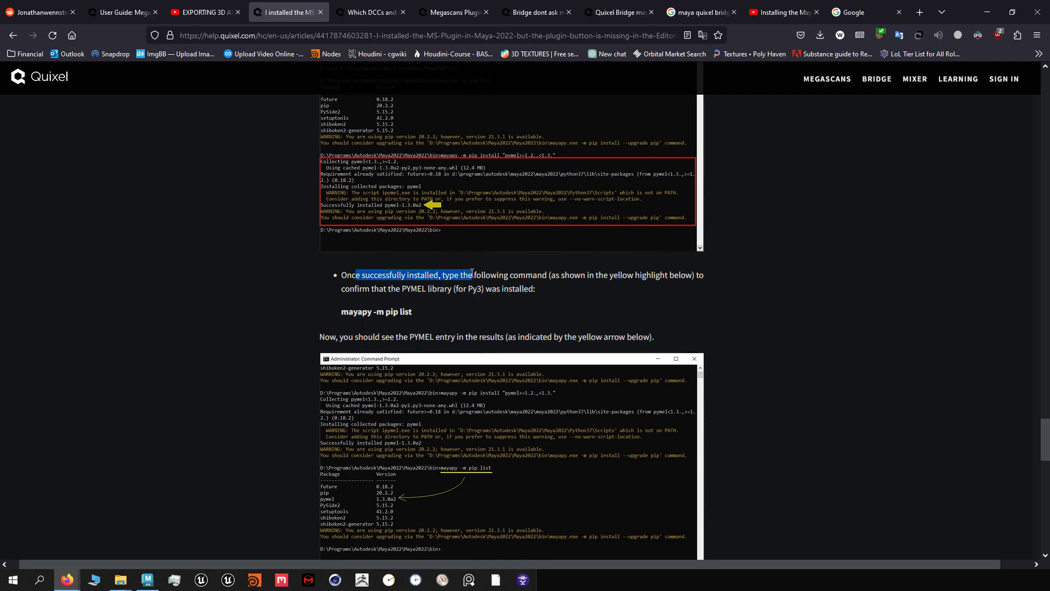
{"action": "left_click_drag", "start_coordinate": [472, 275], "coordinate": [686, 274]}
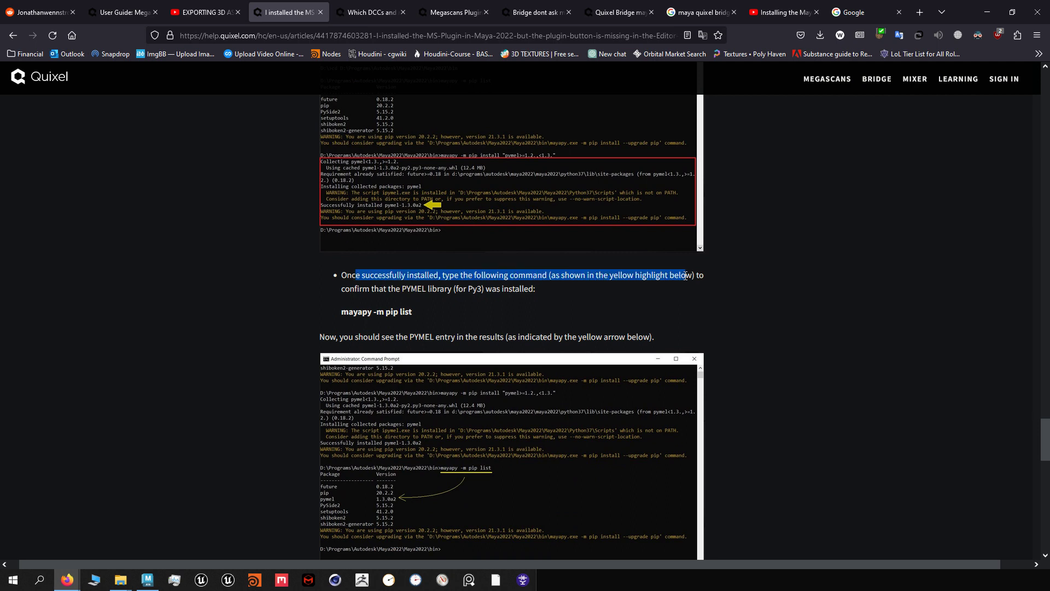
{"action": "scroll", "scroll_direction": "down", "scroll_amount": 3}
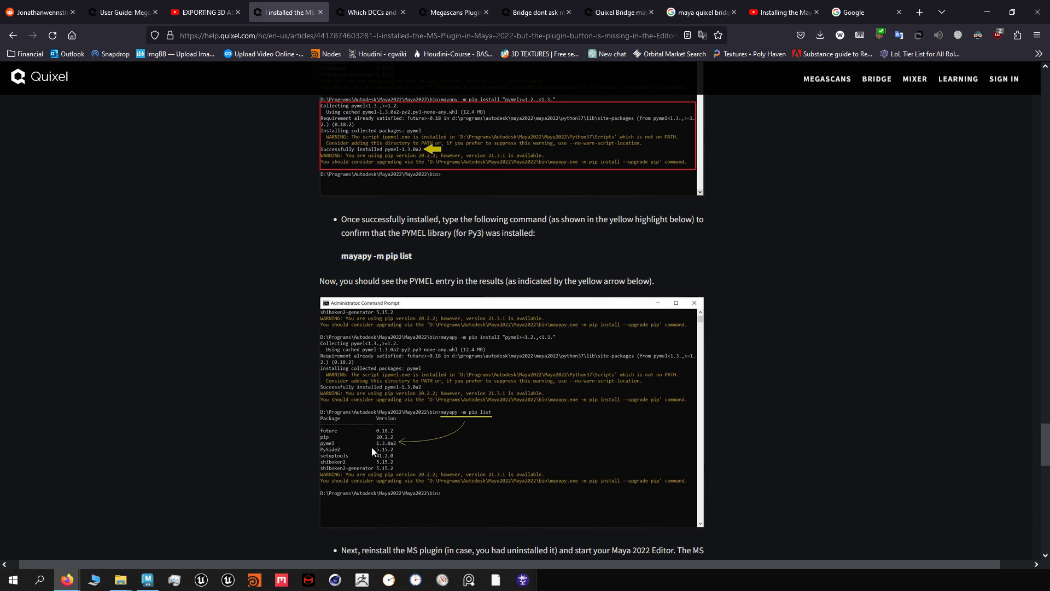
{"action": "mouse_move", "coordinate": [302, 449]}
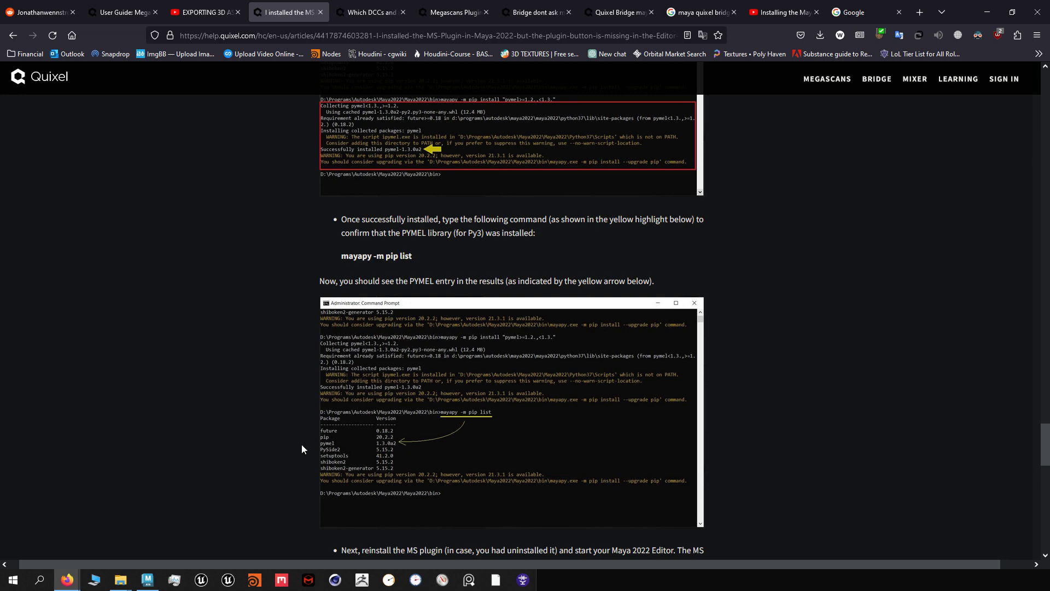
{"action": "mouse_move", "coordinate": [422, 399]}
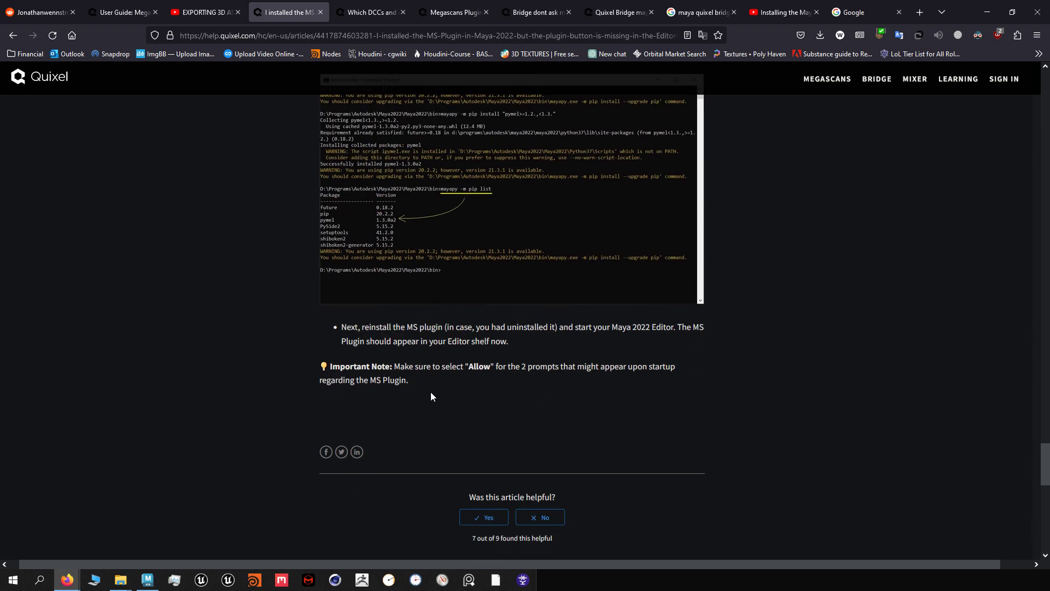
{"action": "mouse_move", "coordinate": [649, 388]}
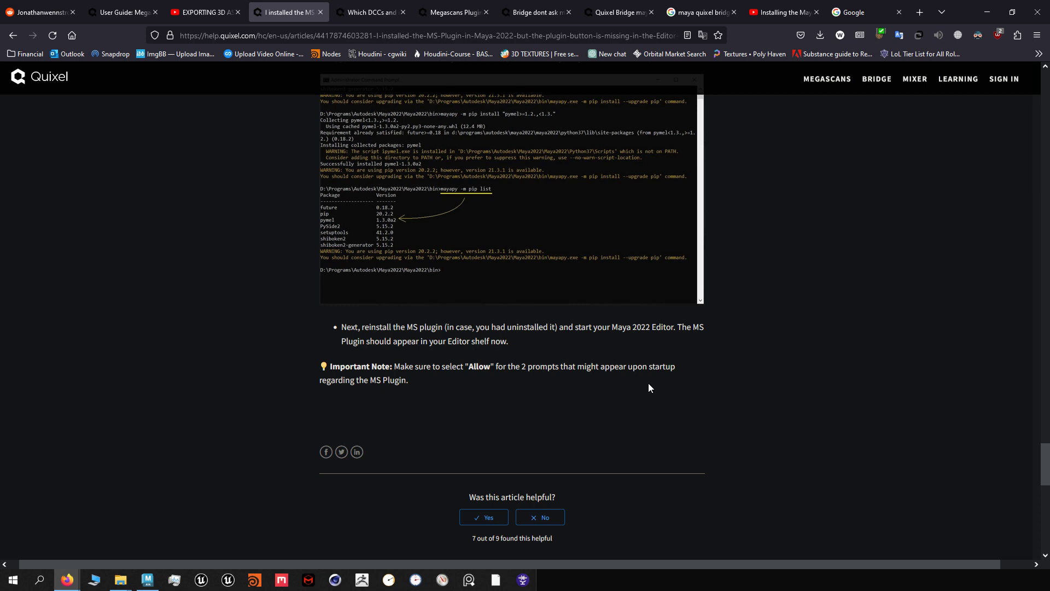
{"action": "mouse_move", "coordinate": [536, 372]}
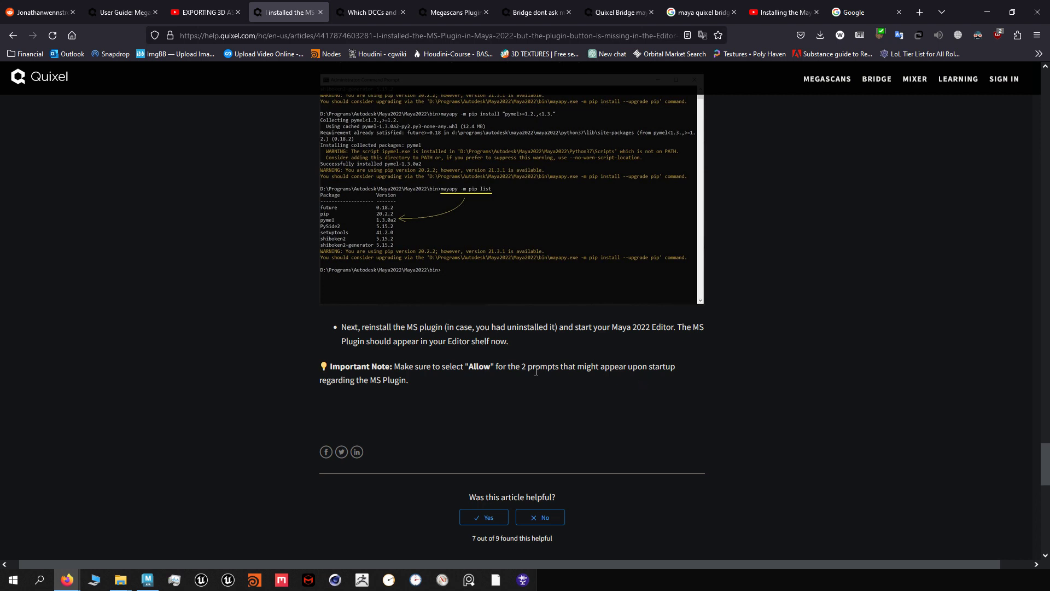
{"action": "mouse_move", "coordinate": [117, 551]}
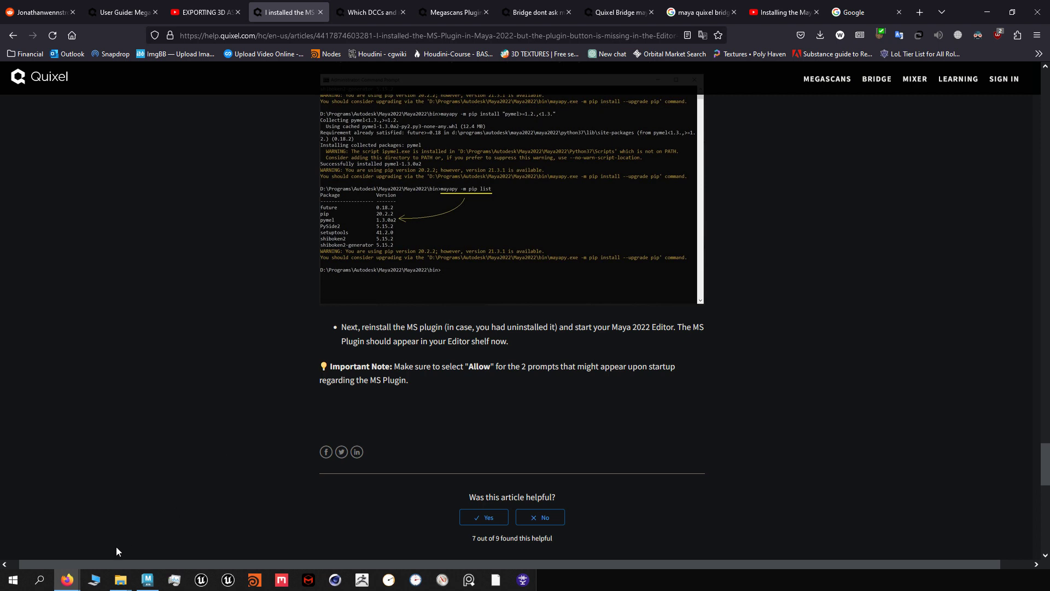
{"action": "mouse_move", "coordinate": [66, 549]}
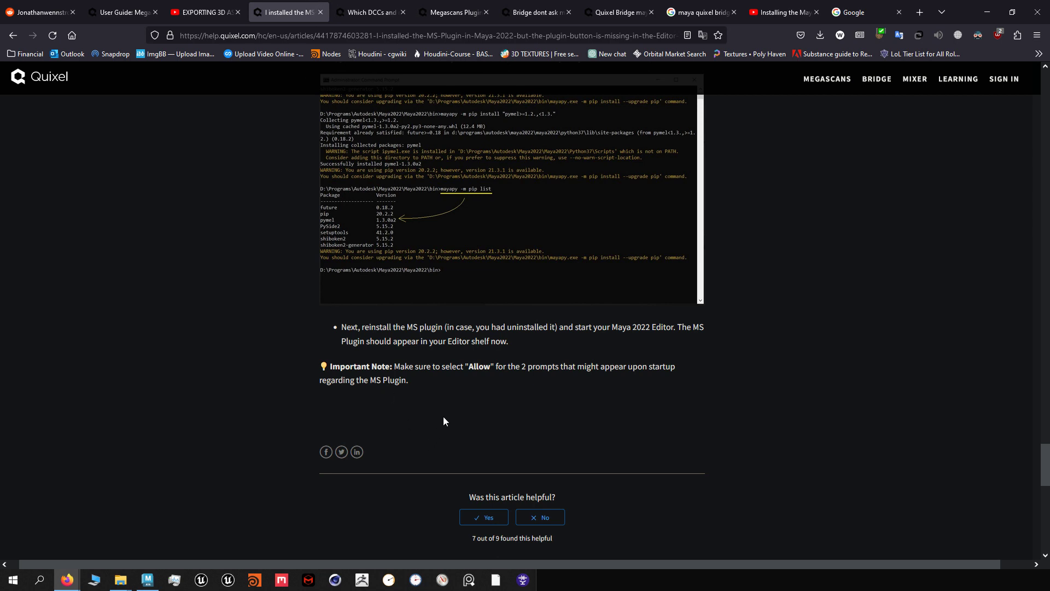
{"action": "mouse_move", "coordinate": [482, 388]}
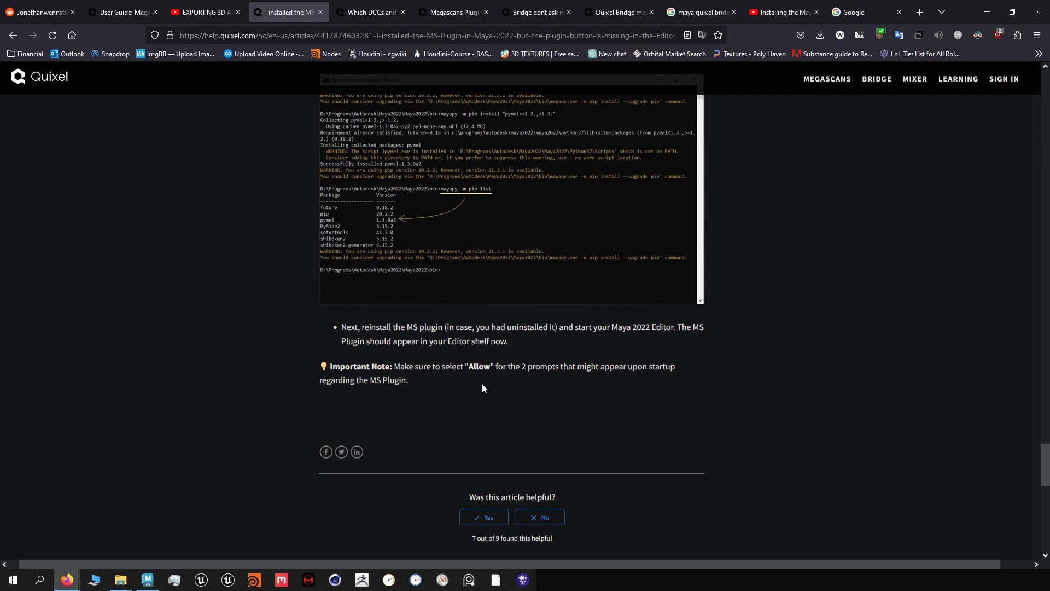
{"action": "mouse_move", "coordinate": [485, 389]}
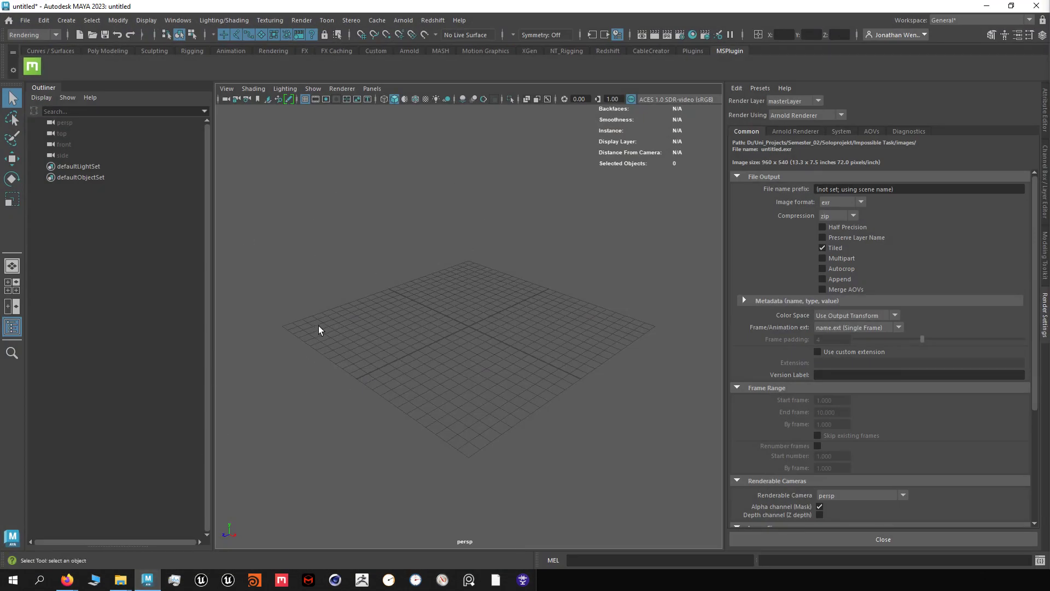
{"action": "mouse_move", "coordinate": [344, 361]}
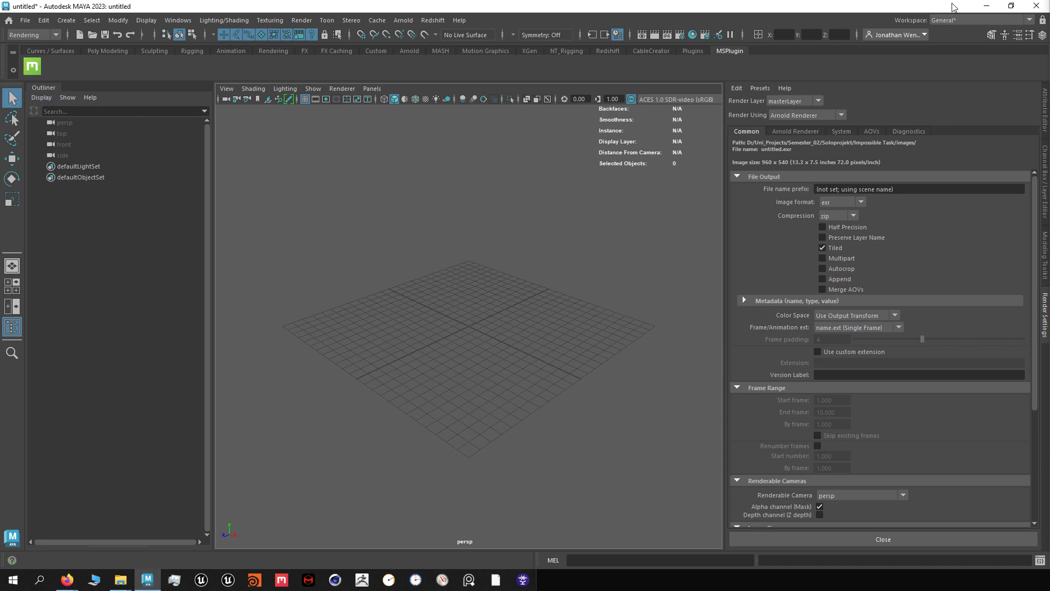
- Minimize Maya 2023 to return to Quixel's supported DCCs and renderers article
{"action": "left_click", "coordinate": [66, 580]}
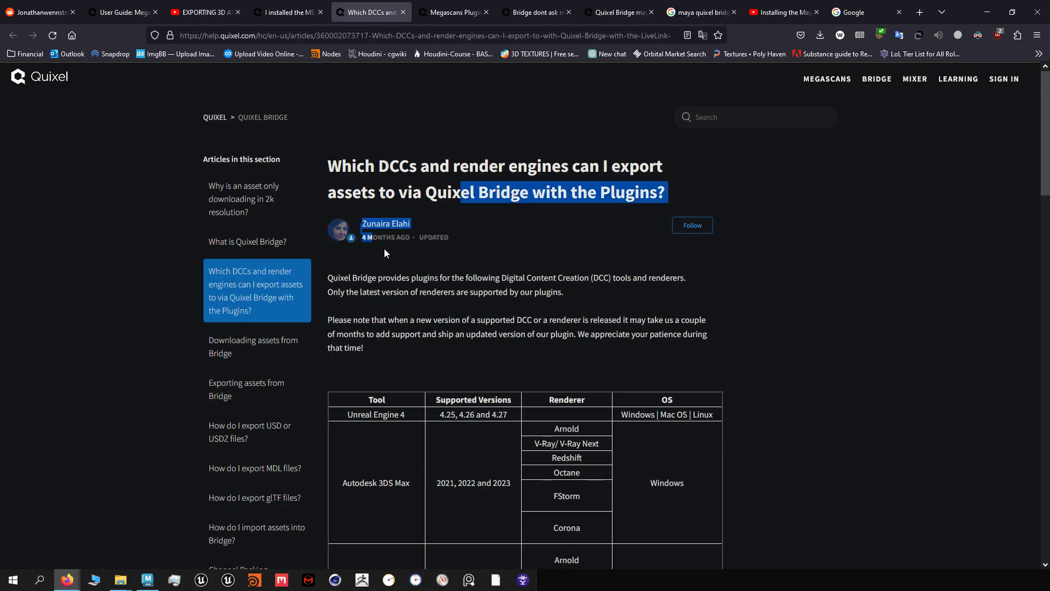
- Scroll to the support table and highlight Maya, confirming Redshift support for Maya 2020–2023
{"action": "scroll", "scroll_direction": "down", "scroll_amount": 3}
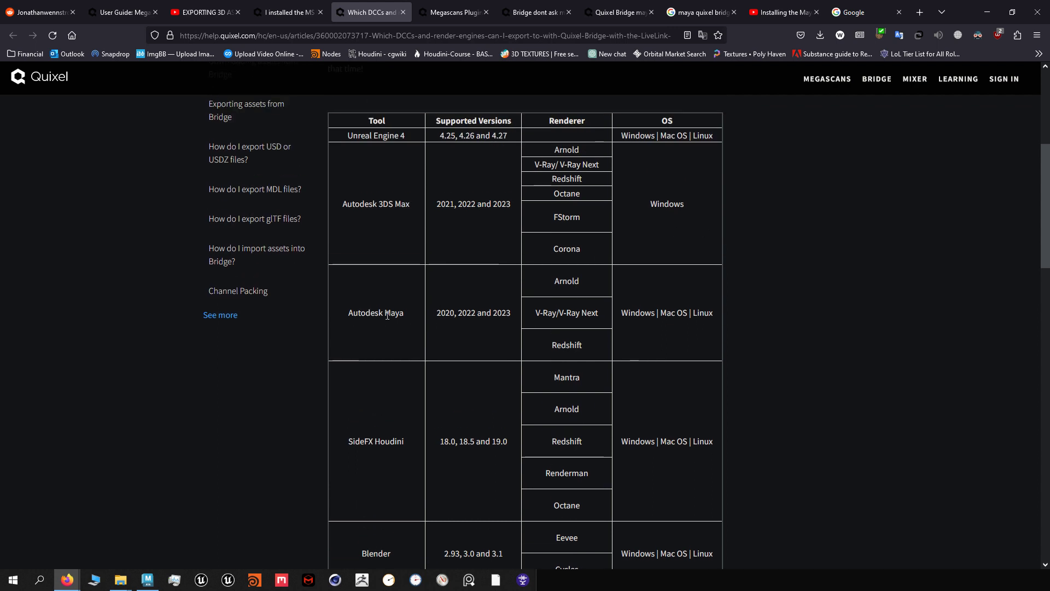
{"action": "double_click", "coordinate": [566, 281]}
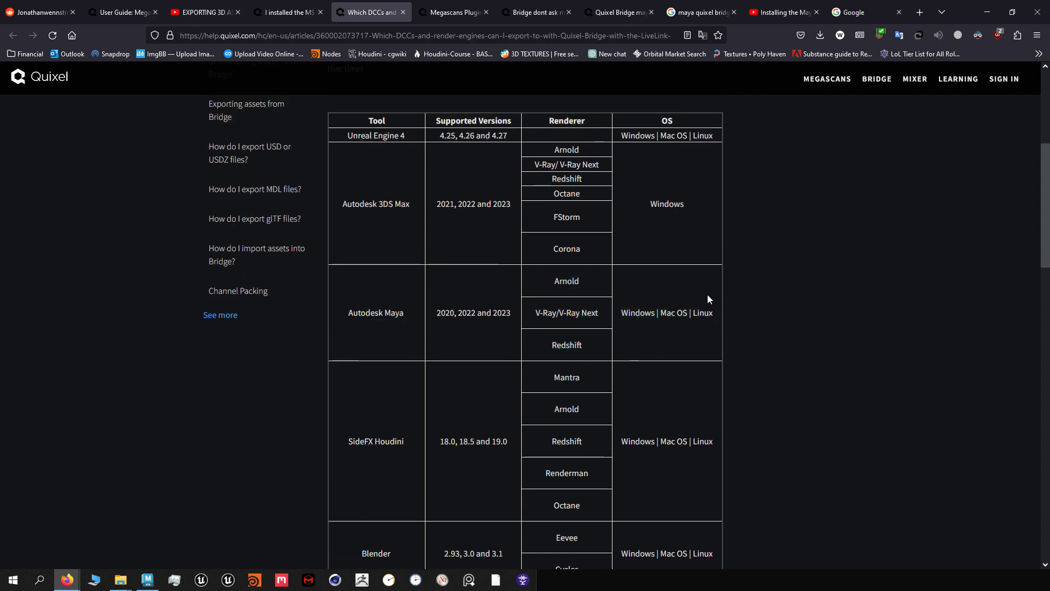
{"action": "mouse_move", "coordinate": [598, 349]}
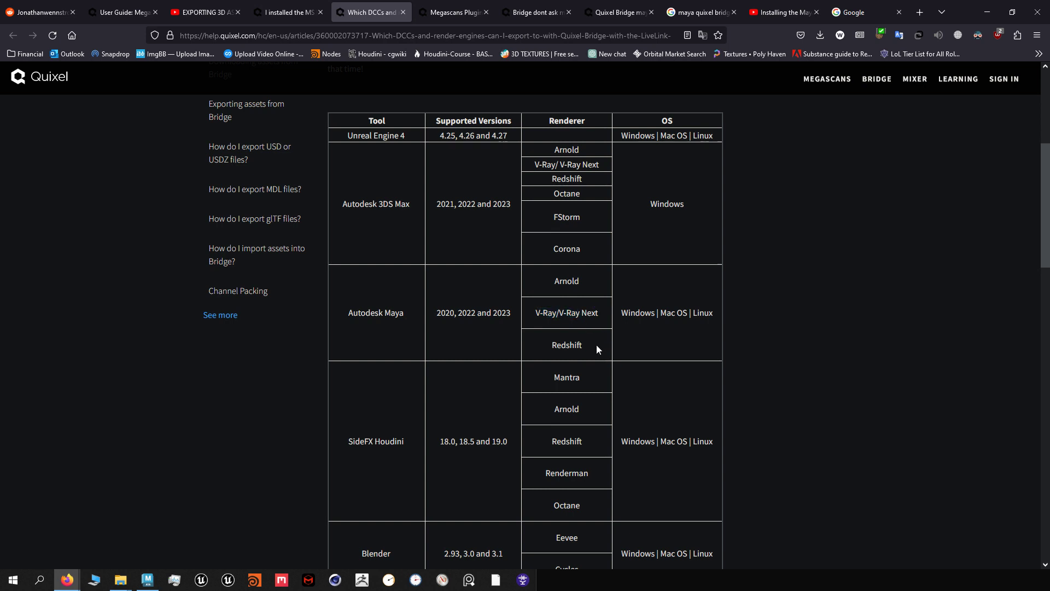
{"action": "mouse_move", "coordinate": [584, 424]}
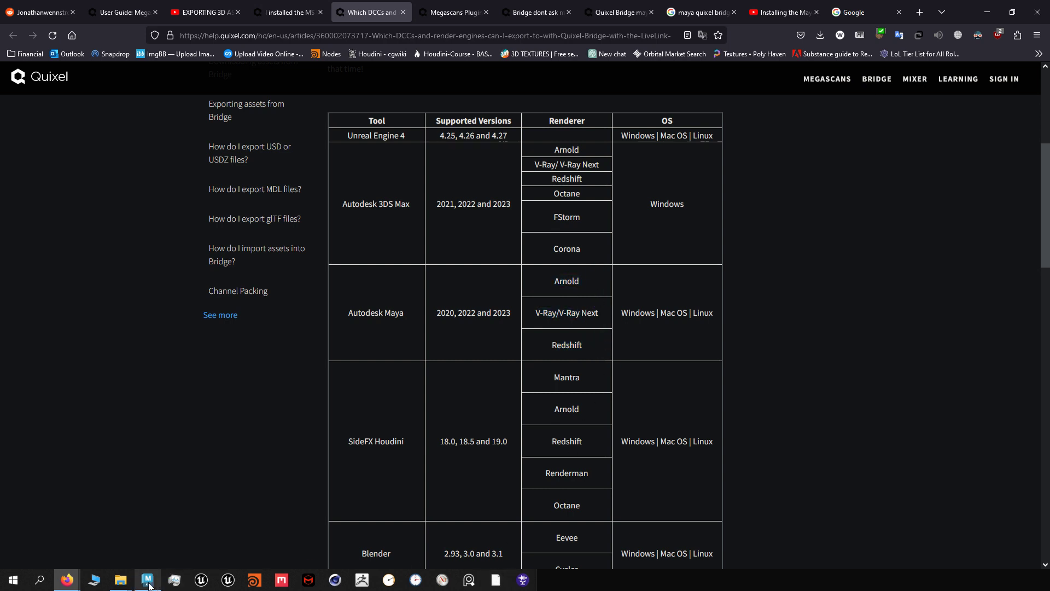
- Return to Maya and export the Periwinkle plant from Quixel Bridge into the scene
{"action": "left_click", "coordinate": [147, 580]}
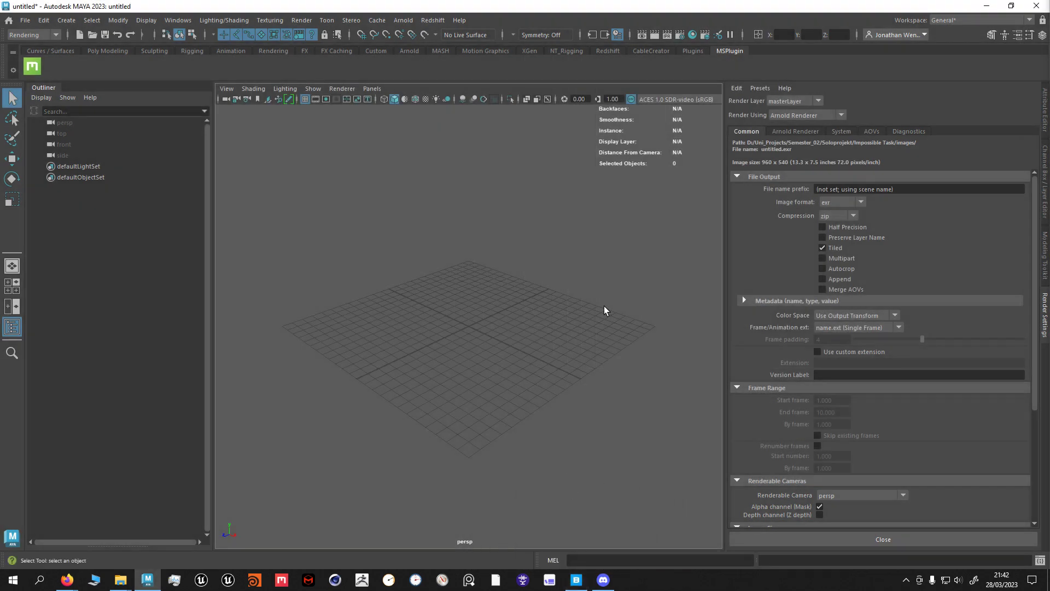
{"action": "mouse_move", "coordinate": [66, 580]}
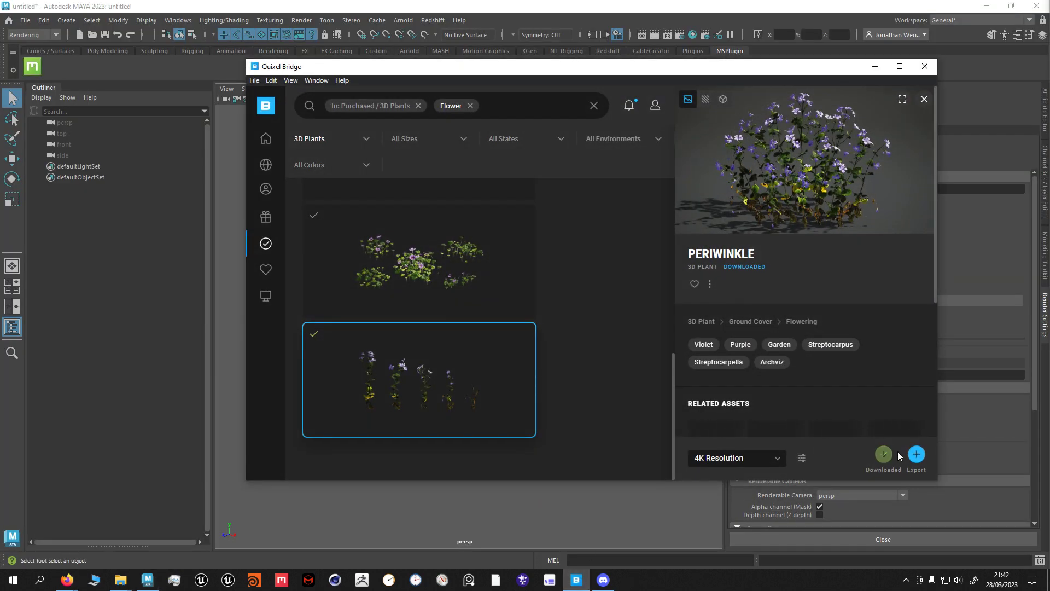
{"action": "left_click", "coordinate": [916, 454]}
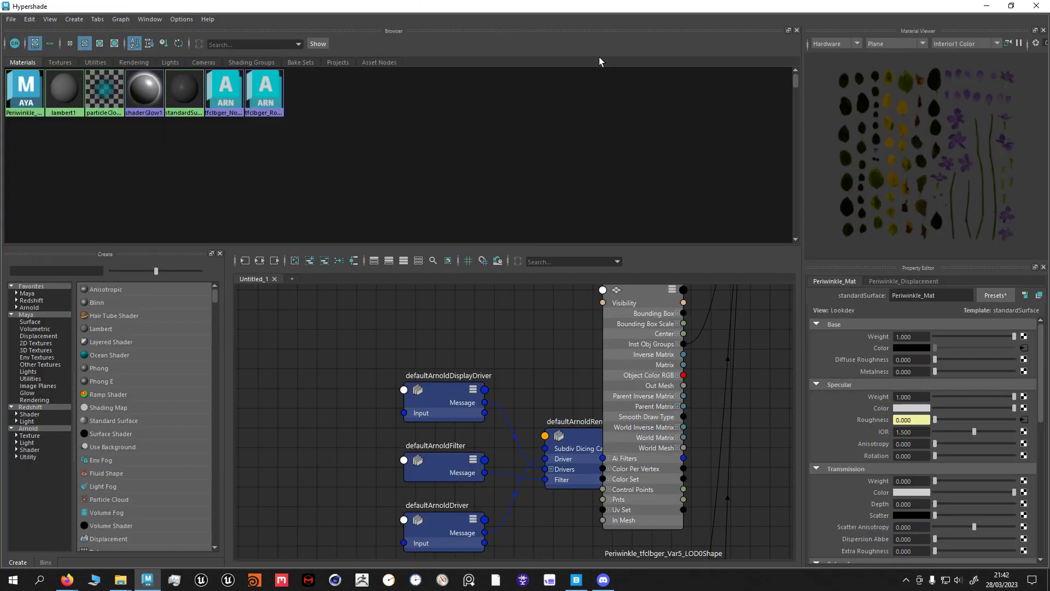
- Start a new empty scene and switch Render Using from Arnold Renderer to Redshift
{"action": "right_click", "coordinate": [24, 91]}
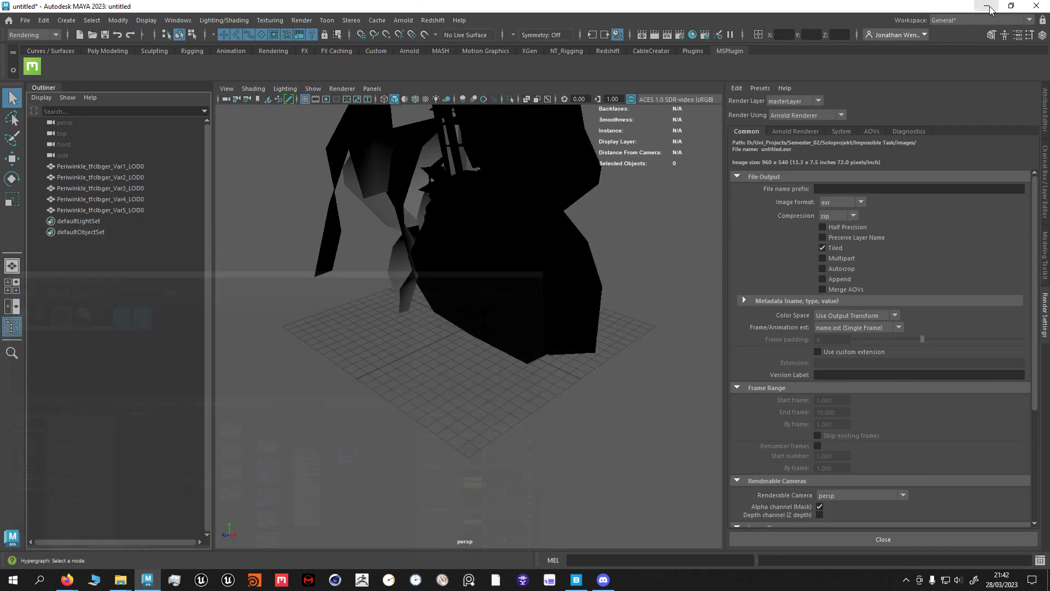
{"action": "left_click", "coordinate": [842, 116]}
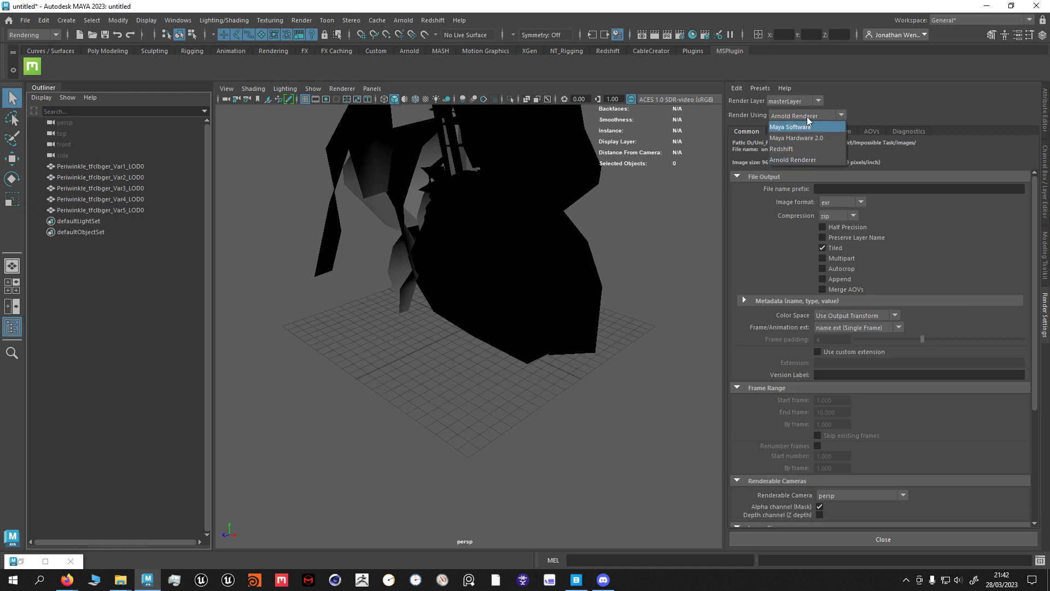
{"action": "left_click", "coordinate": [797, 144]}
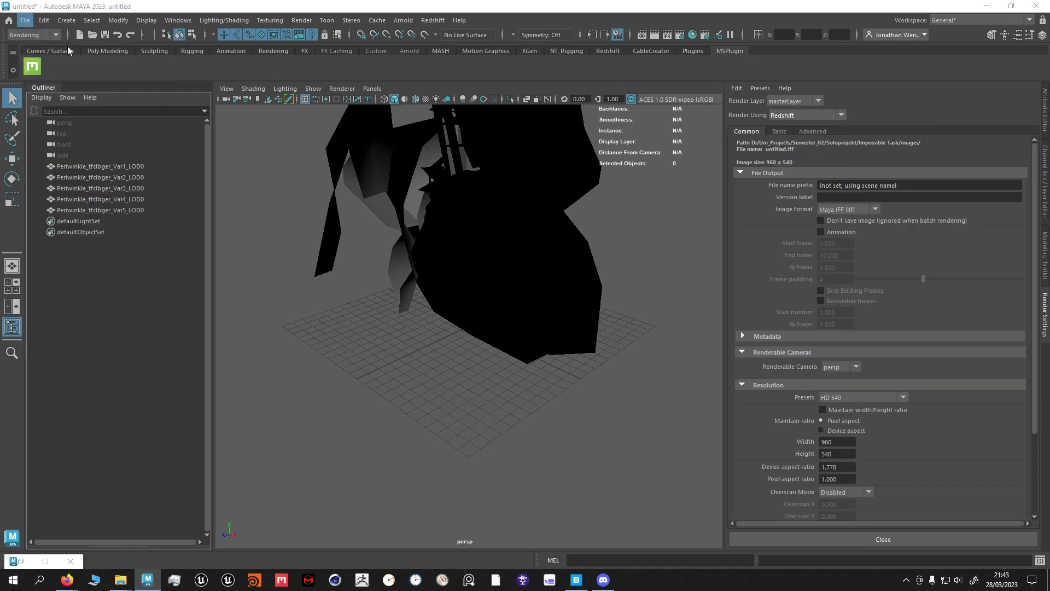
{"action": "left_click", "coordinate": [841, 114]}
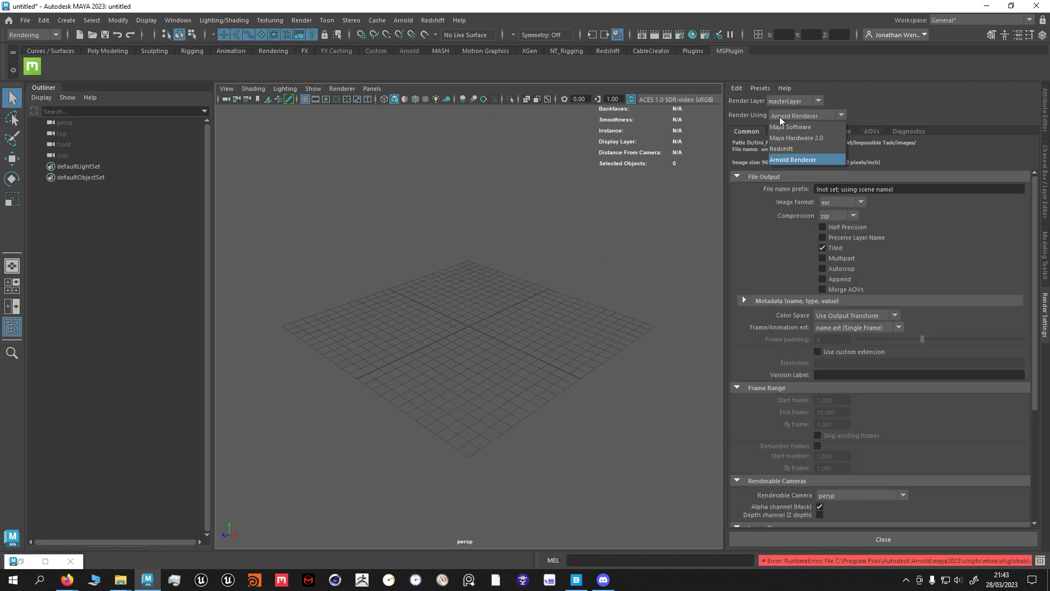
{"action": "left_click", "coordinate": [793, 149]}
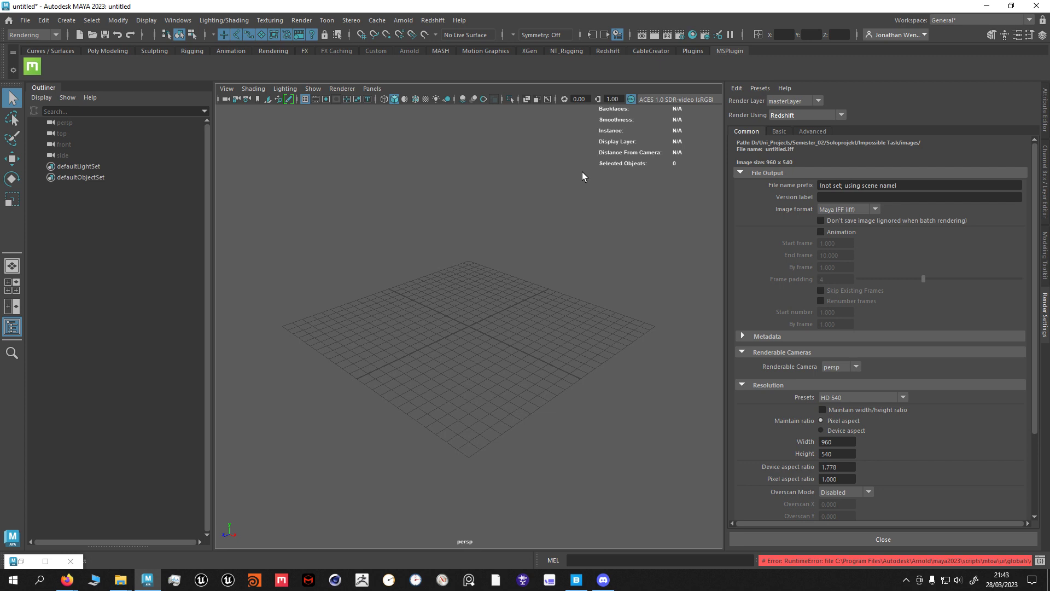
{"action": "mouse_move", "coordinate": [844, 126]}
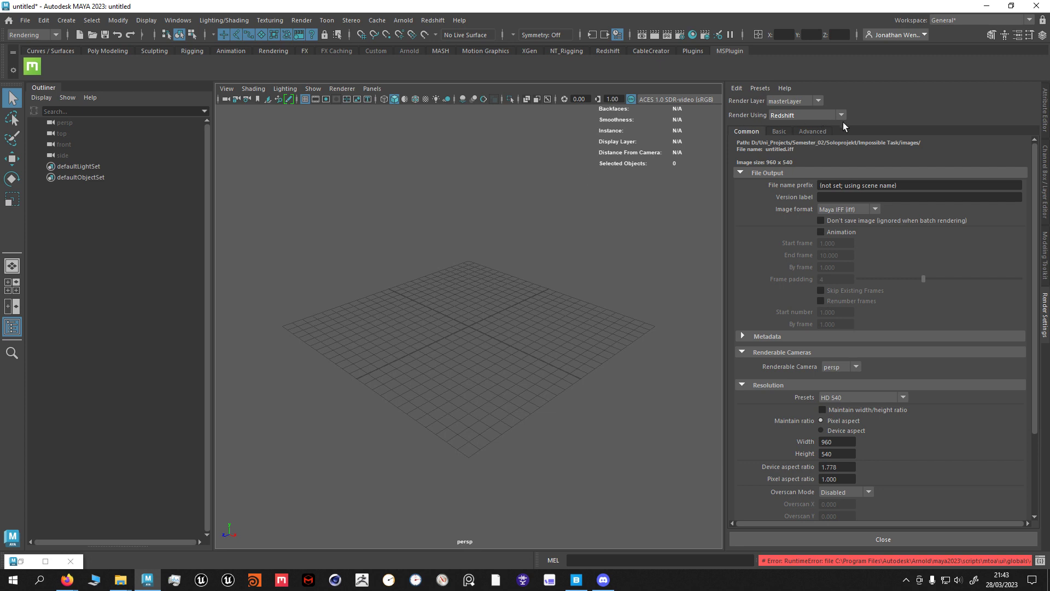
{"action": "mouse_move", "coordinate": [804, 123]}
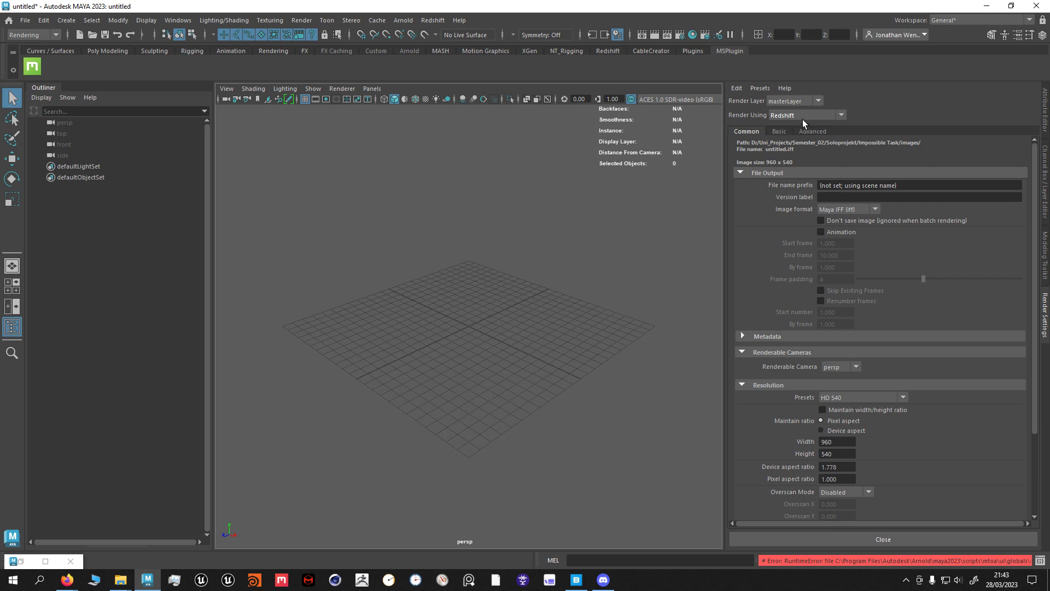
{"action": "mouse_move", "coordinate": [806, 119]}
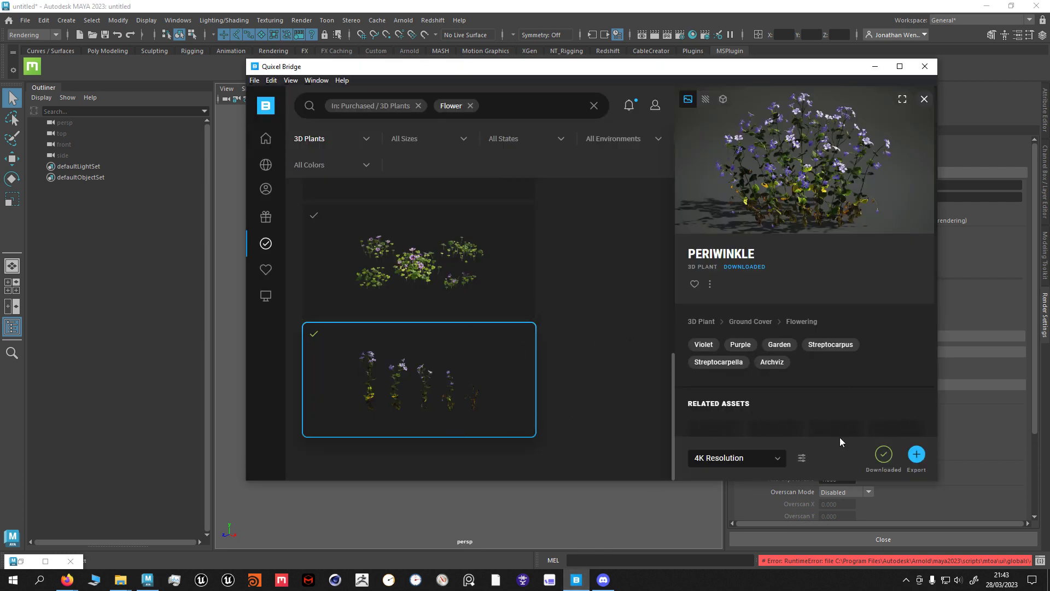
- Export Periwinkle from Bridge to bring its five variation meshes into Maya, then minimize Bridge
{"action": "left_click", "coordinate": [915, 454]}
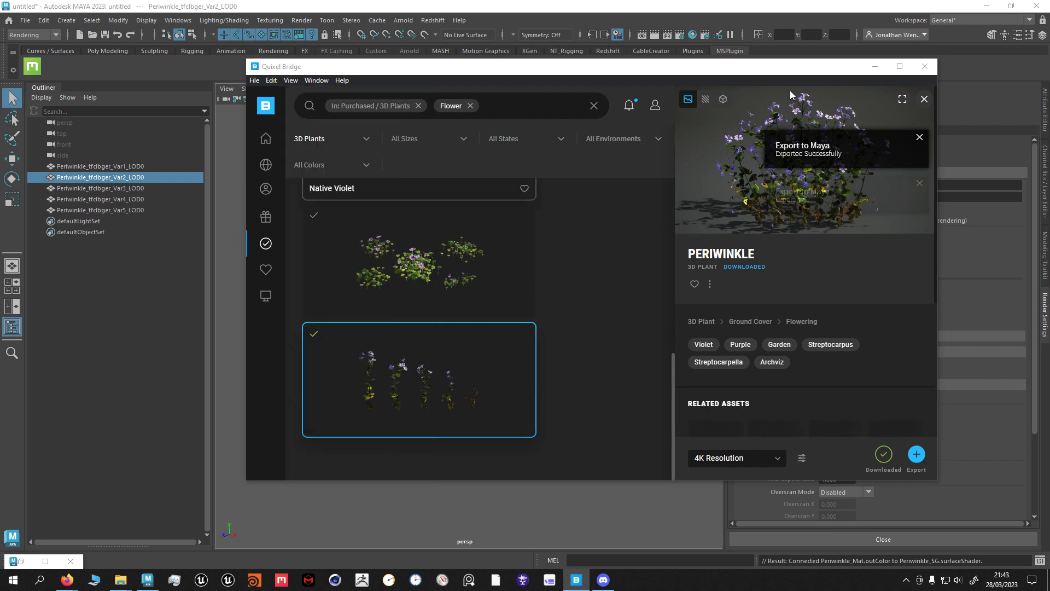
{"action": "left_click", "coordinate": [925, 99]}
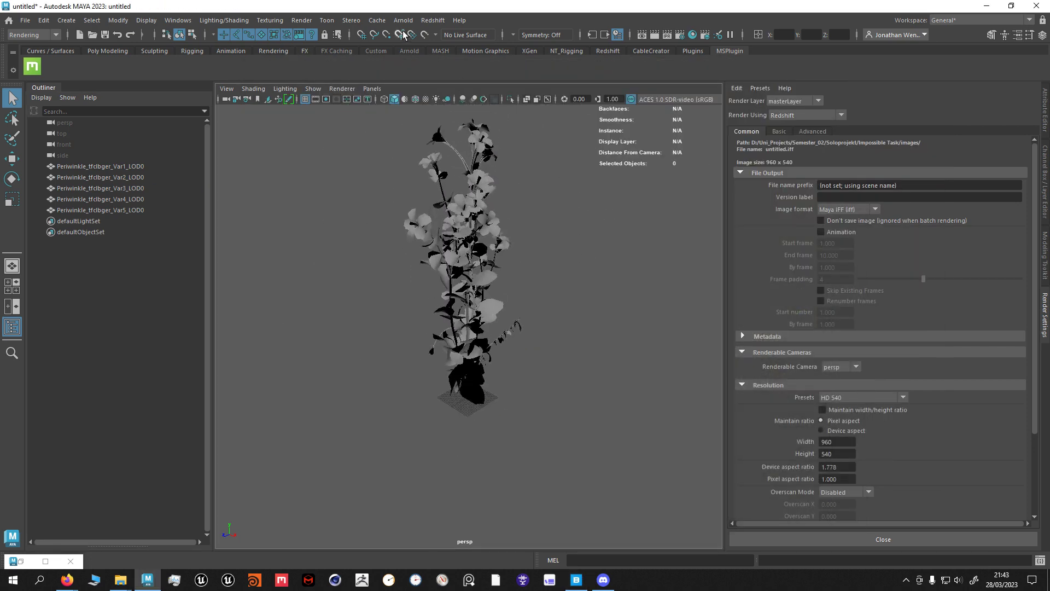
- Add an Arnold Skydome Light beside the Periwinkle and check a brief Arnold RenderView preview
{"action": "left_click", "coordinate": [403, 20]}
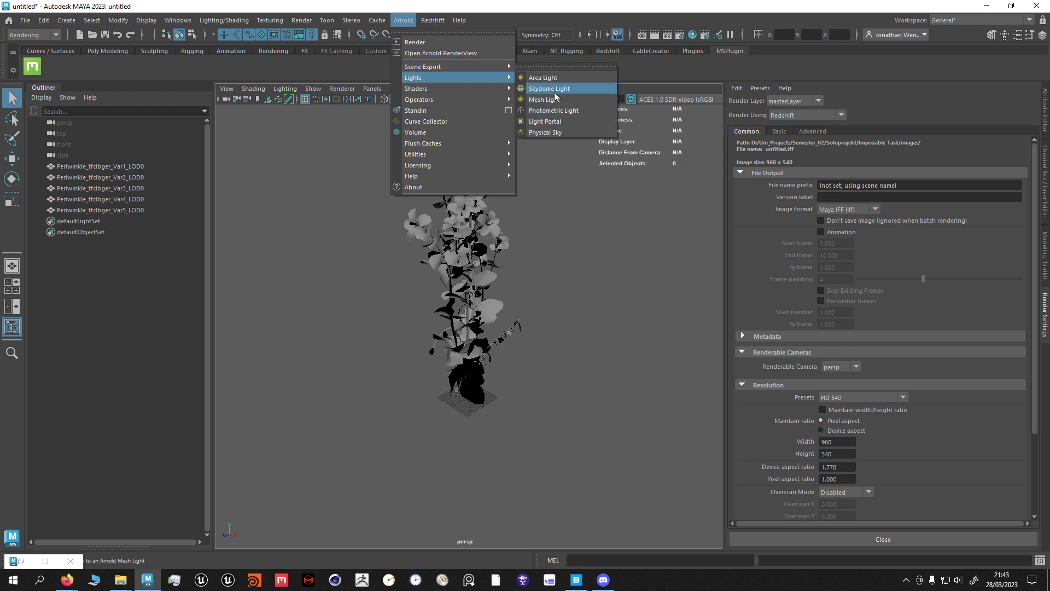
{"action": "left_click", "coordinate": [549, 88]}
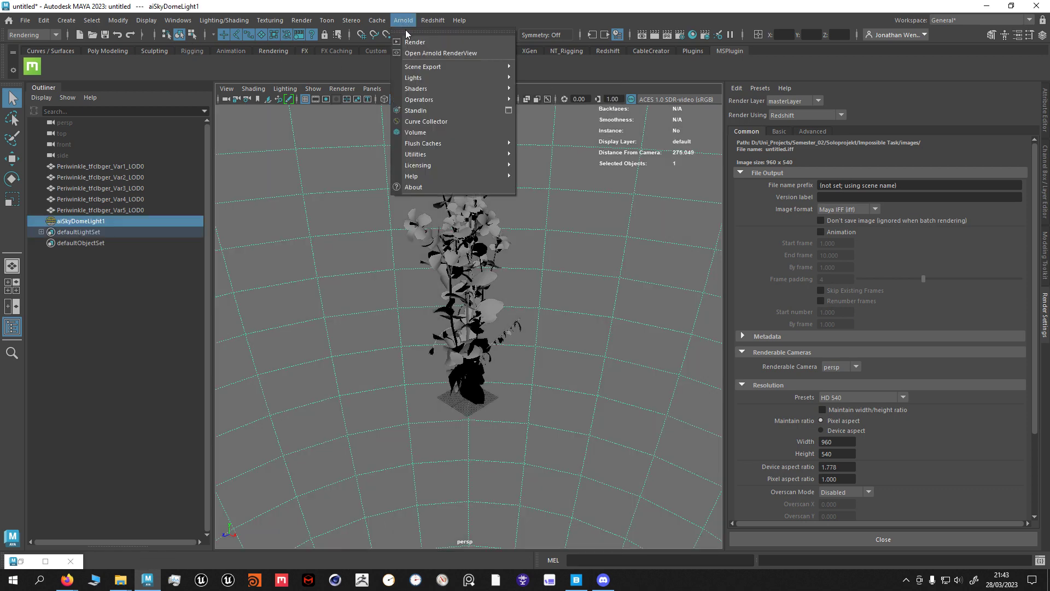
{"action": "left_click", "coordinate": [440, 53]}
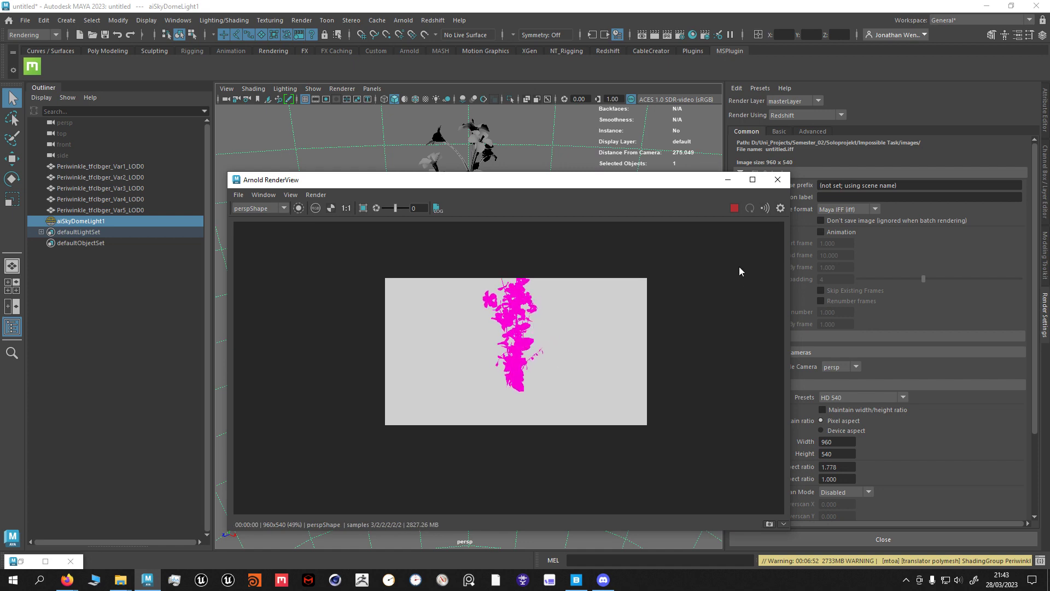
{"action": "left_click", "coordinate": [777, 179]}
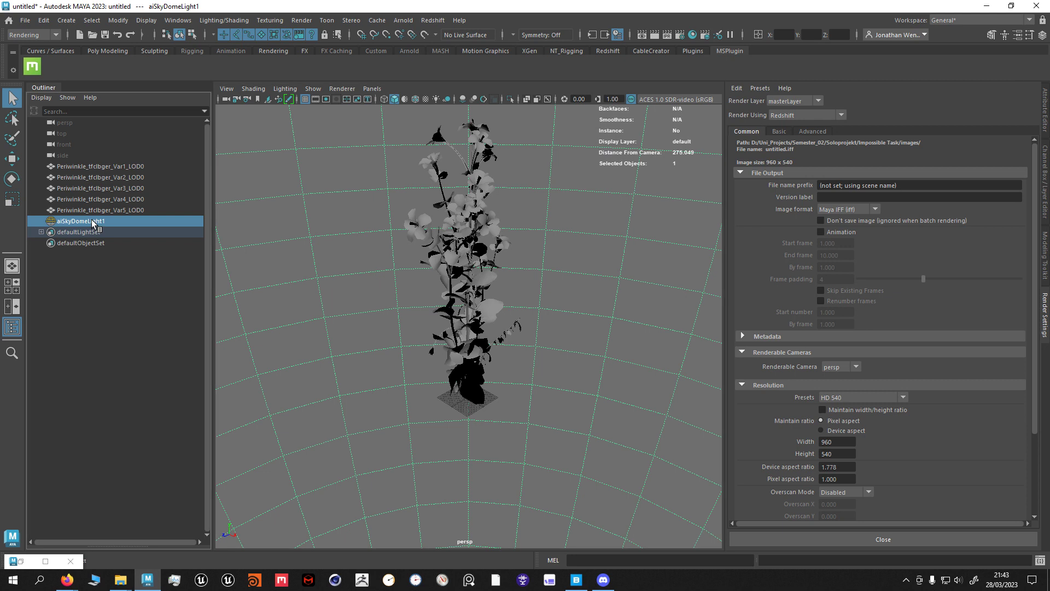
- Render the purple-flowered Periwinkle in Redshift Render View without the skydome, then stop the IPR
{"action": "left_click", "coordinate": [432, 20]}
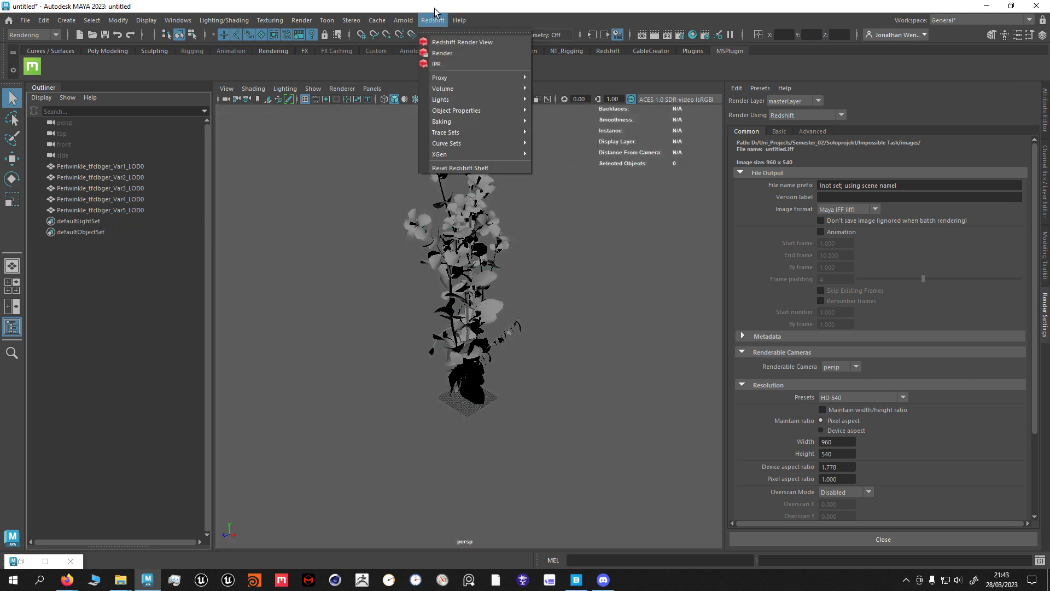
{"action": "left_click", "coordinate": [66, 20]}
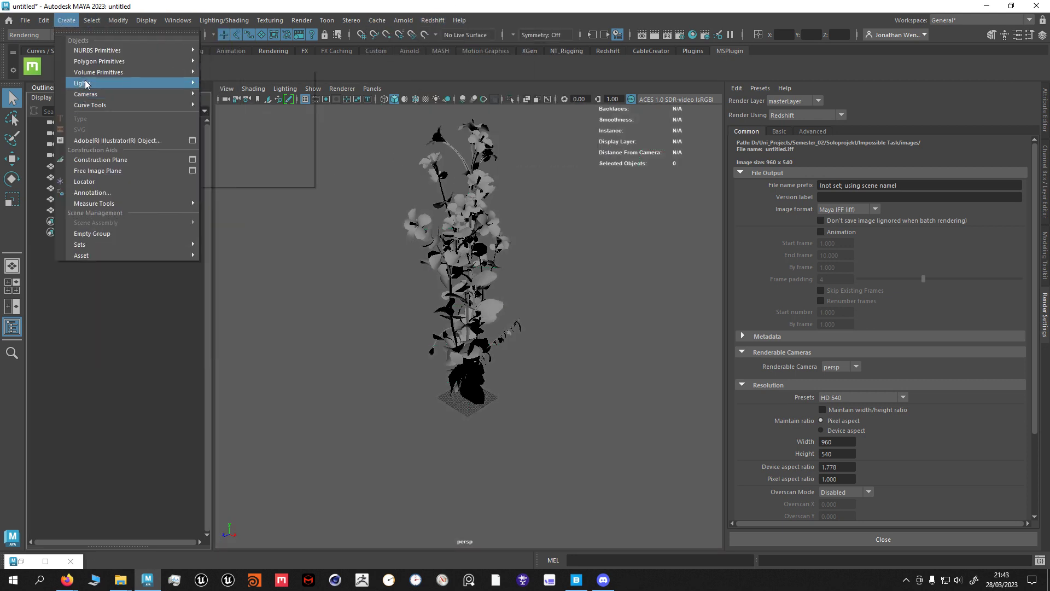
{"action": "left_click", "coordinate": [433, 20]}
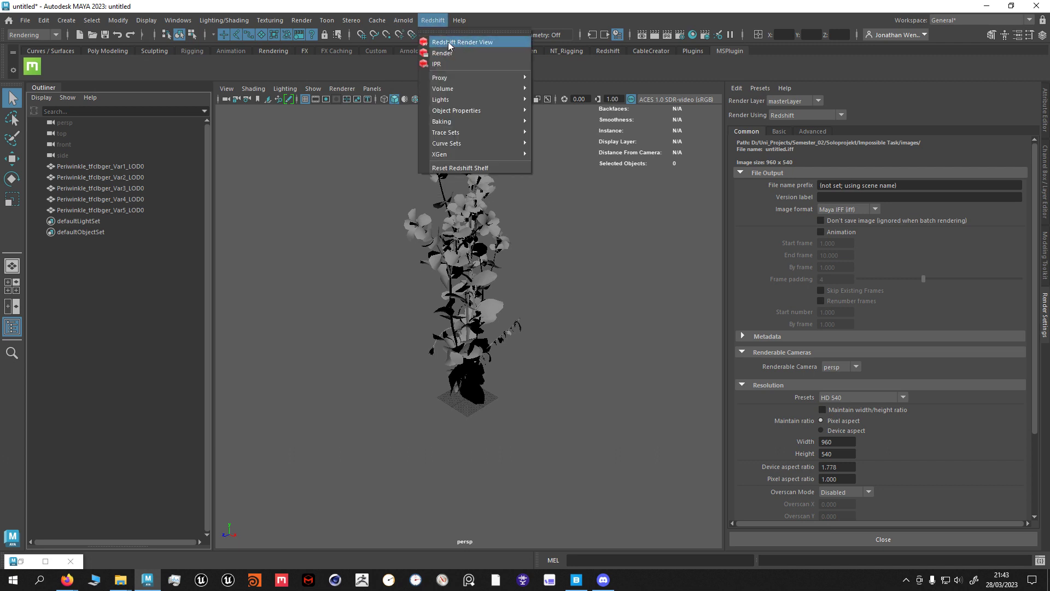
{"action": "left_click", "coordinate": [461, 42]}
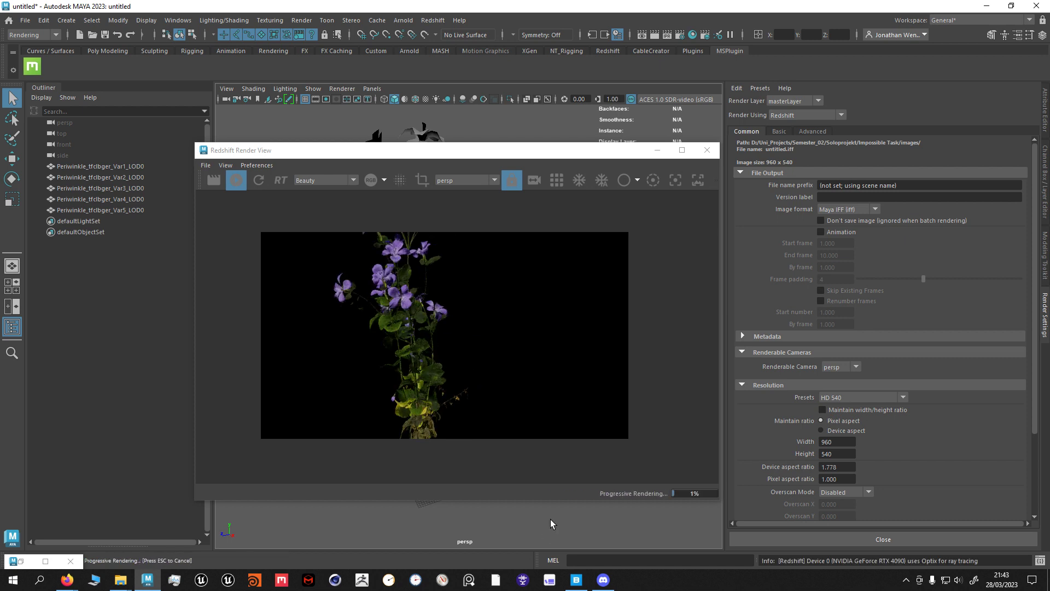
{"action": "left_click", "coordinate": [235, 179]}
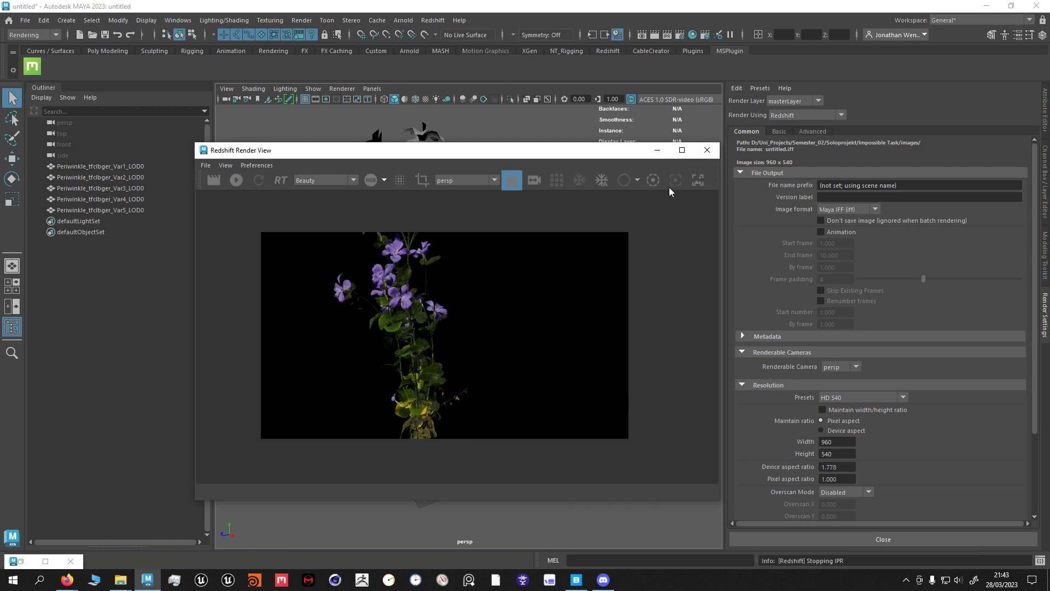
{"action": "left_click", "coordinate": [706, 150]}
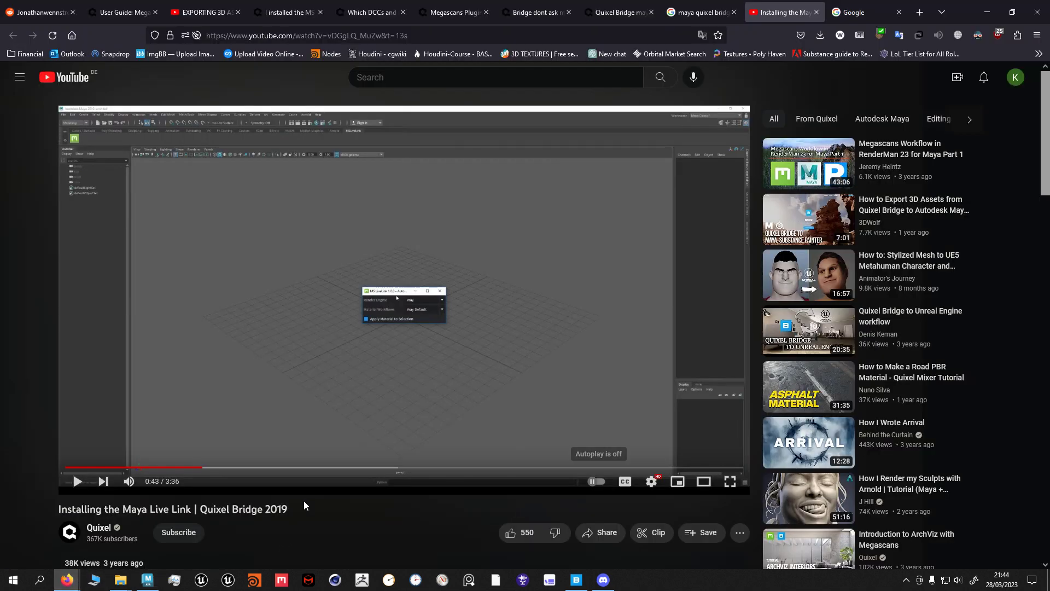
- Step through the plugin user guide, Bridge-to-Maya video, missing-button, supported-tools and custom-installation tabs
{"action": "left_click", "coordinate": [121, 12]}
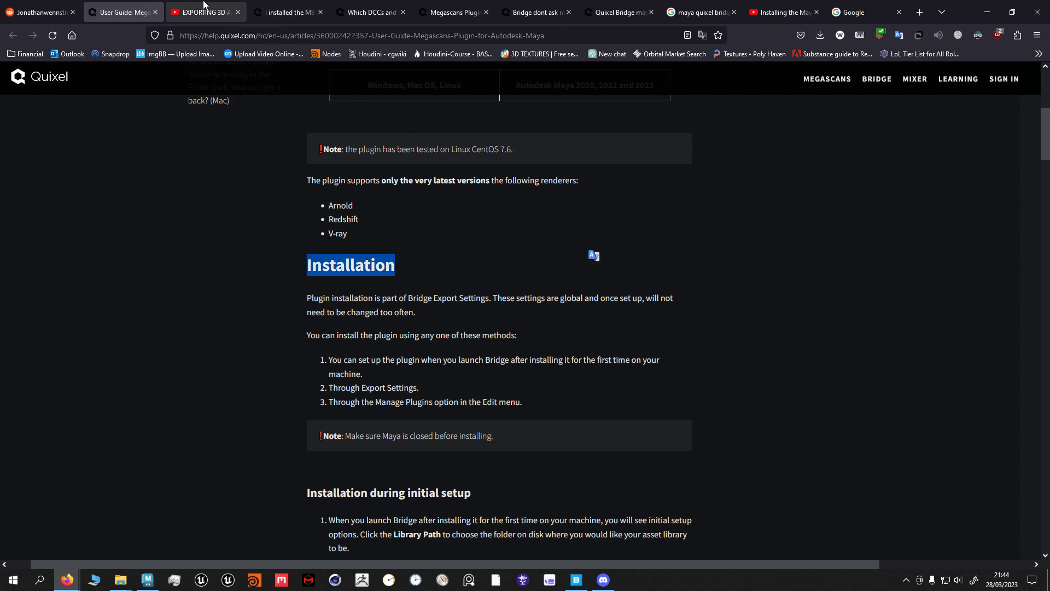
{"action": "left_click", "coordinate": [204, 12]}
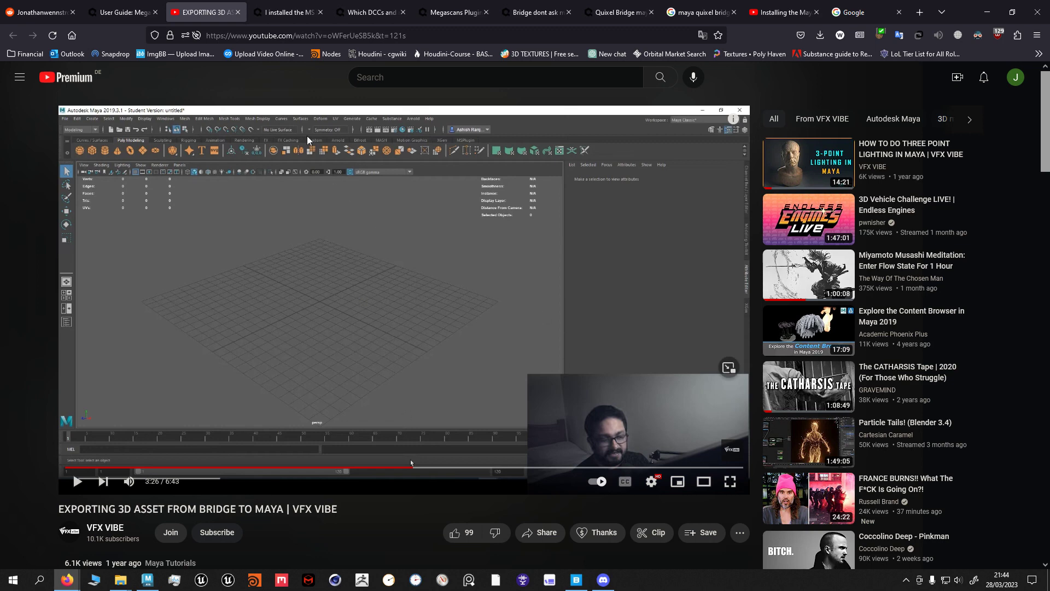
{"action": "left_click", "coordinate": [288, 12]}
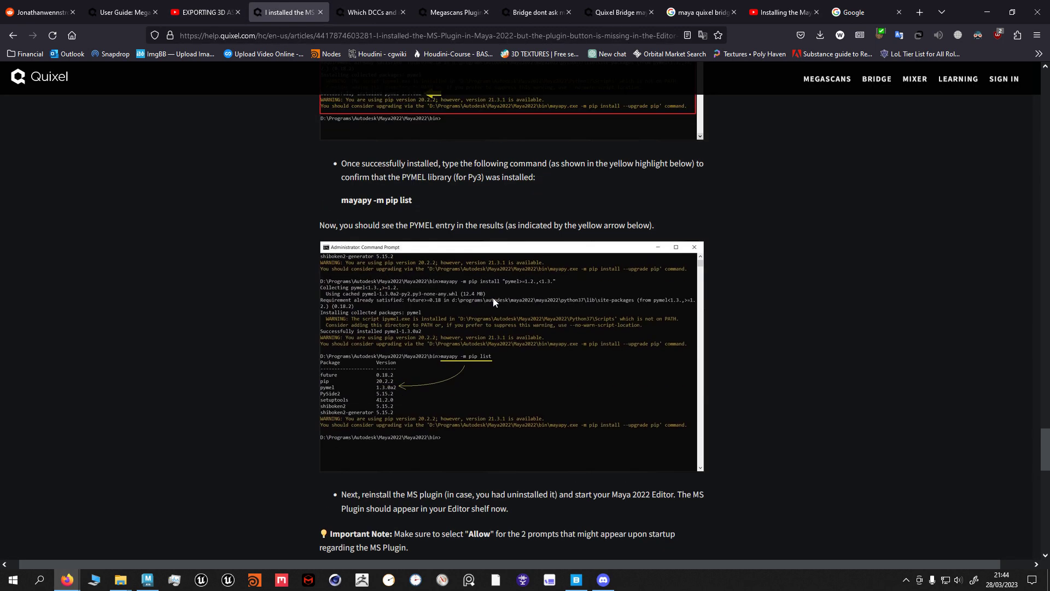
{"action": "left_click", "coordinate": [369, 12]}
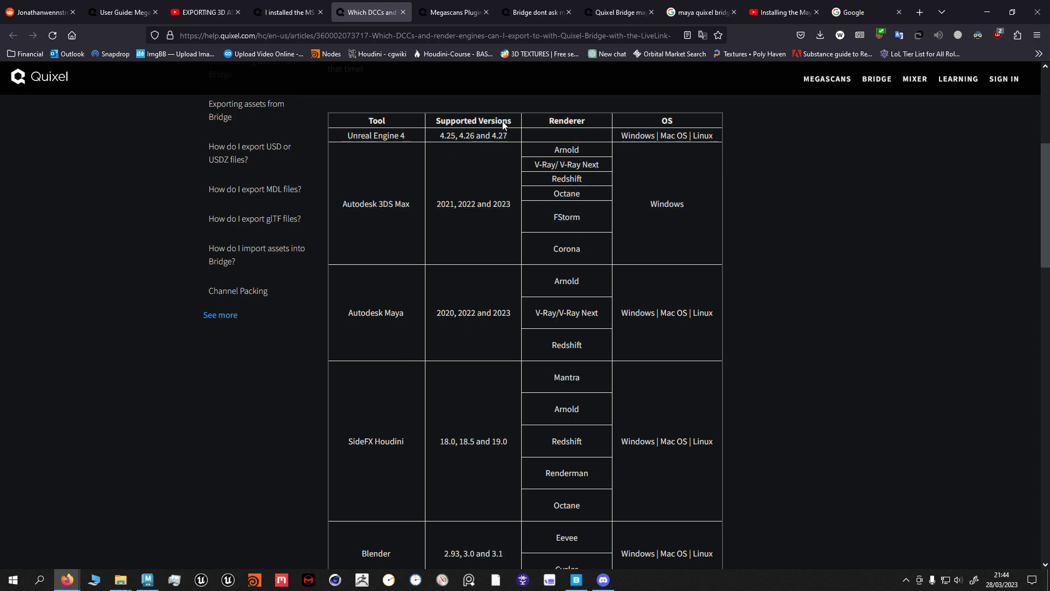
{"action": "left_click", "coordinate": [452, 12]}
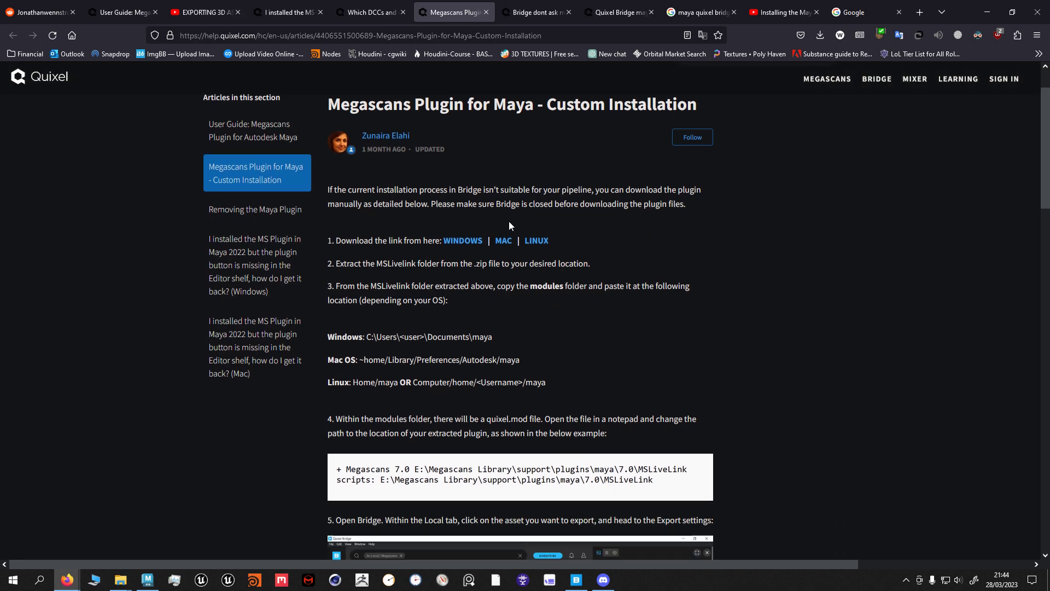
- Scroll the custom installation article, then read the render-engine detection and Maya 2022 plugin threads
{"action": "scroll", "scroll_direction": "down", "scroll_amount": 3}
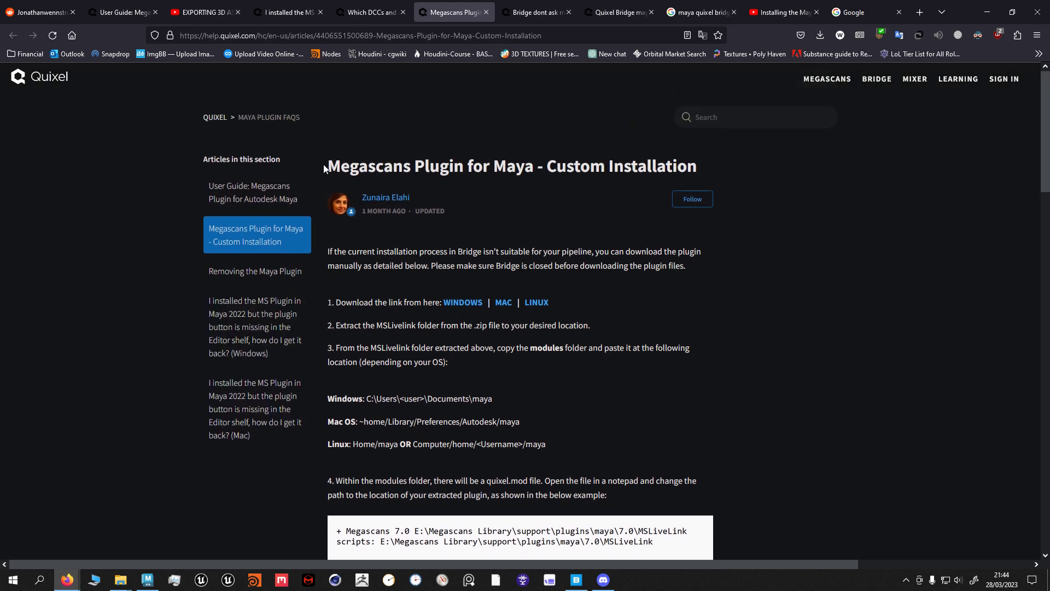
{"action": "mouse_move", "coordinate": [529, 167]}
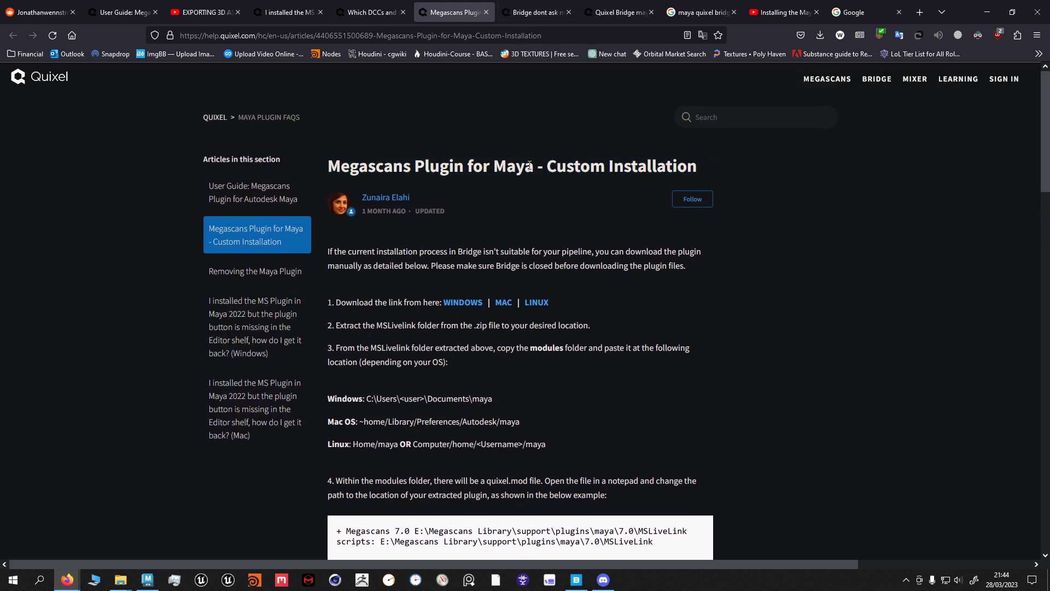
{"action": "left_click", "coordinate": [534, 12]}
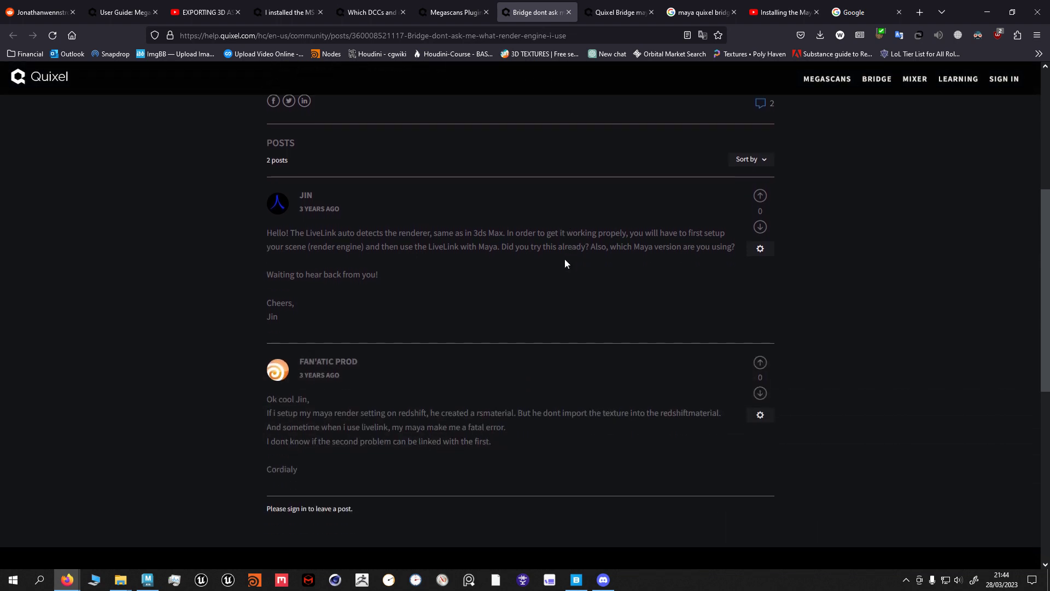
{"action": "left_click", "coordinate": [616, 12]}
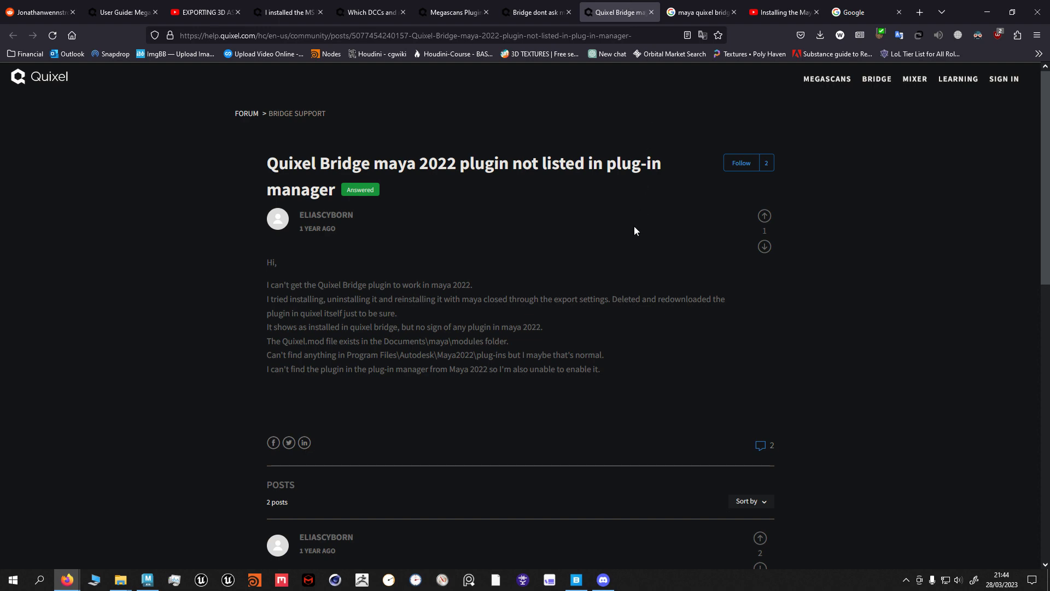
{"action": "scroll", "scroll_direction": "down", "scroll_amount": 3}
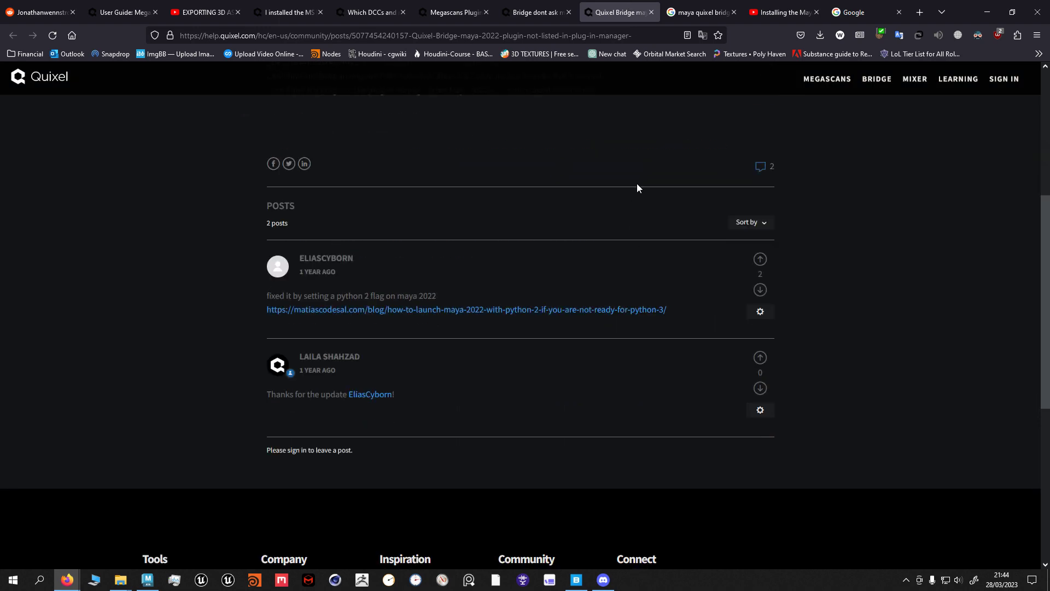
{"action": "scroll", "scroll_direction": "up", "scroll_amount": 3}
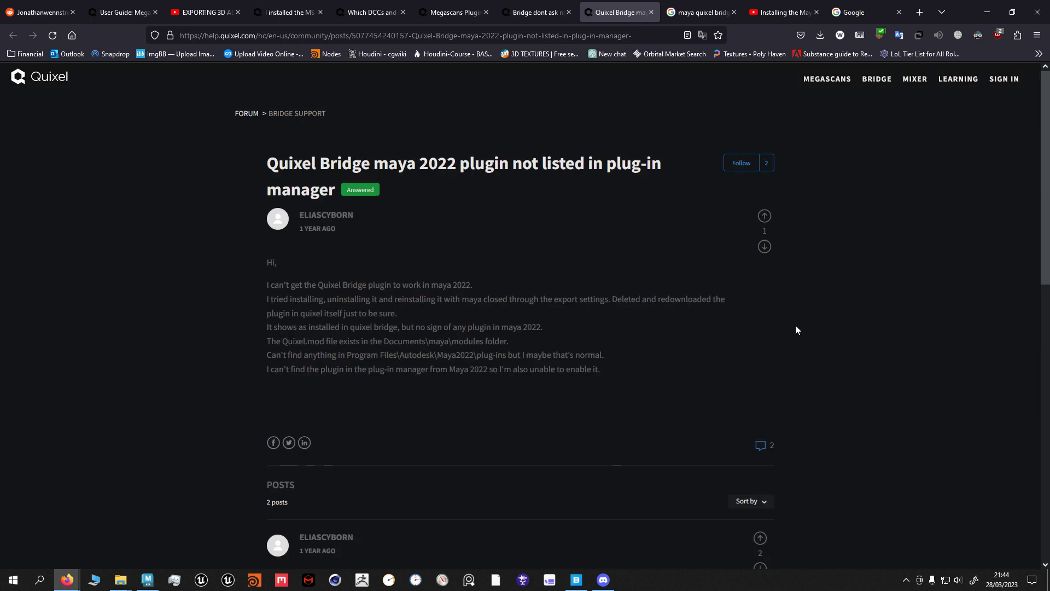